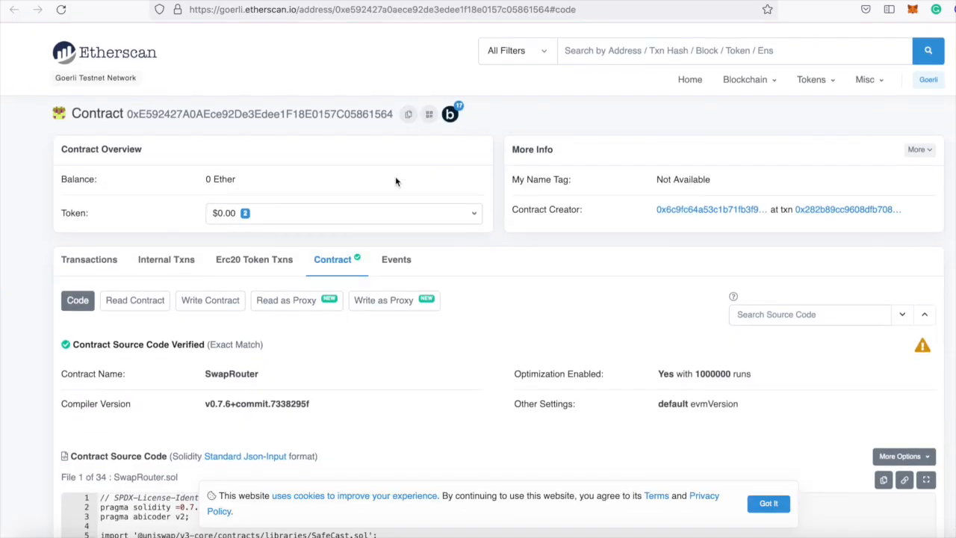
# Browse the contract's read and write functions and view the multicall function's inputs
pyautogui.scroll(-3)
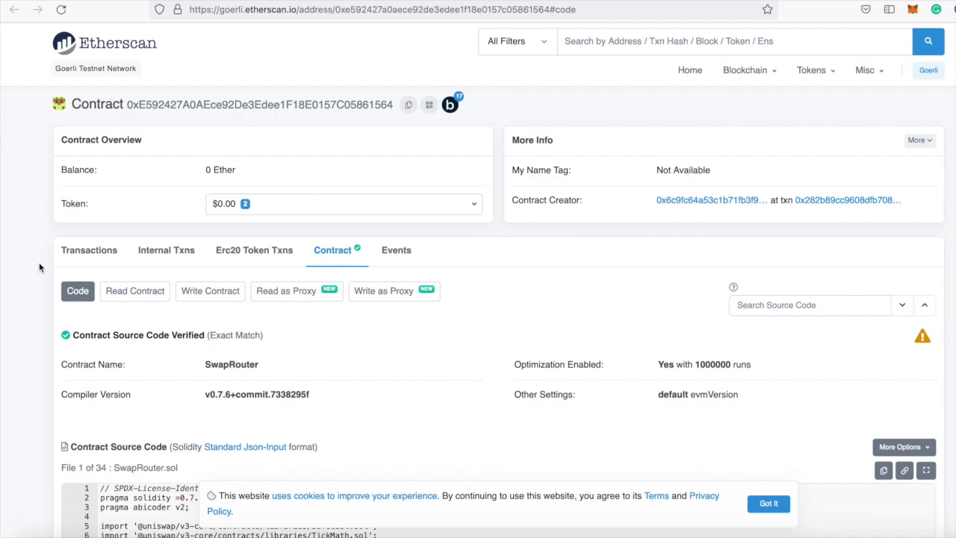
pyautogui.click(134, 290)
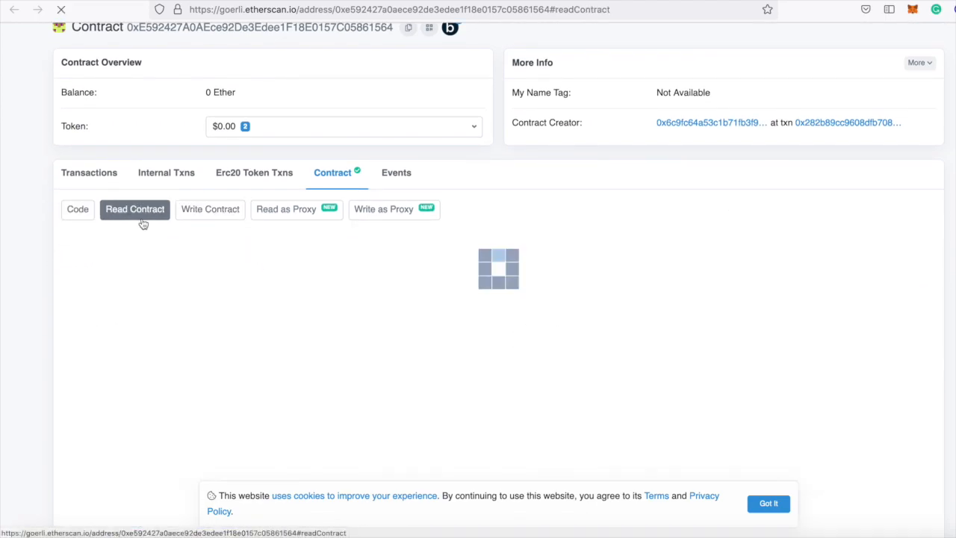
pyautogui.click(210, 209)
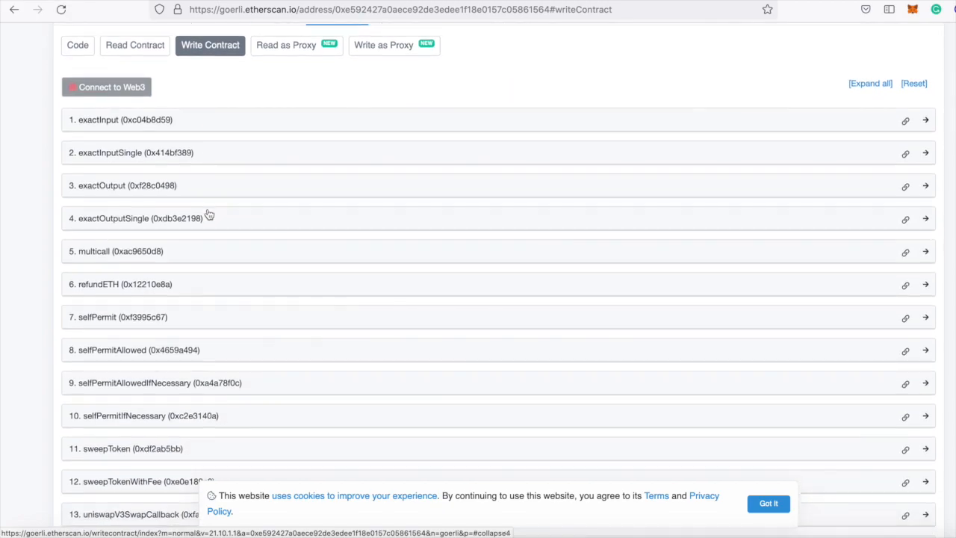
pyautogui.click(116, 251)
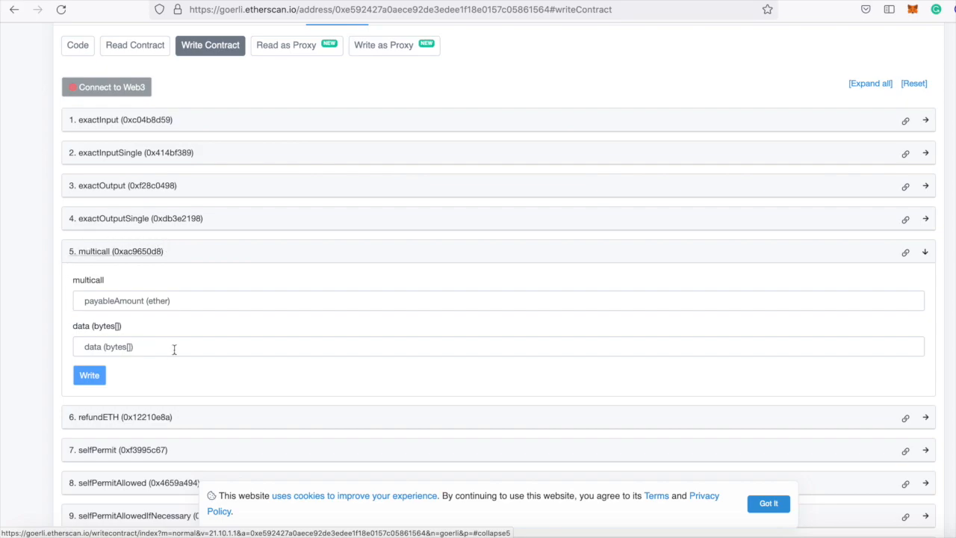
pyautogui.moveTo(200, 294)
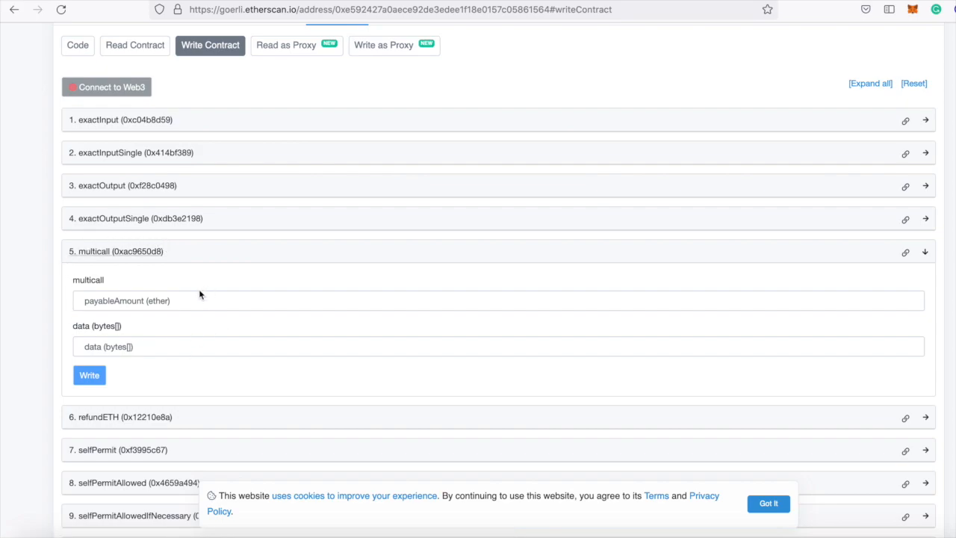
pyautogui.click(77, 45)
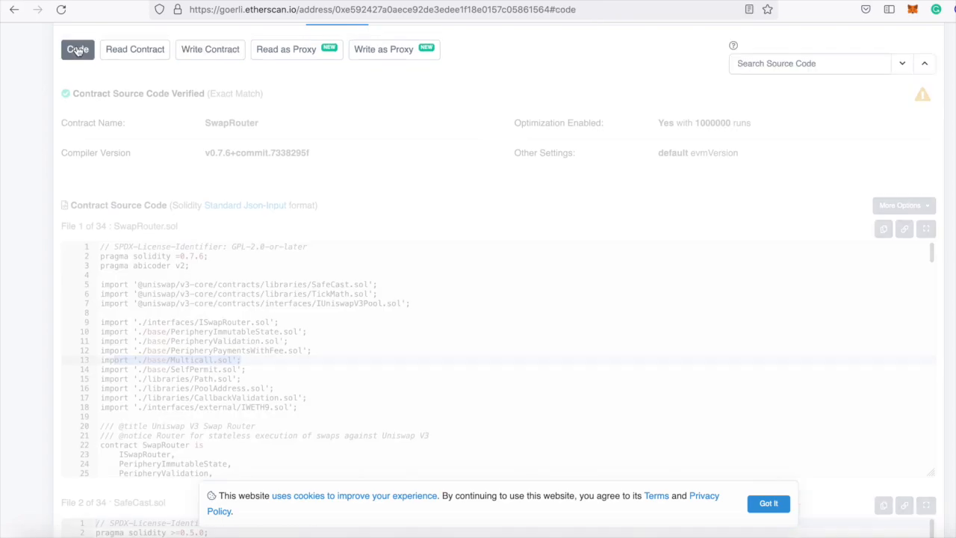
# Open package.json from the project to review the installed dependencies
pyautogui.scroll(-3)
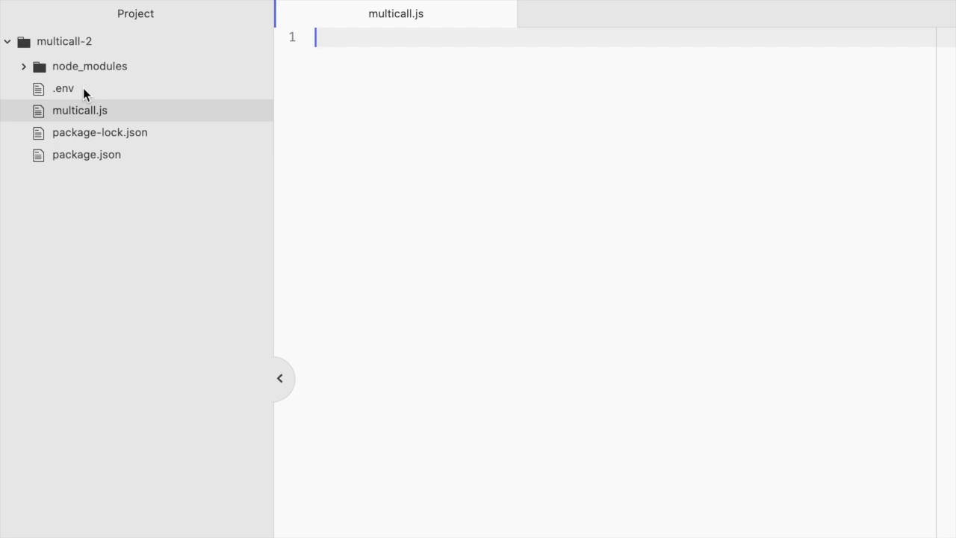
pyautogui.click(80, 109)
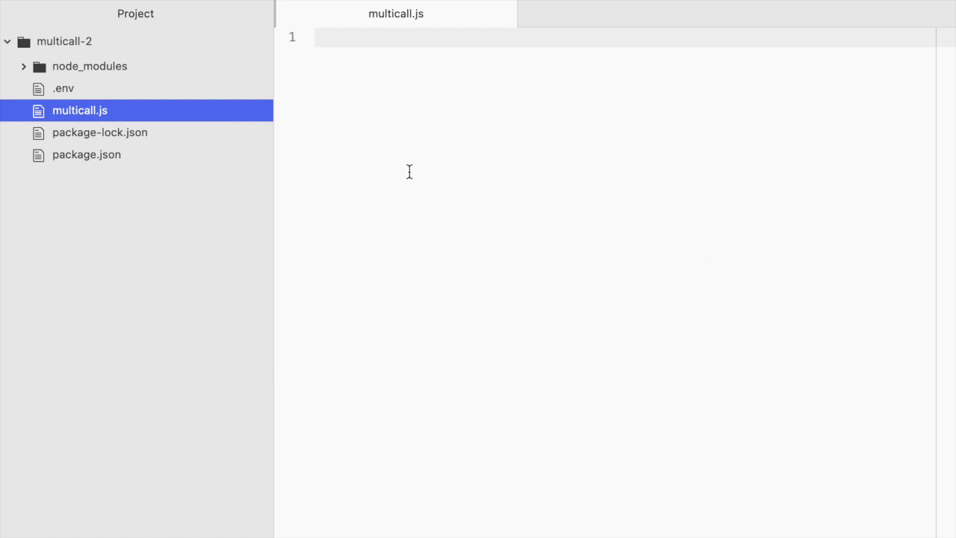
pyautogui.click(87, 154)
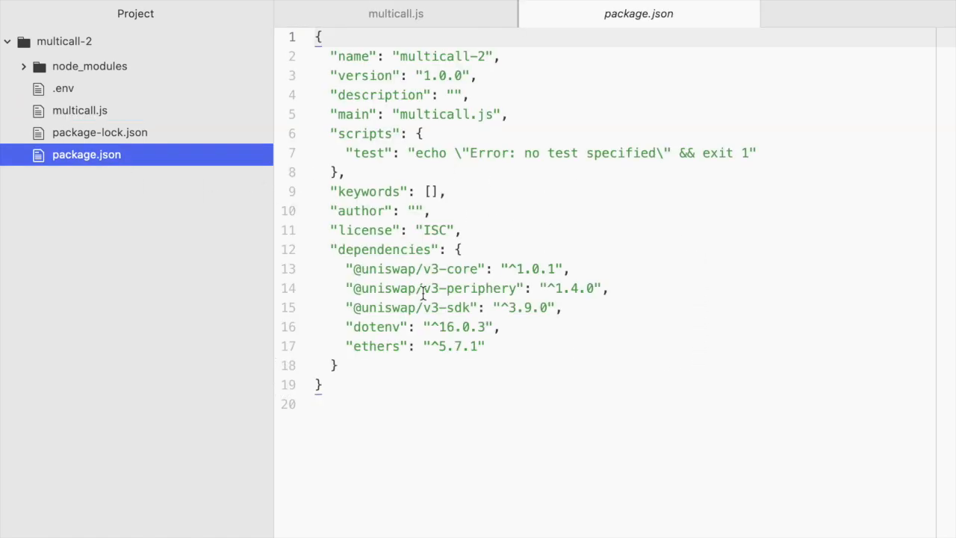
pyautogui.moveTo(549, 285)
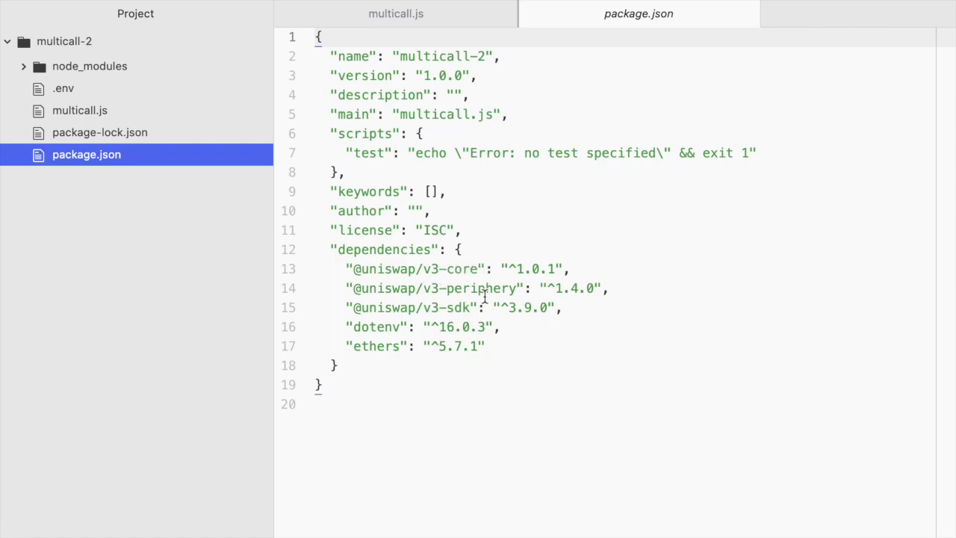
pyautogui.moveTo(564, 304)
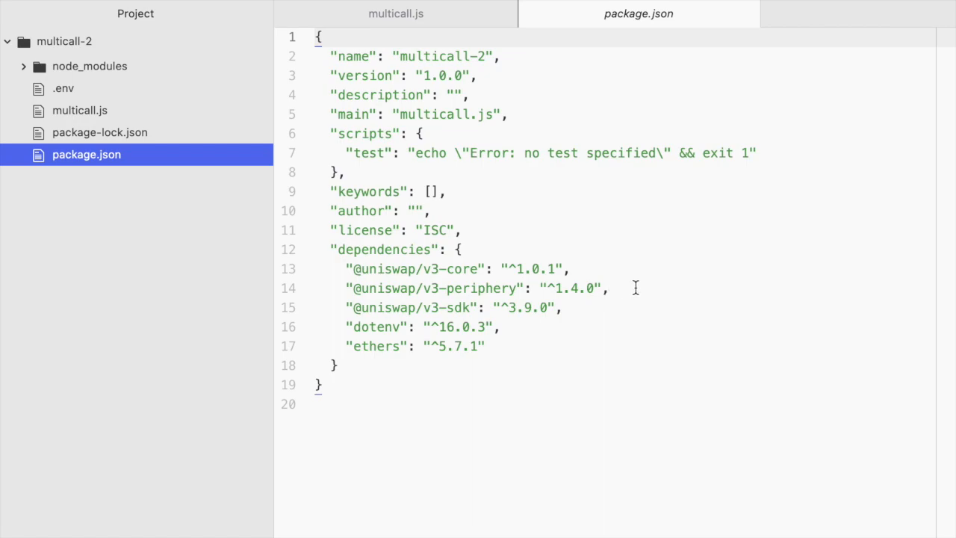
pyautogui.moveTo(474, 321)
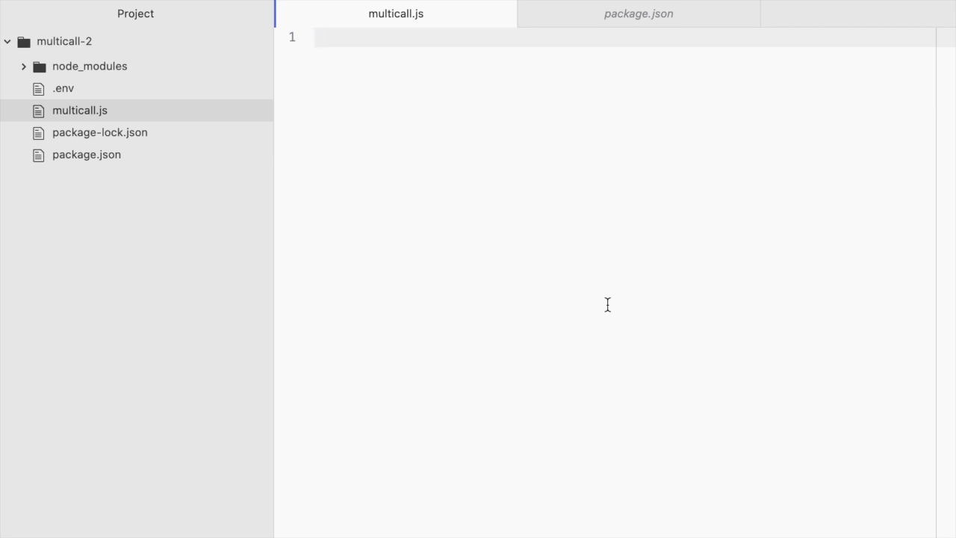
# Add const { ethers } = require('ethers') and begin require('dotenv') on a new line
pyautogui.write('const { e')
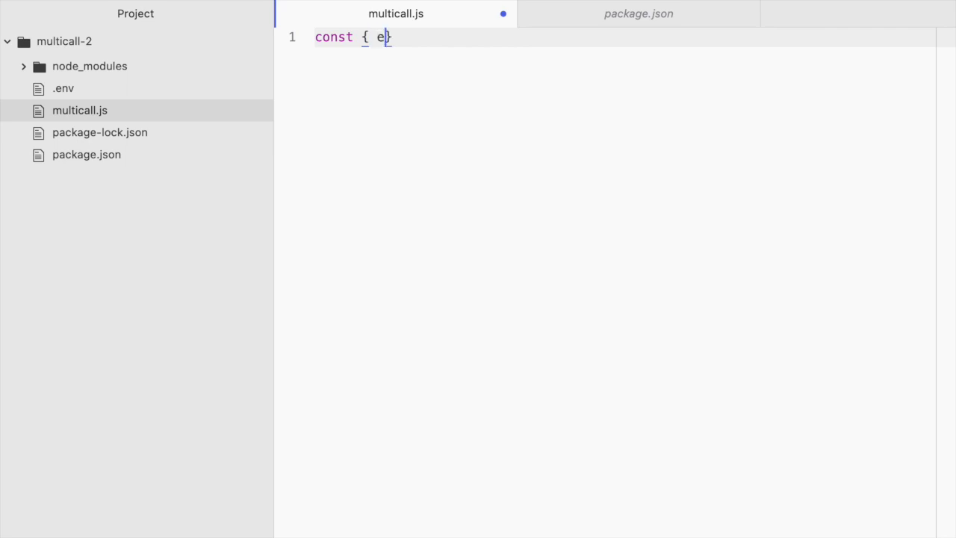
pyautogui.write('thers')
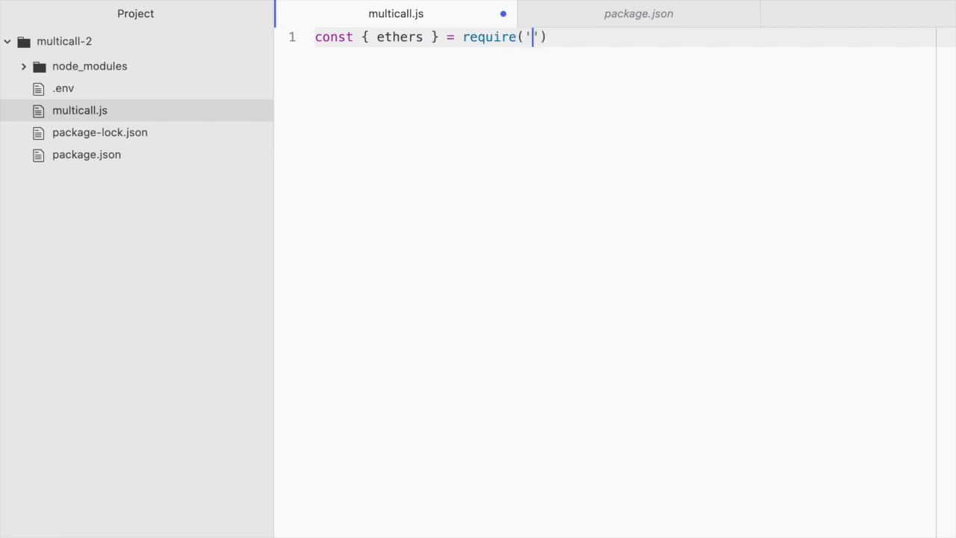
pyautogui.write('ethers')
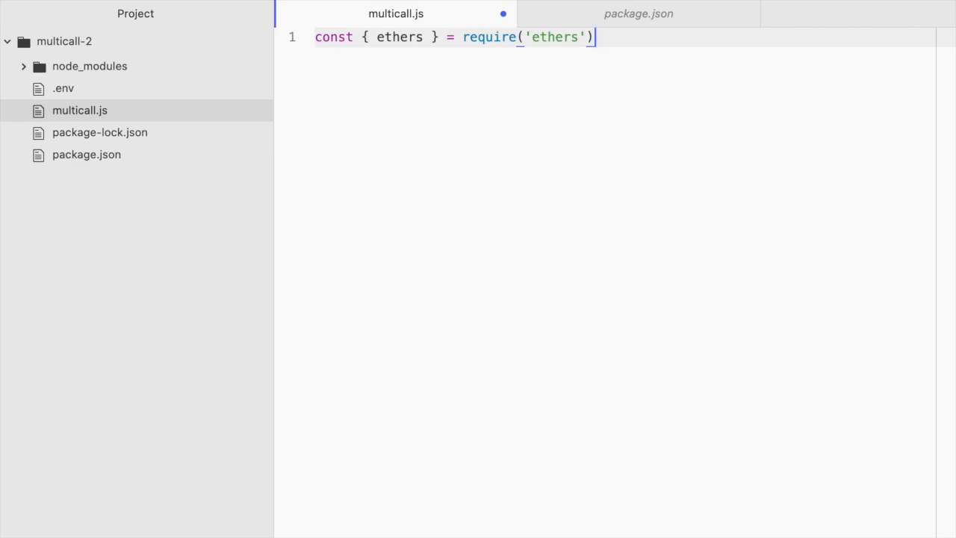
pyautogui.press('enter')
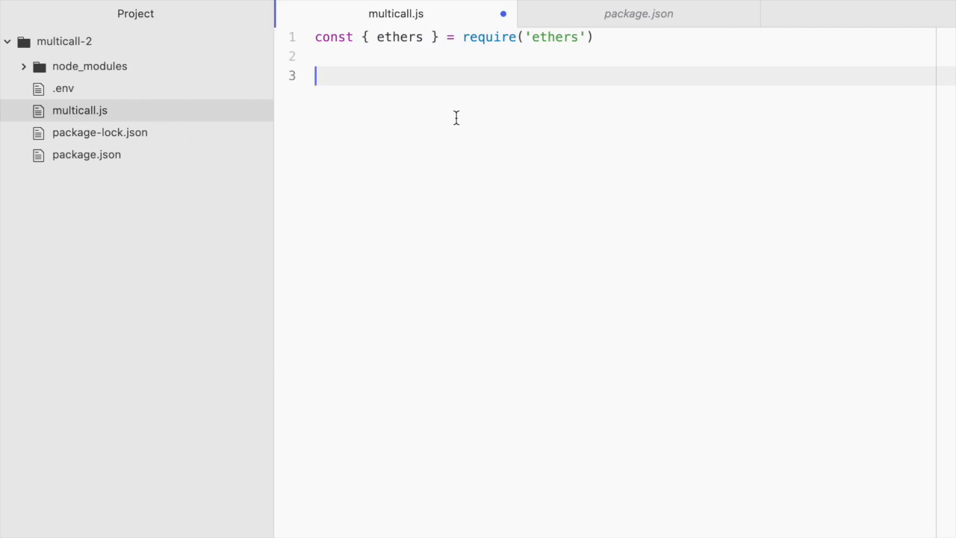
pyautogui.write('require(;d')
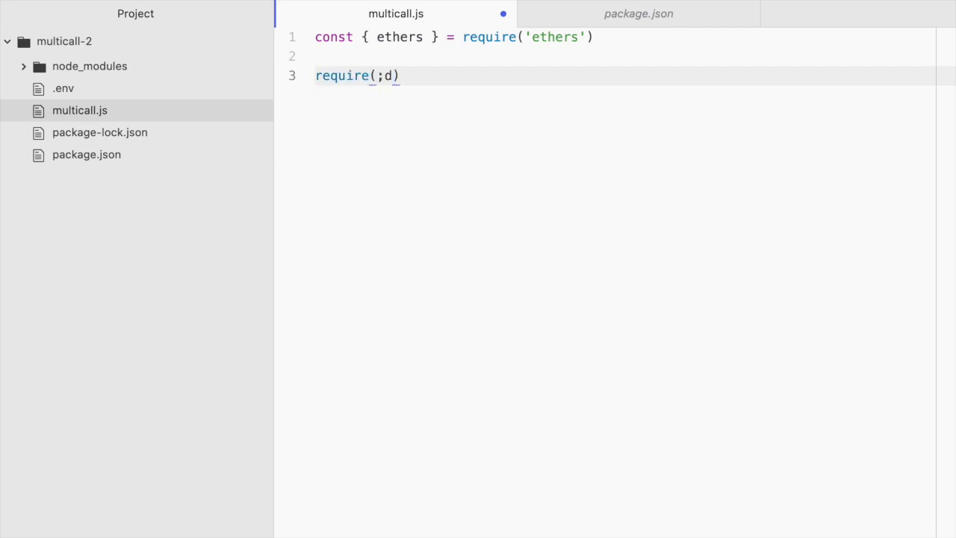
pyautogui.write("'dotenv'")
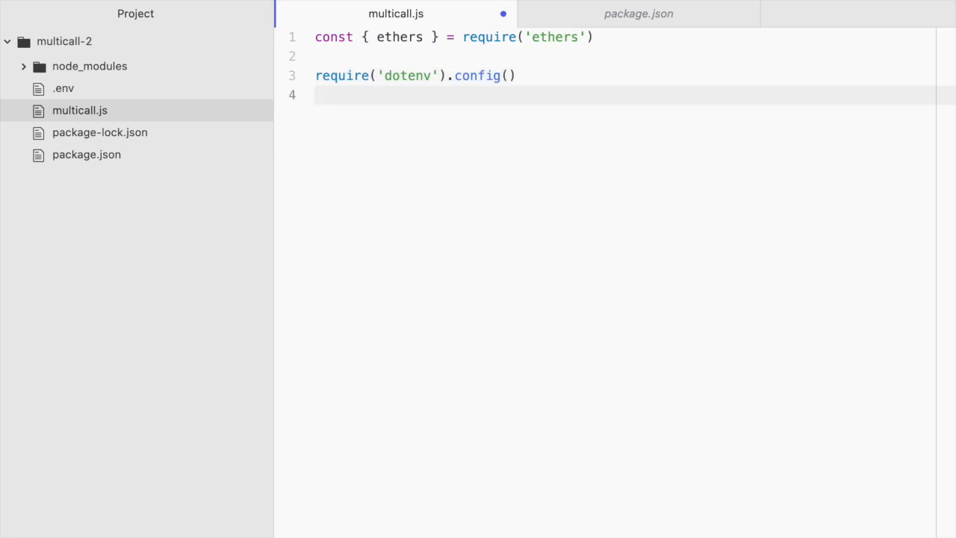
# Declare WALLET_ADDRESS from process.env.WALLET_ADDRESS
pyautogui.write('WALLET')
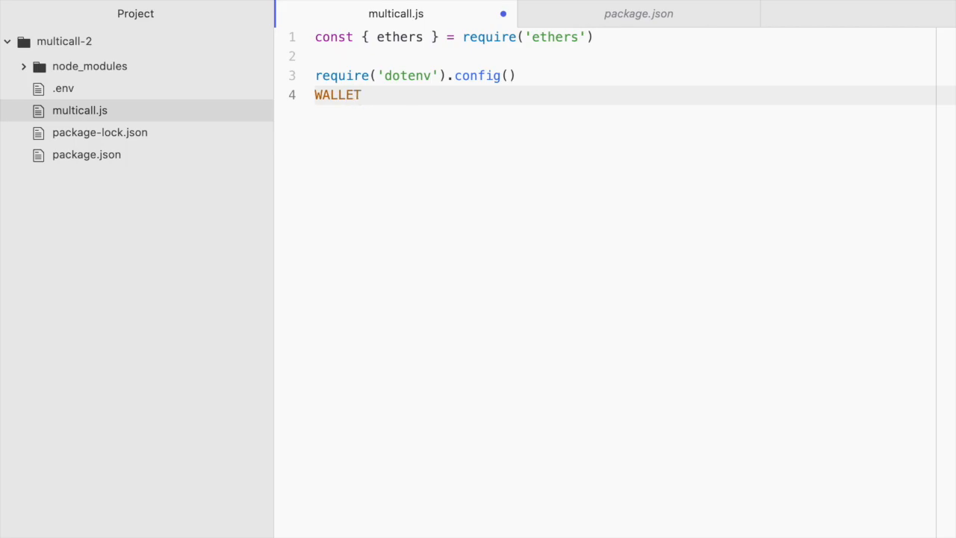
pyautogui.write('_ADDRESS =')
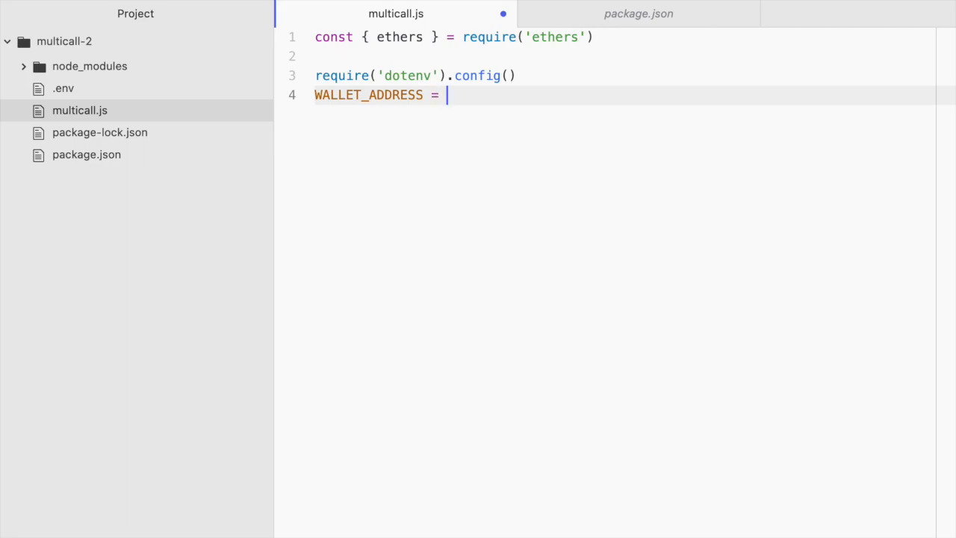
pyautogui.write('process')
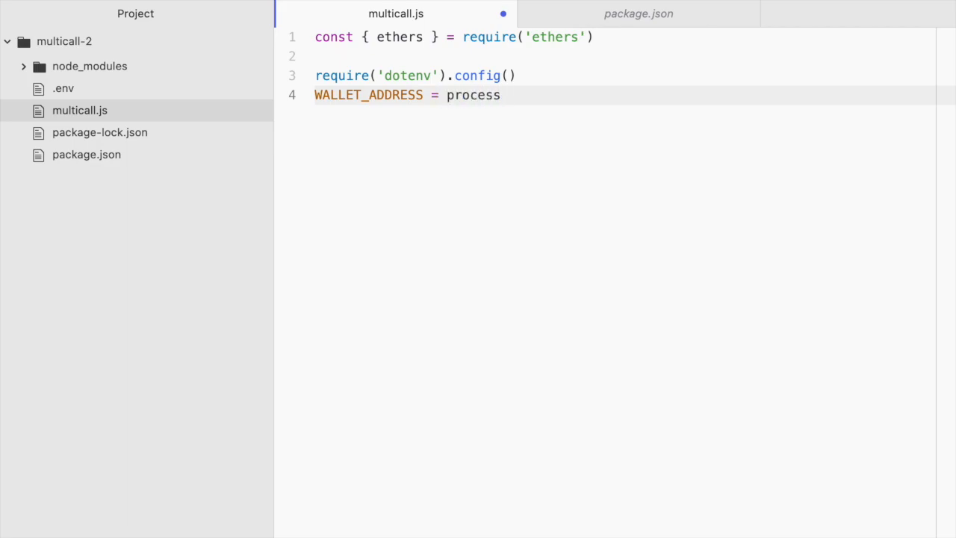
pyautogui.write('.env.')
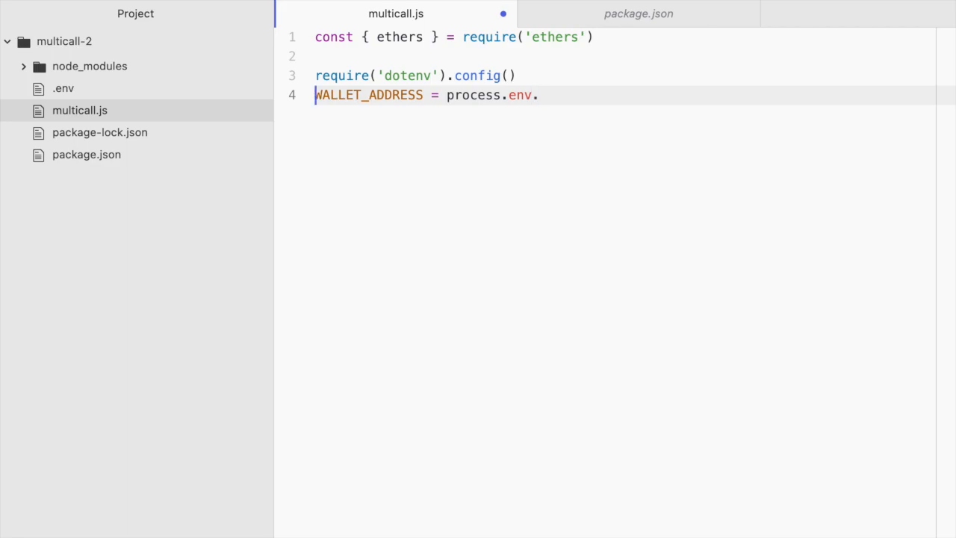
pyautogui.write('WALLET_ADDRESS')
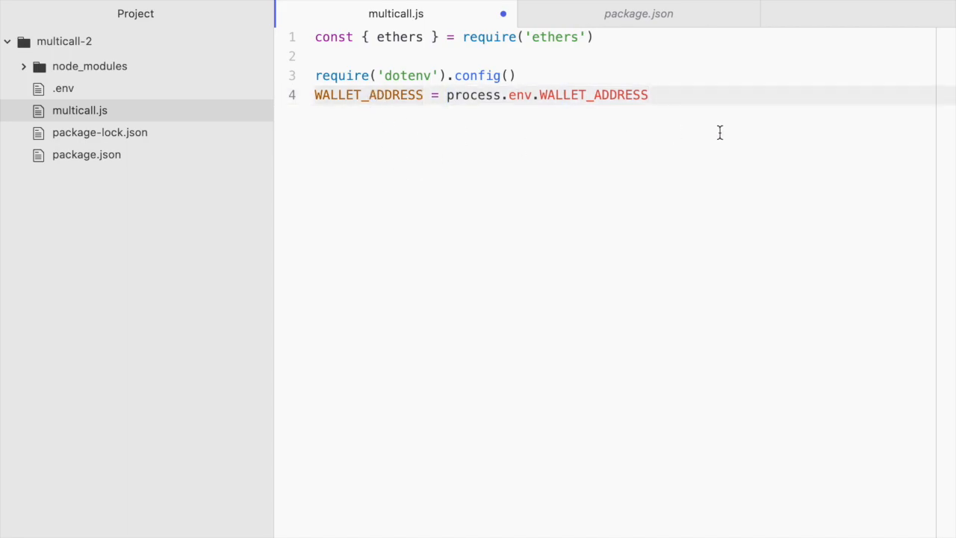
pyautogui.doubleClick(594, 95)
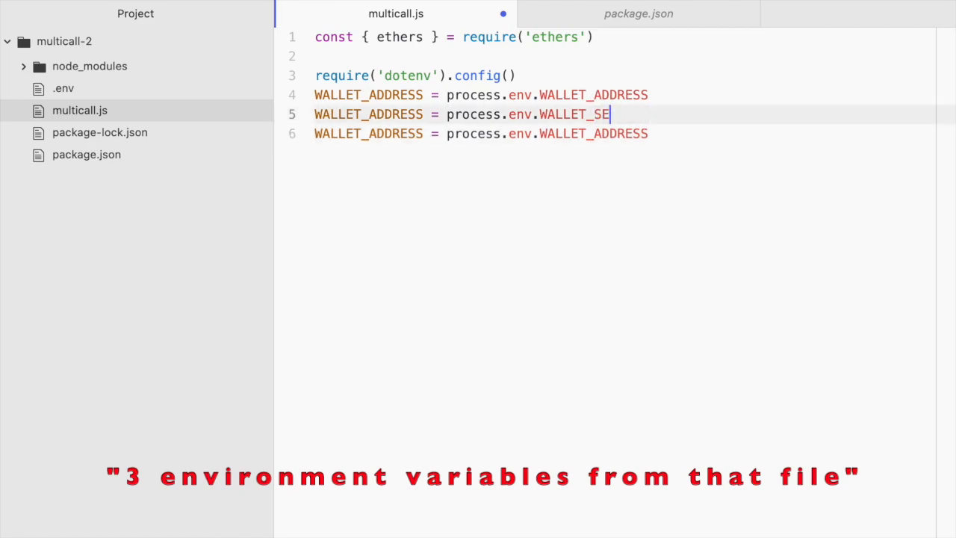
# Add WALLET_SECRET and INFURA_TEST_URL constants read from process.env
pyautogui.write('CRET')
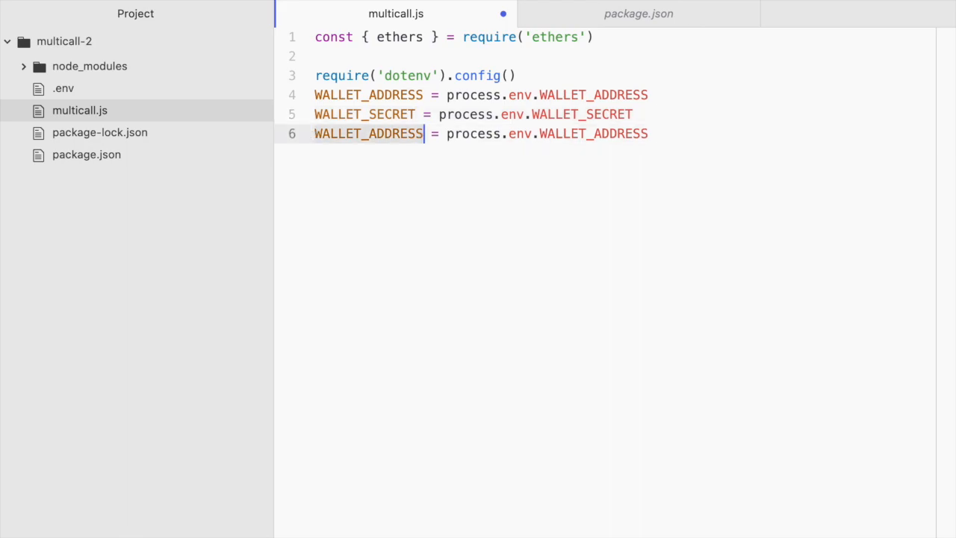
pyautogui.write('INFURA_')
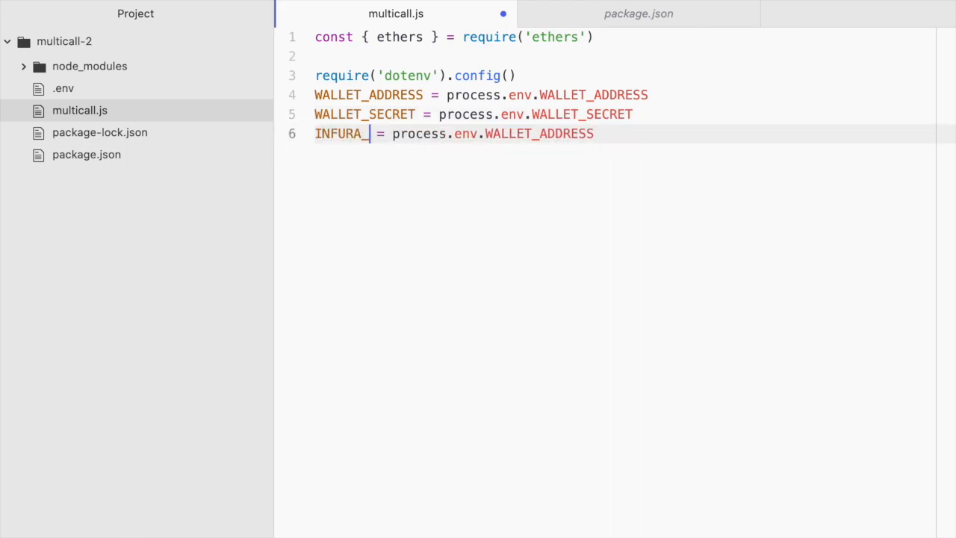
pyautogui.write('TESTNET')
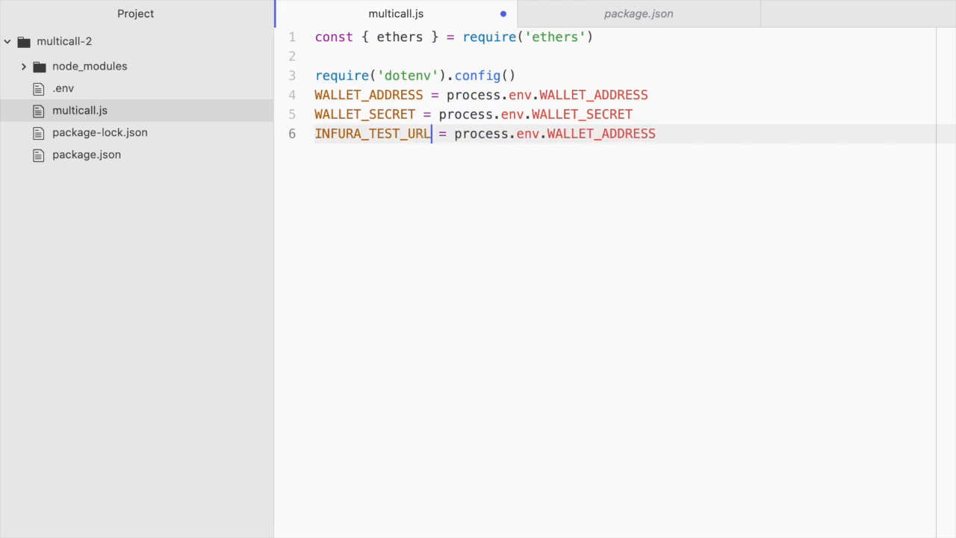
pyautogui.write('INFURA_TEST_URL')
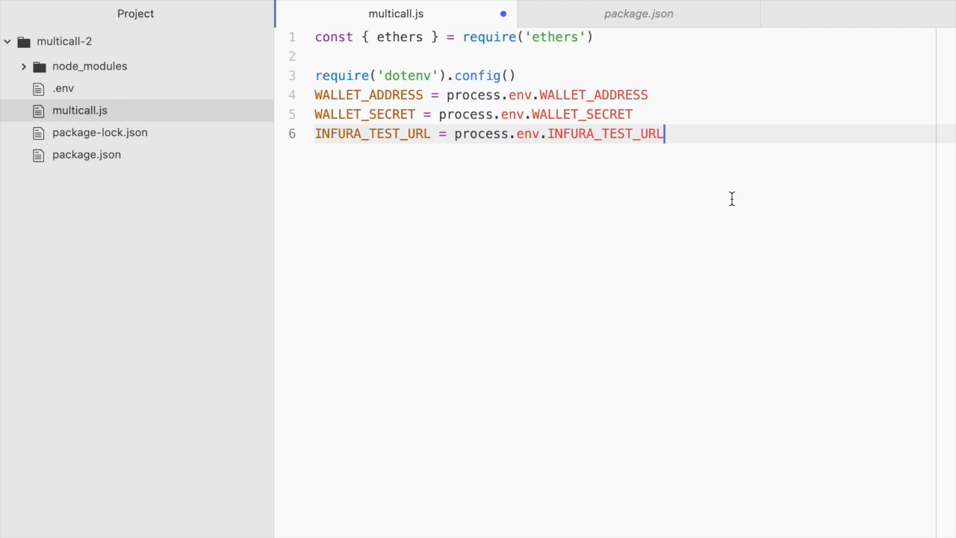
pyautogui.moveTo(649, 166)
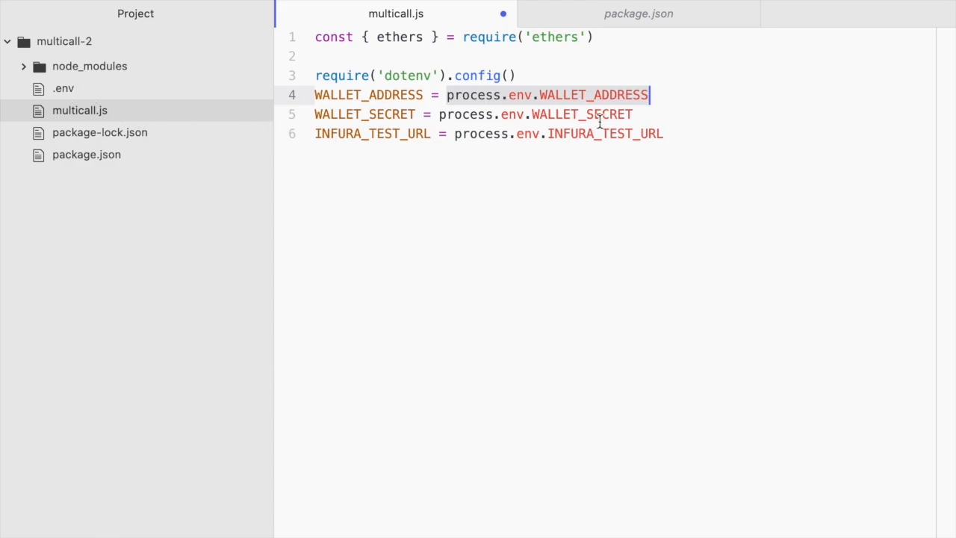
pyautogui.click(644, 113)
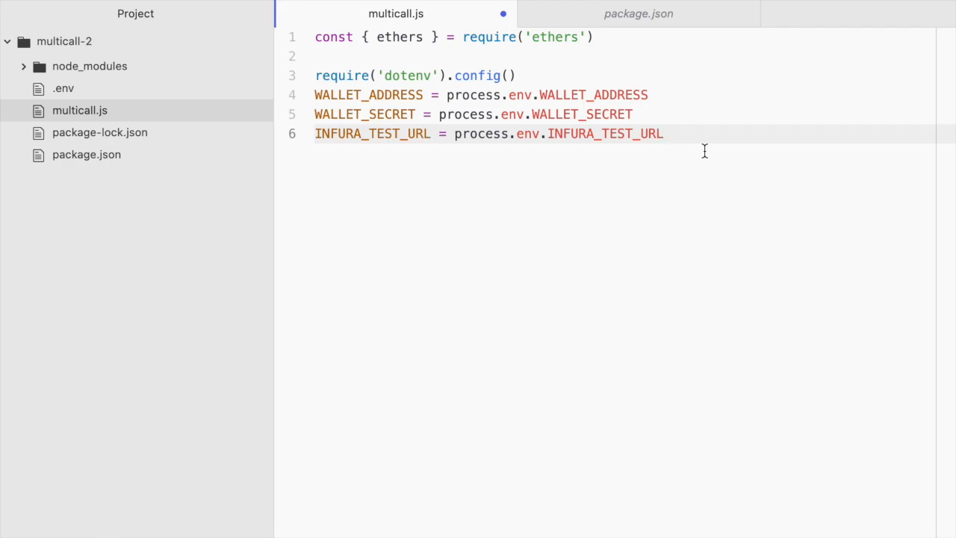
pyautogui.press('Enter')
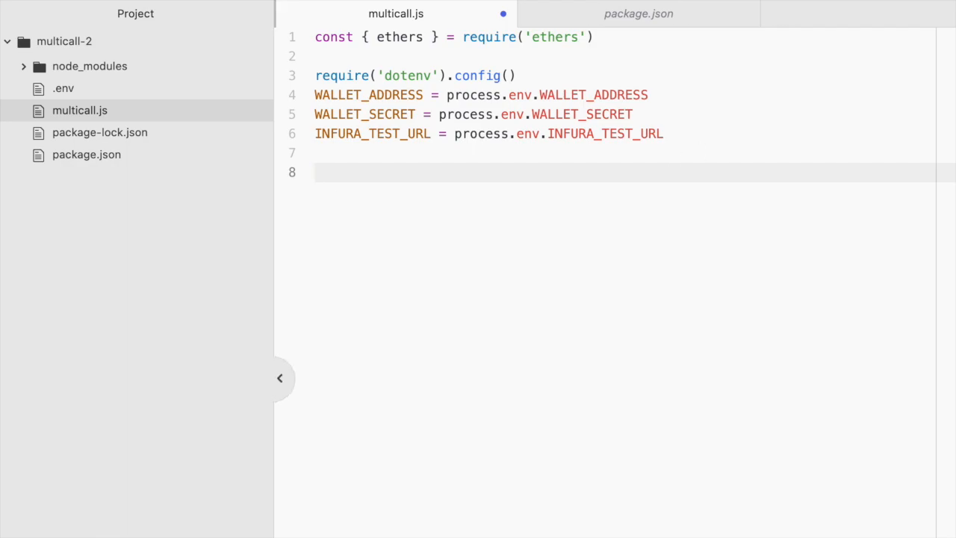
pyautogui.moveTo(563, 390)
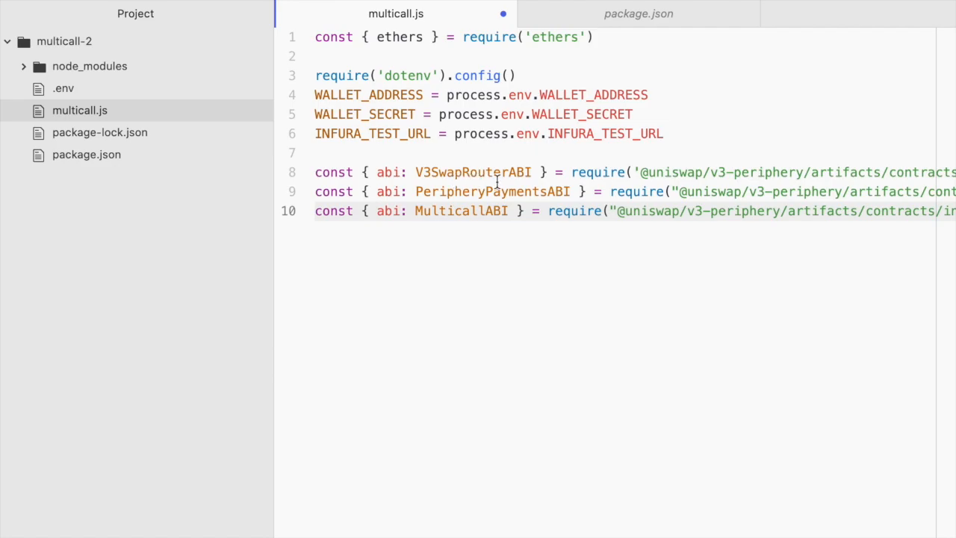
pyautogui.moveTo(516, 196)
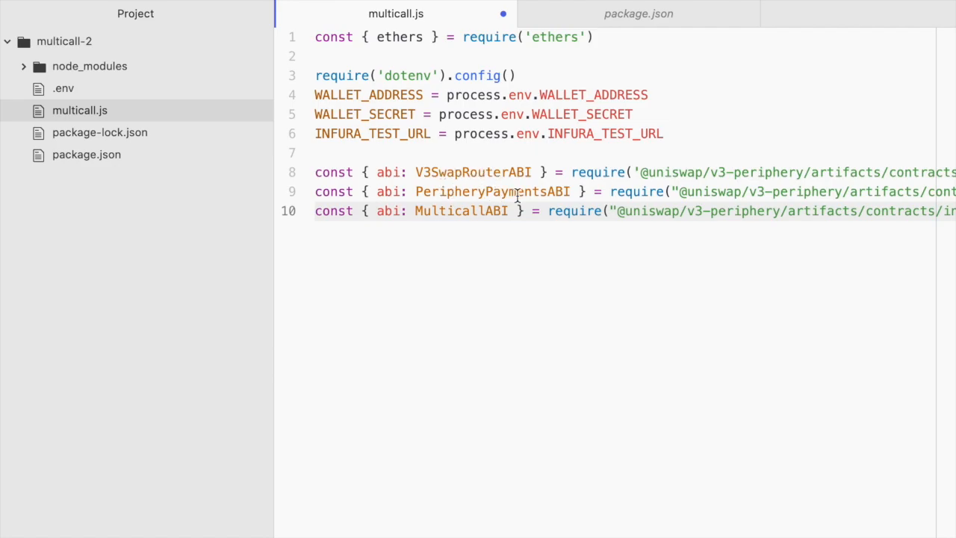
pyautogui.moveTo(474, 230)
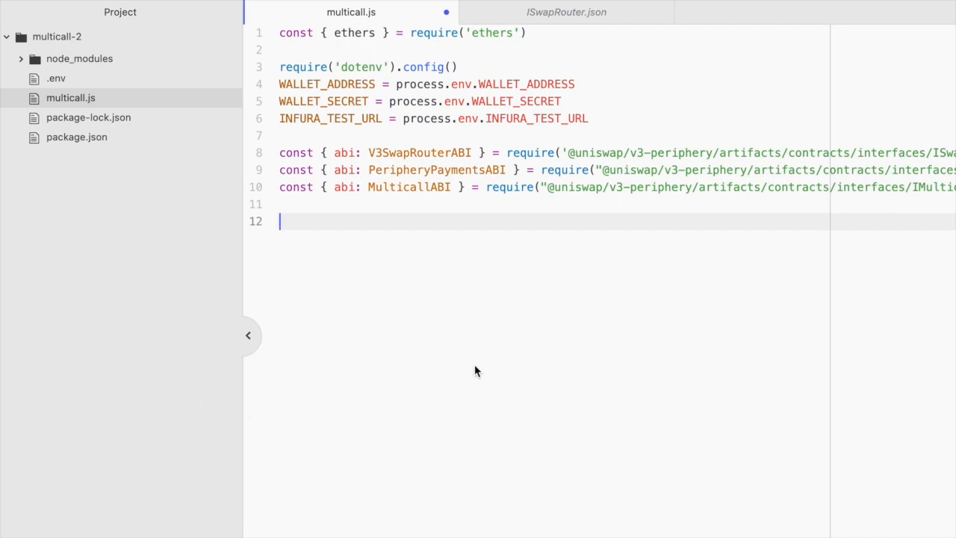
# Declare V3SwapRouterAddress as '0xE592427A0AEce92De3Edee1F18E0157C05861564' and finish the UNIADDRESS line
pyautogui.write("const V3SwapRouterAddress = '0xE592427A0AEce92De3Edee1F18E0157C05861564'")
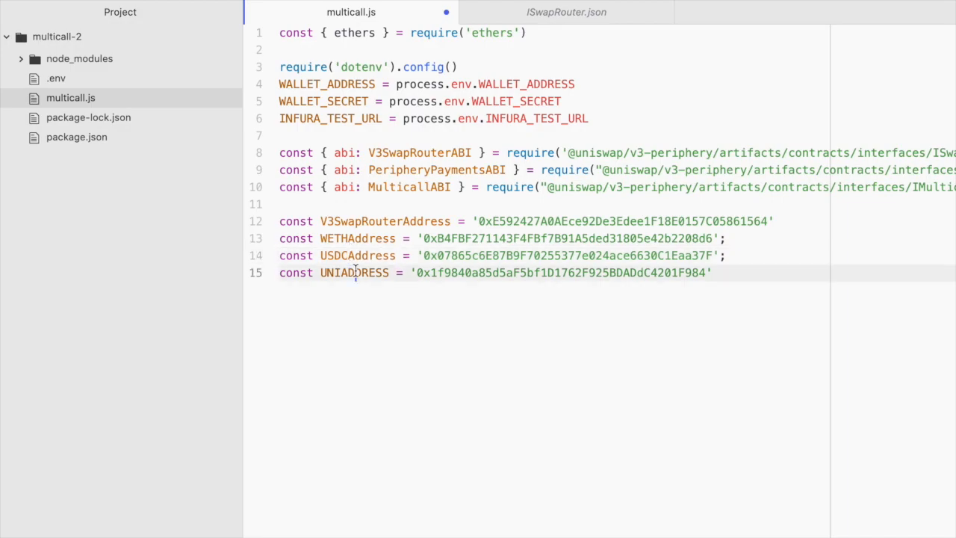
pyautogui.doubleClick(354, 273)
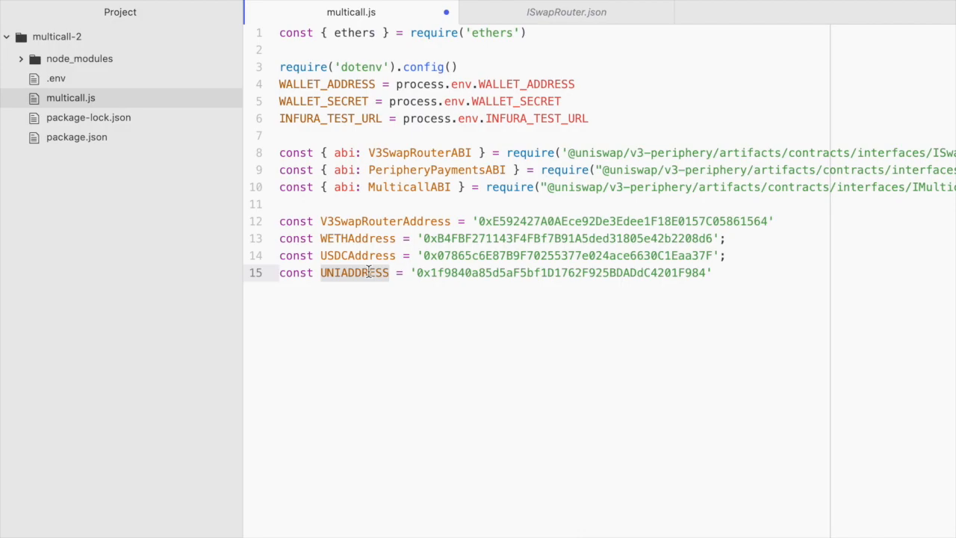
pyautogui.write(';')
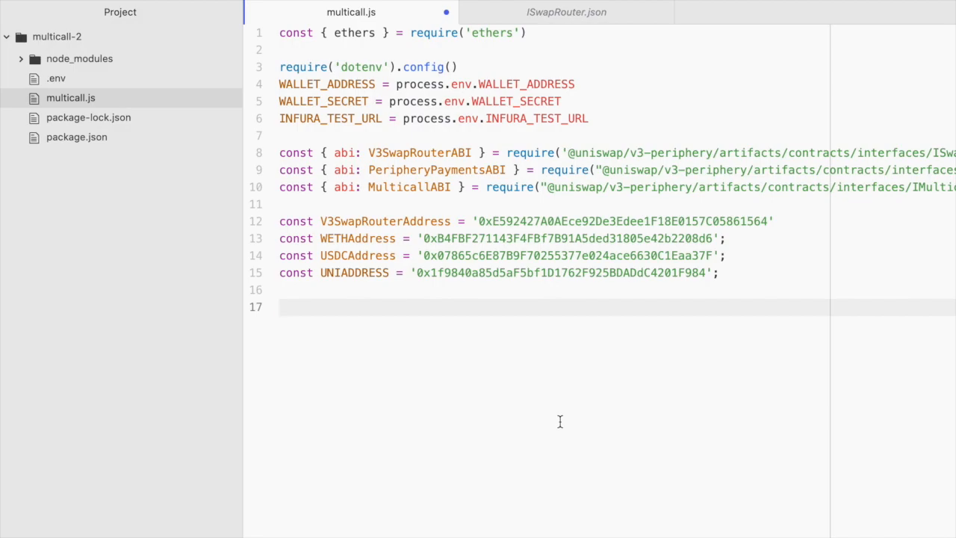
# Start const swapRouterContract = new ethers.Contract( on line 17
pyautogui.click(283, 307)
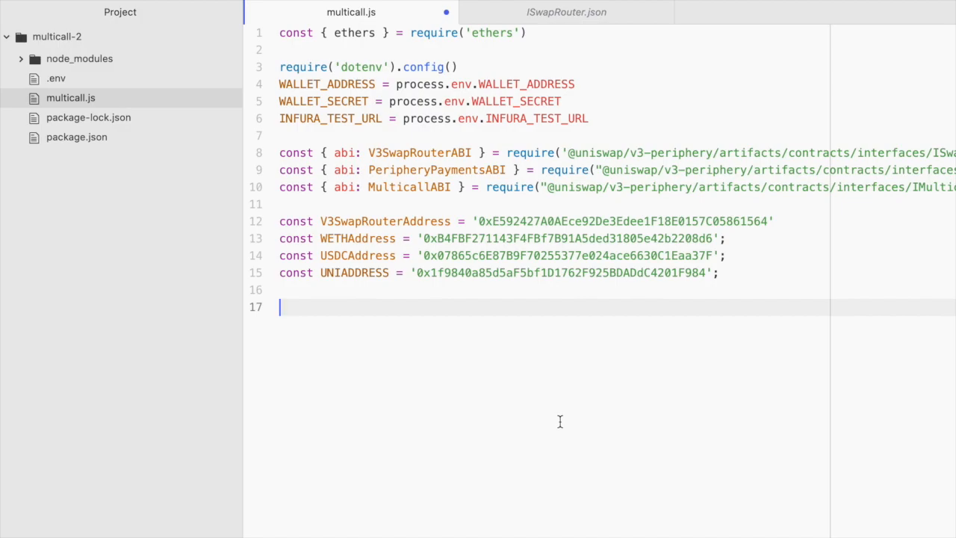
pyautogui.write('const s')
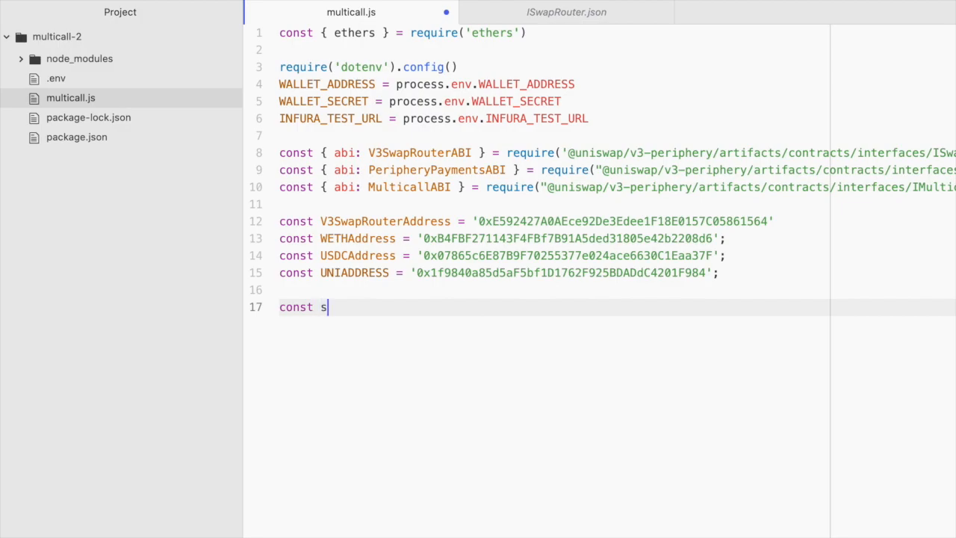
pyautogui.write('wapR')
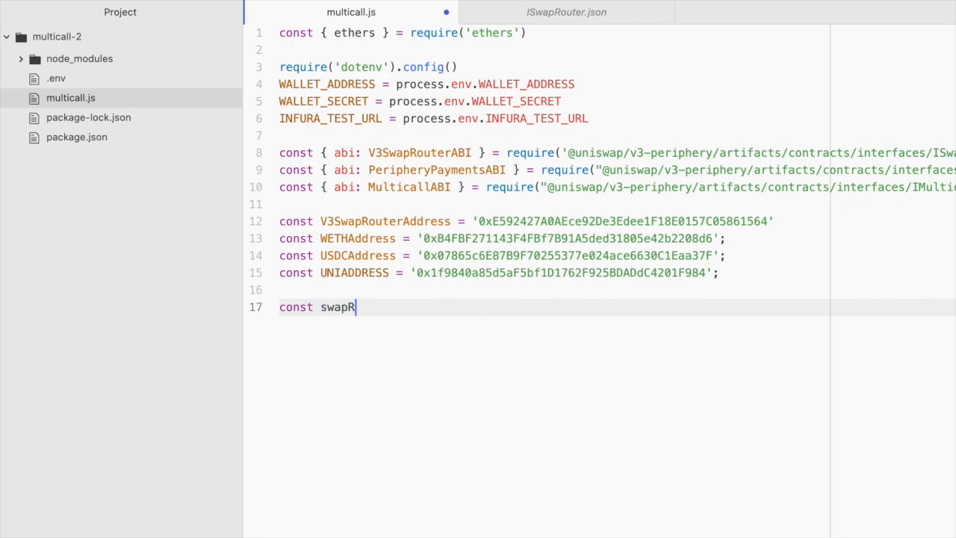
pyautogui.write('outerContract')
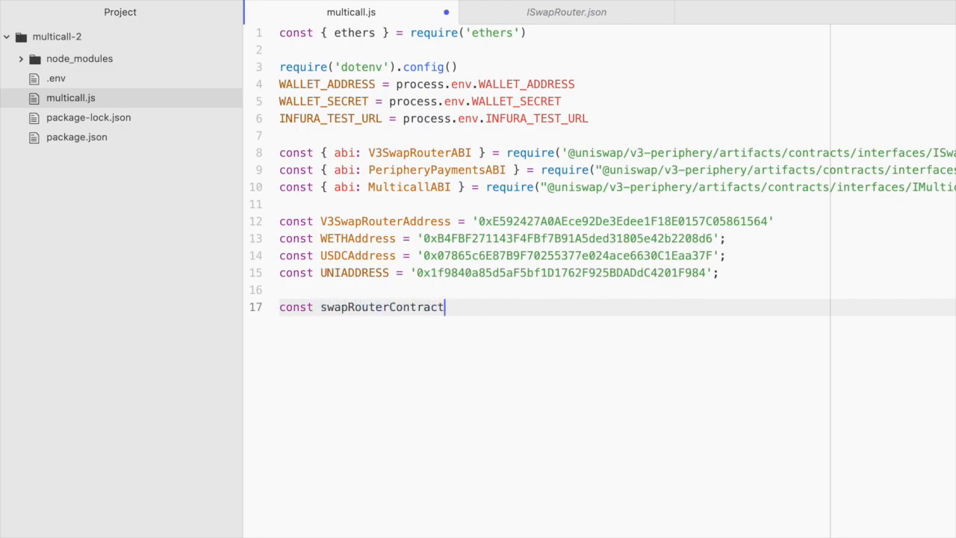
pyautogui.write('=')
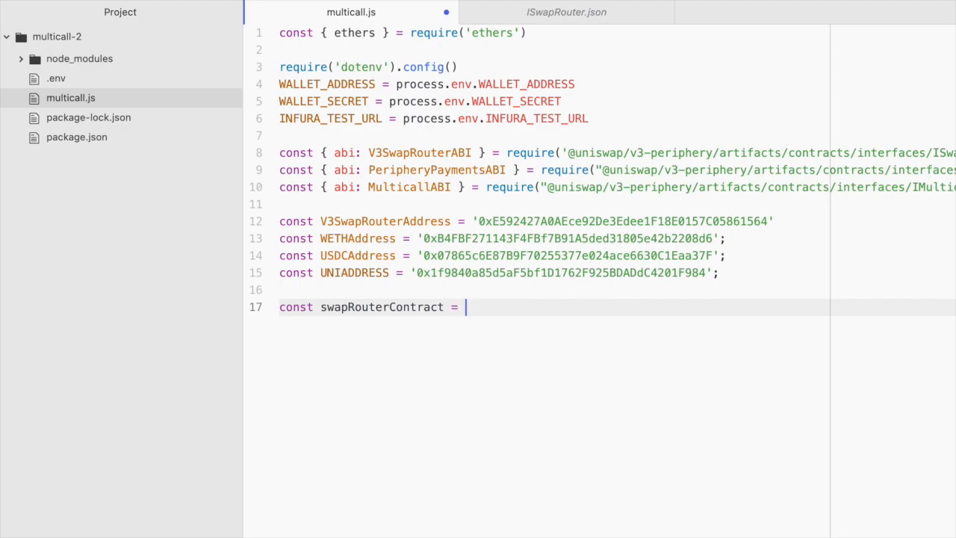
pyautogui.write('new ethe')
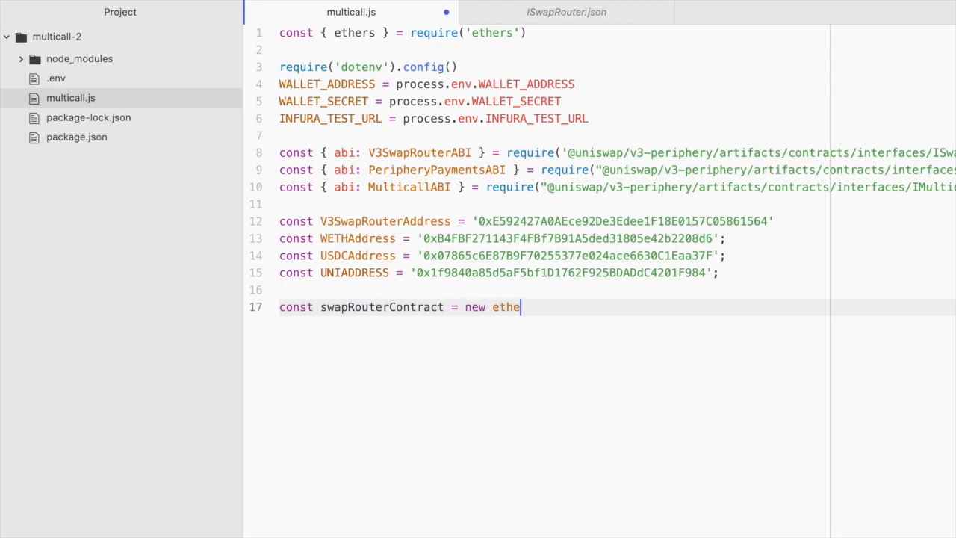
pyautogui.write('rs.Cont')
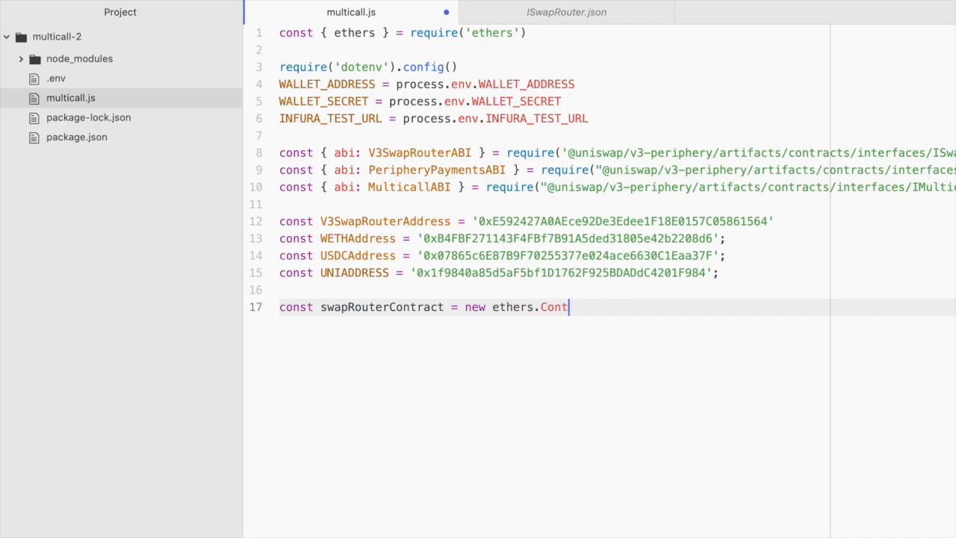
pyautogui.write('ract(')
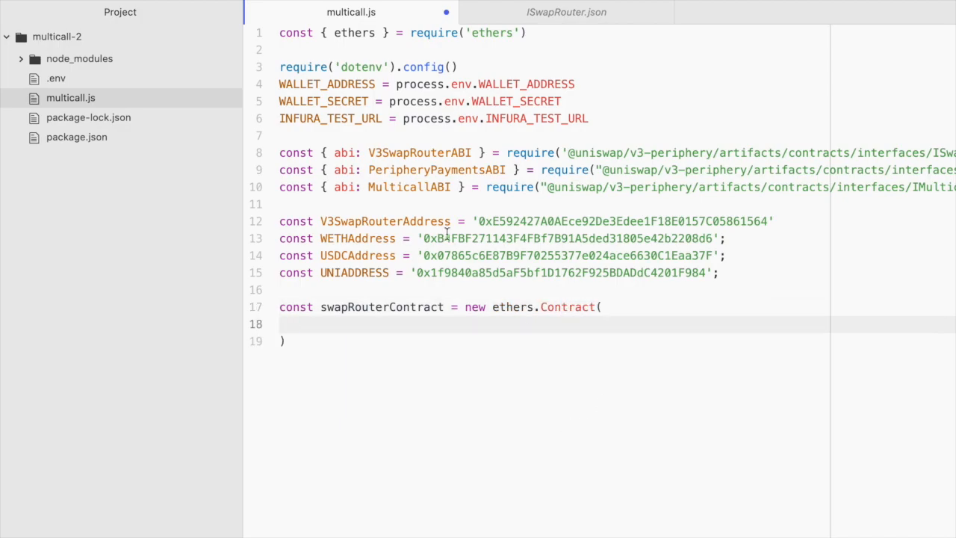
# Pass V3SwapRouterAddress and V3SwapRouterABI concatenated with PeripheryPaymentsABI as arguments
pyautogui.doubleClick(384, 221)
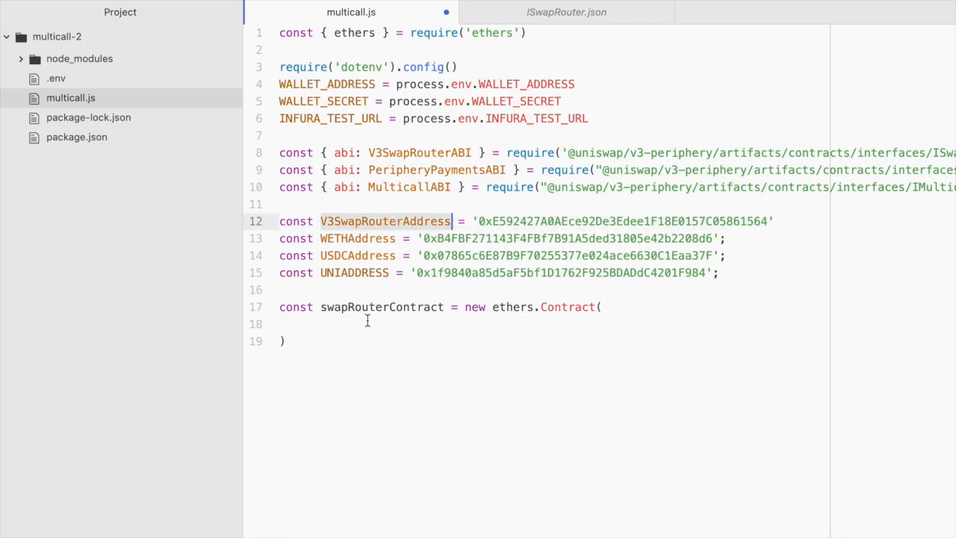
pyautogui.write('V3SwapRouterAddress,')
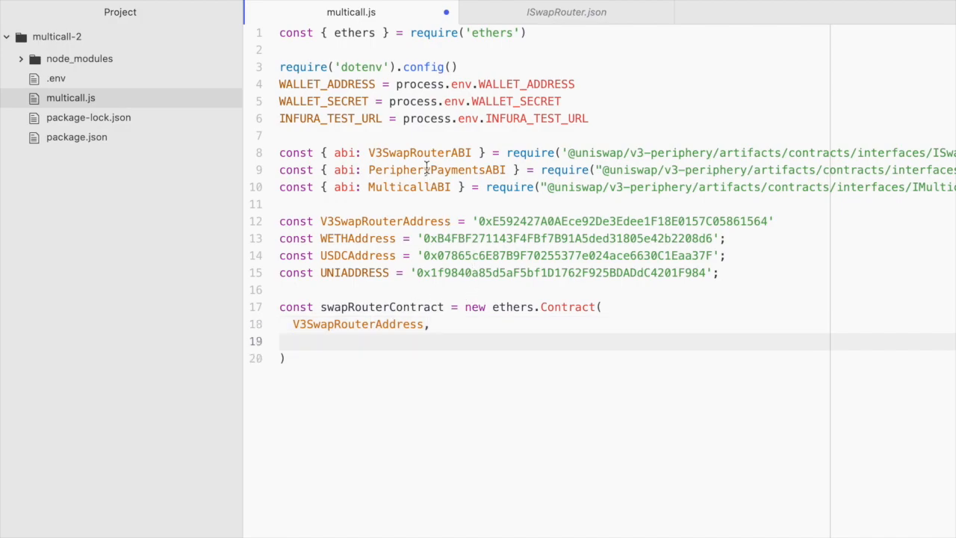
pyautogui.write('V3SwapRouterABI')
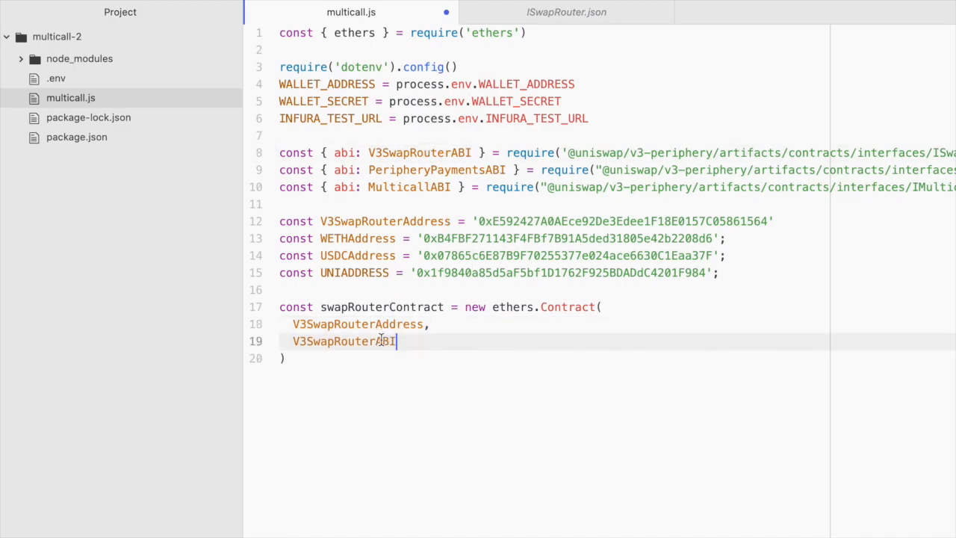
pyautogui.moveTo(486, 351)
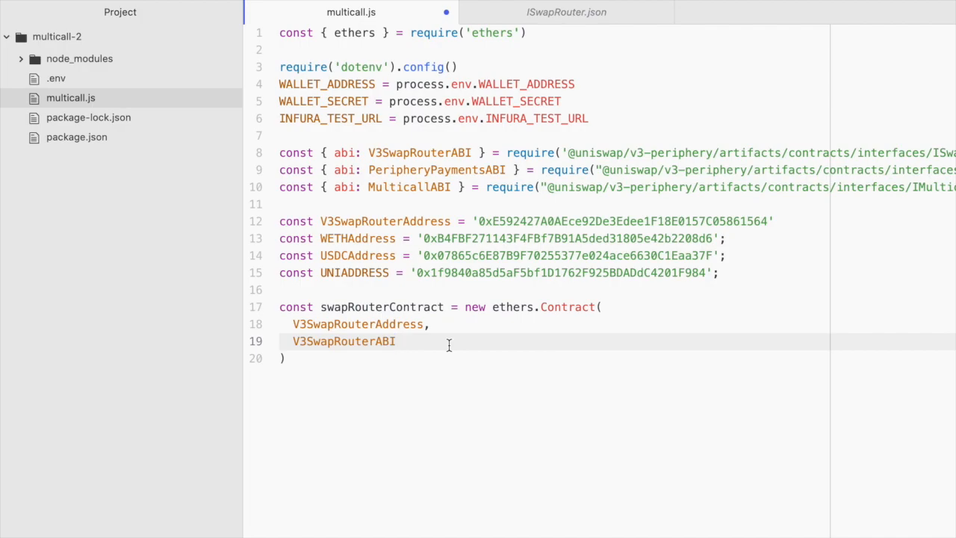
pyautogui.write('.')
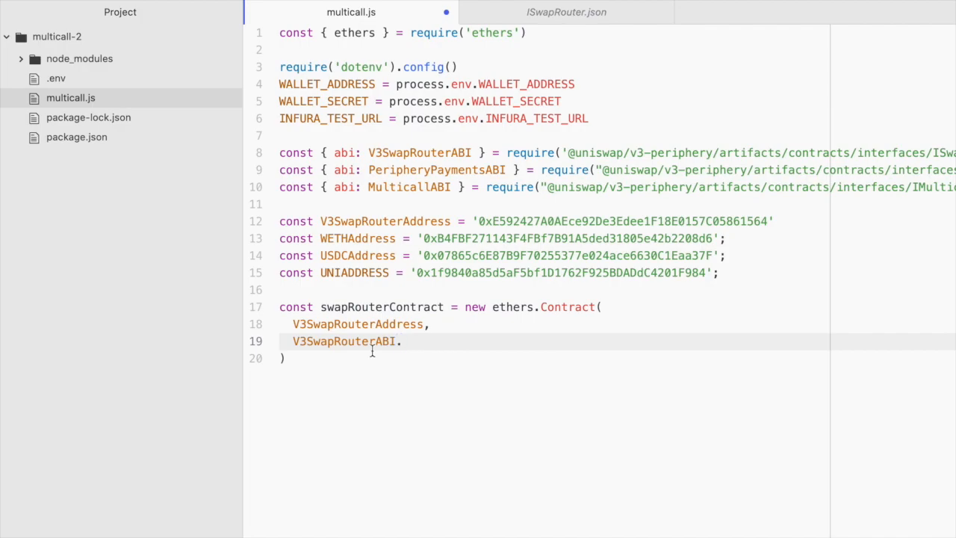
pyautogui.write('concat(')
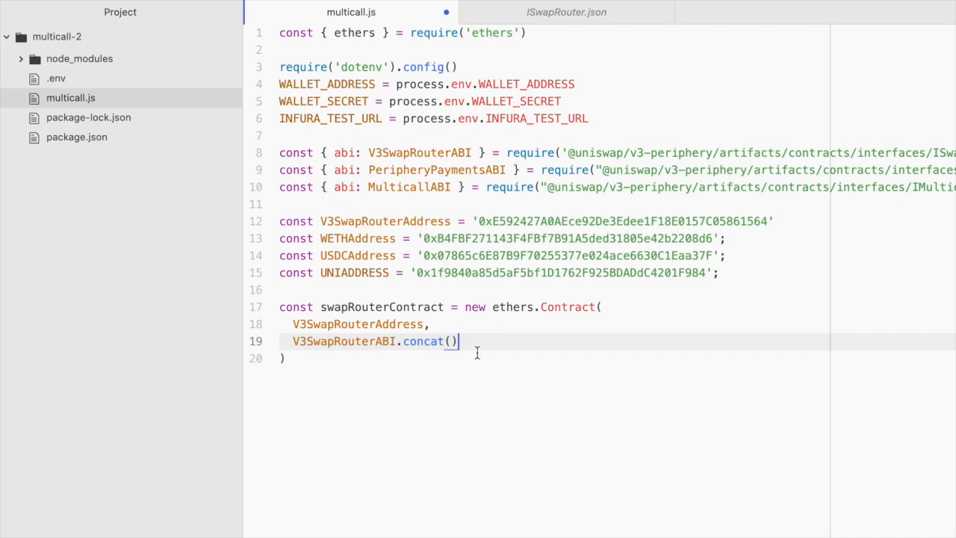
pyautogui.doubleClick(437, 169)
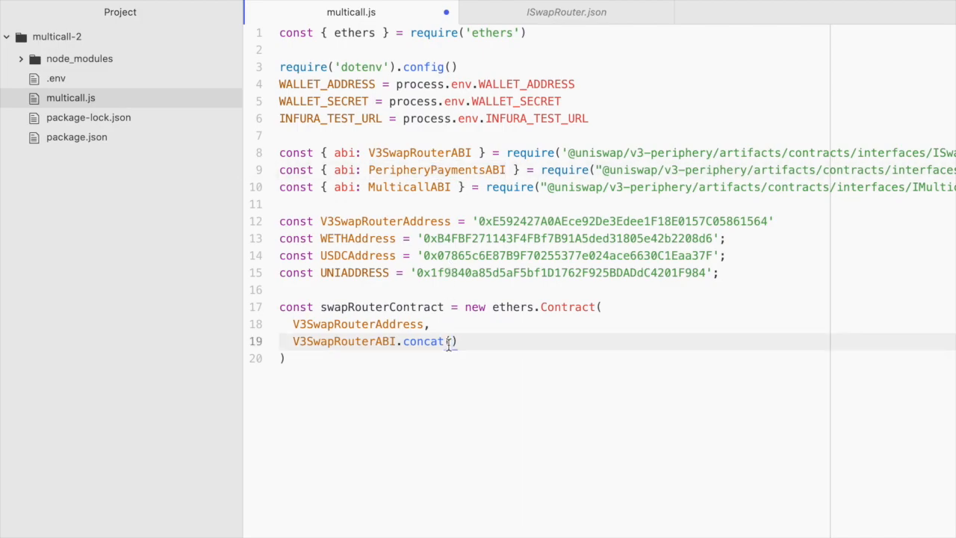
pyautogui.write('PeripheryPaymentsABI')
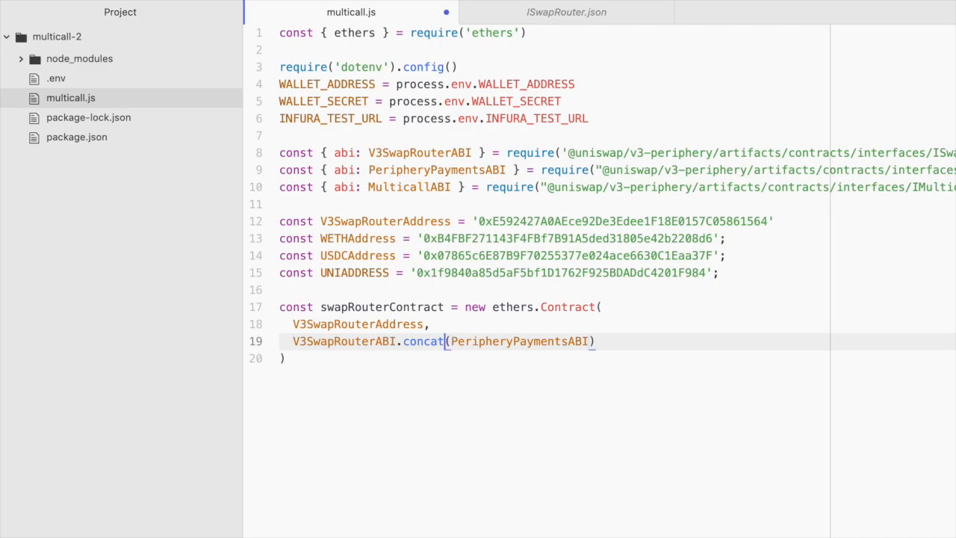
pyautogui.write('.concat(PeripheryPaymentsABI)')
pyautogui.write('multicall')
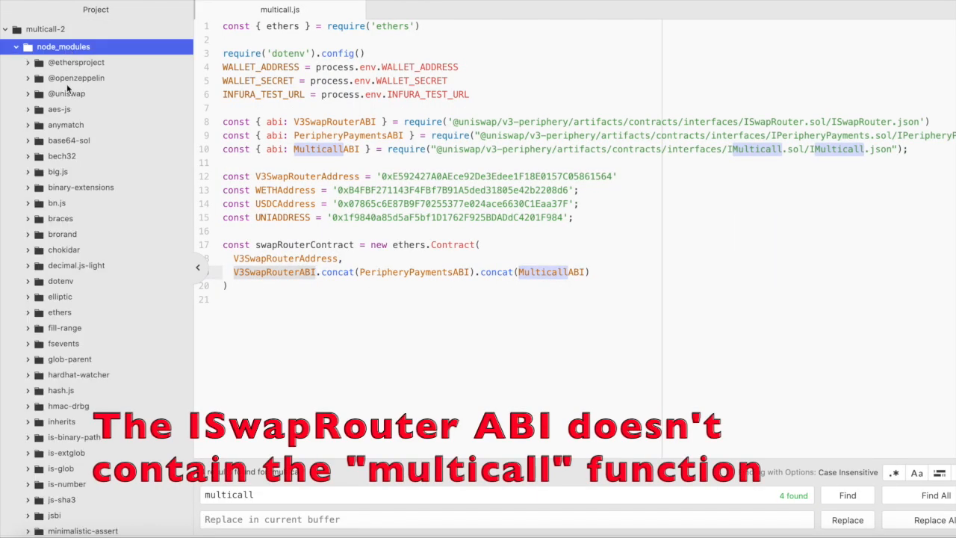
pyautogui.click(66, 93)
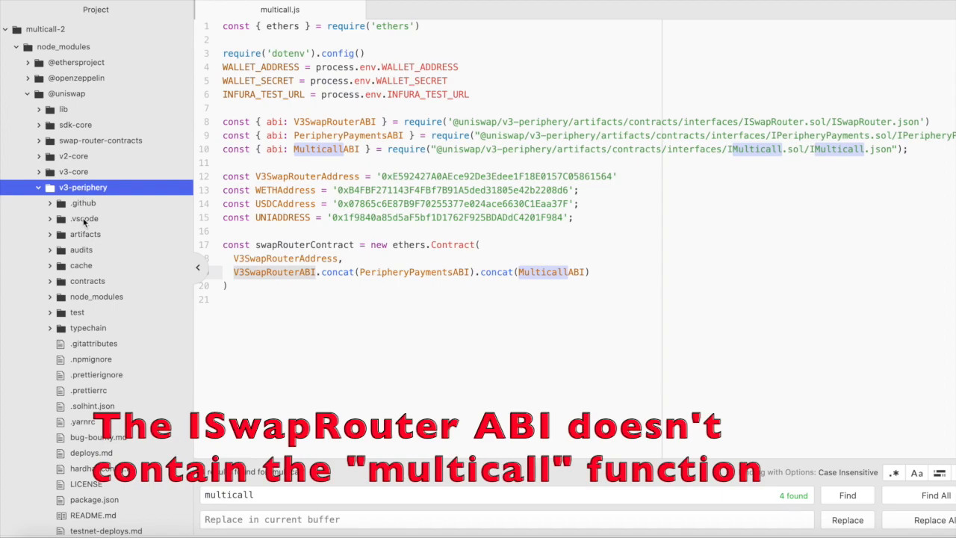
pyautogui.click(84, 234)
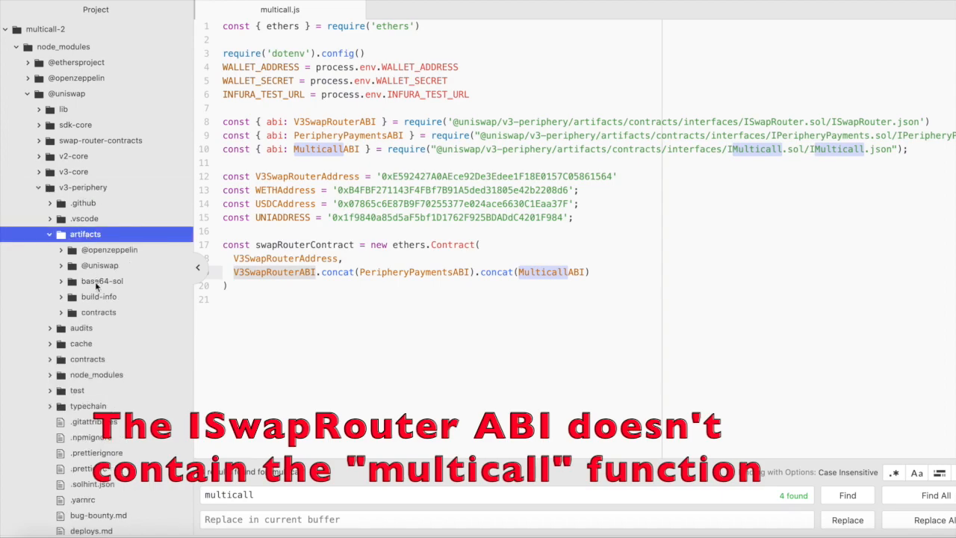
pyautogui.click(98, 312)
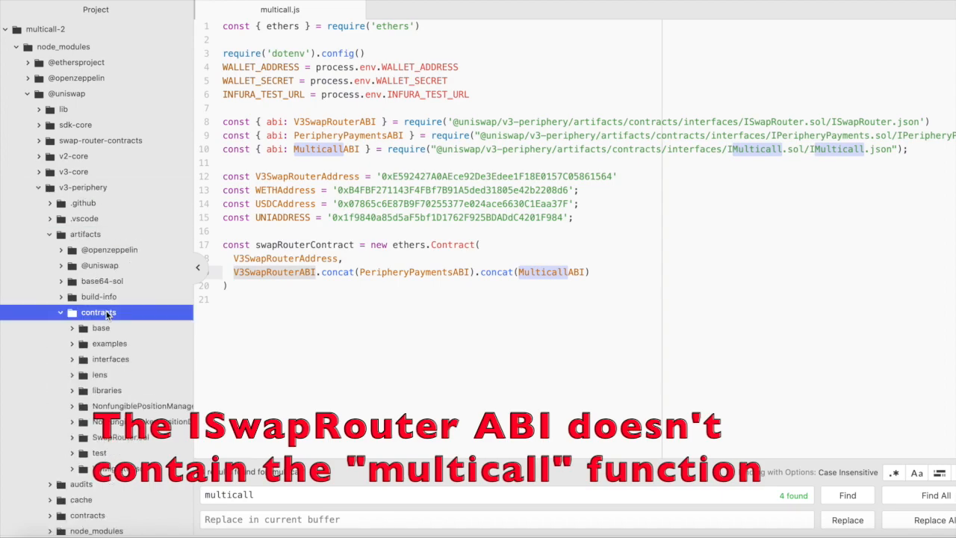
pyautogui.click(110, 359)
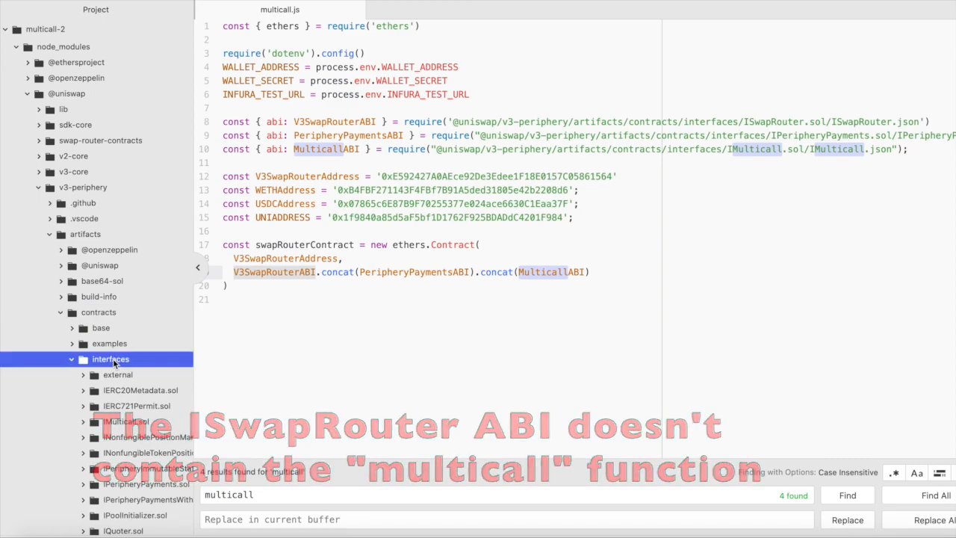
pyautogui.scroll(-3)
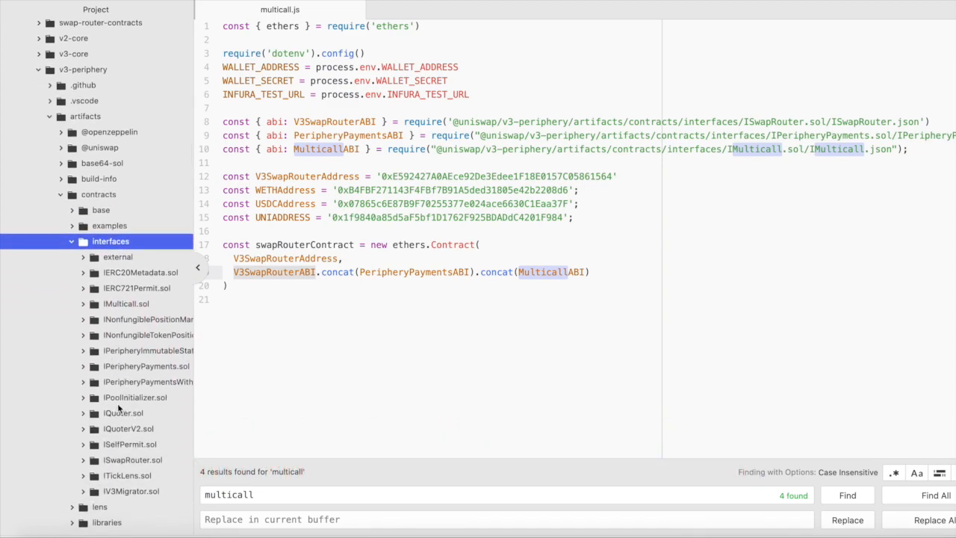
pyautogui.click(133, 459)
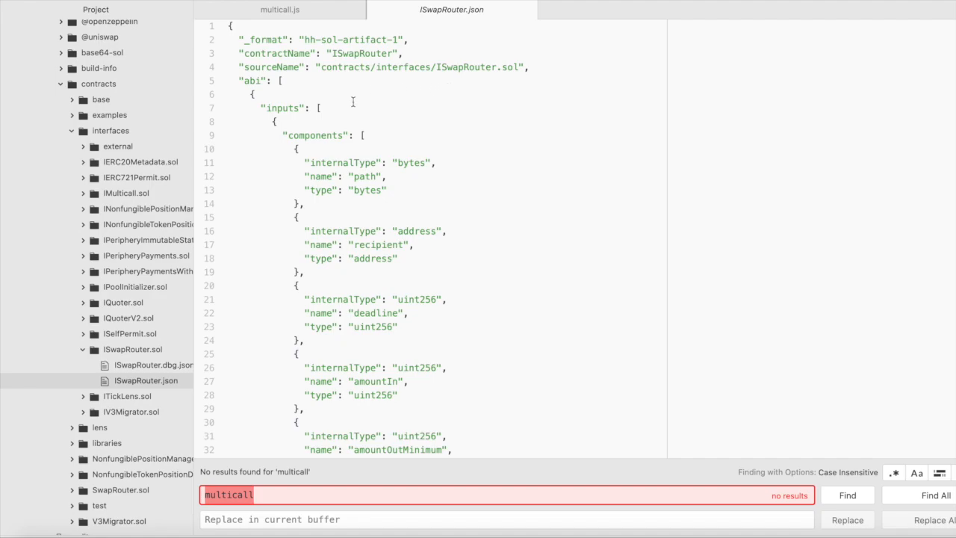
pyautogui.moveTo(340, 118)
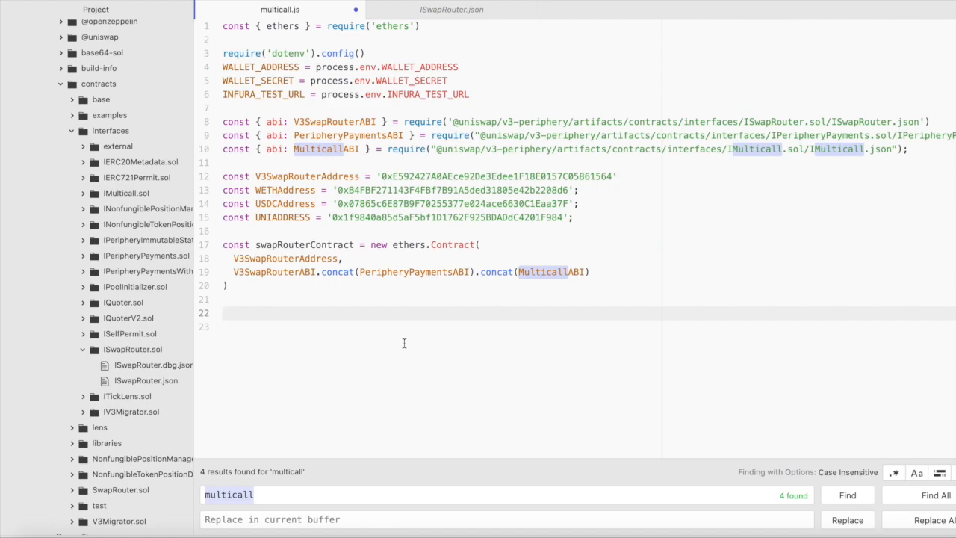
# Write async function main() { } with a main() call below, cursor in the body
pyautogui.write('async')
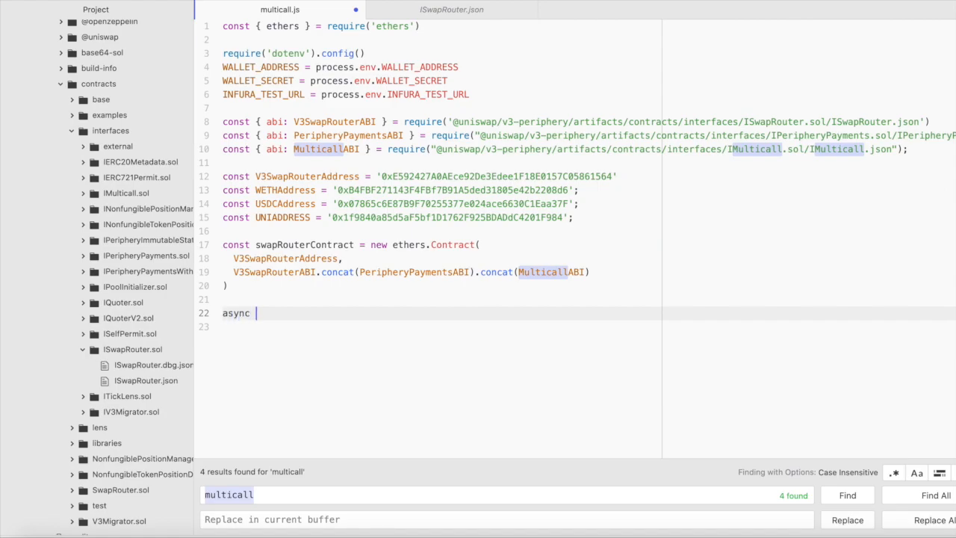
pyautogui.write('function main')
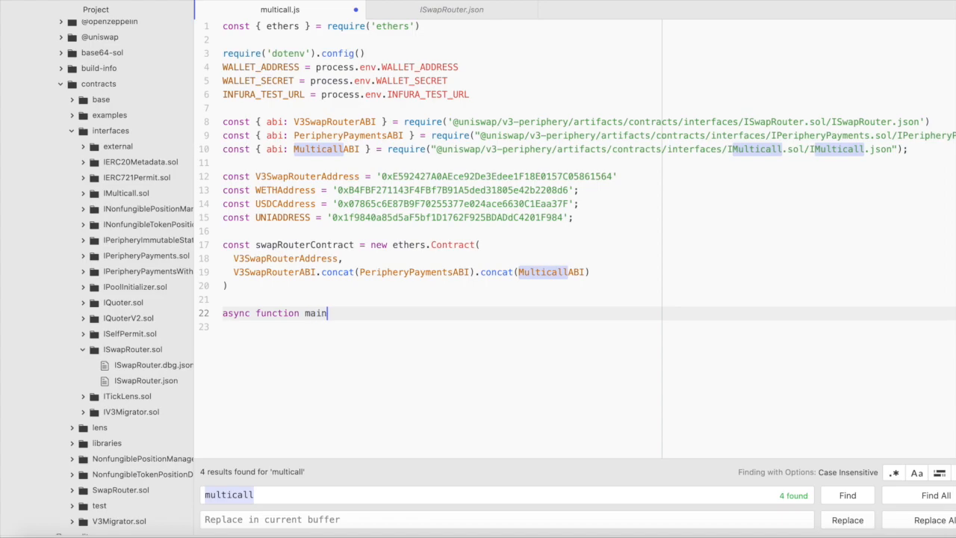
pyautogui.write('() {')
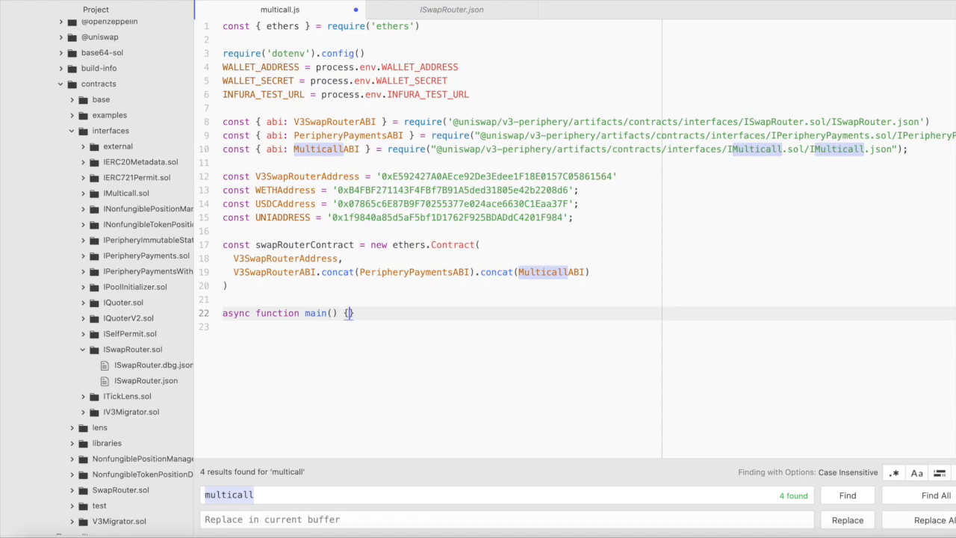
pyautogui.press('enter')
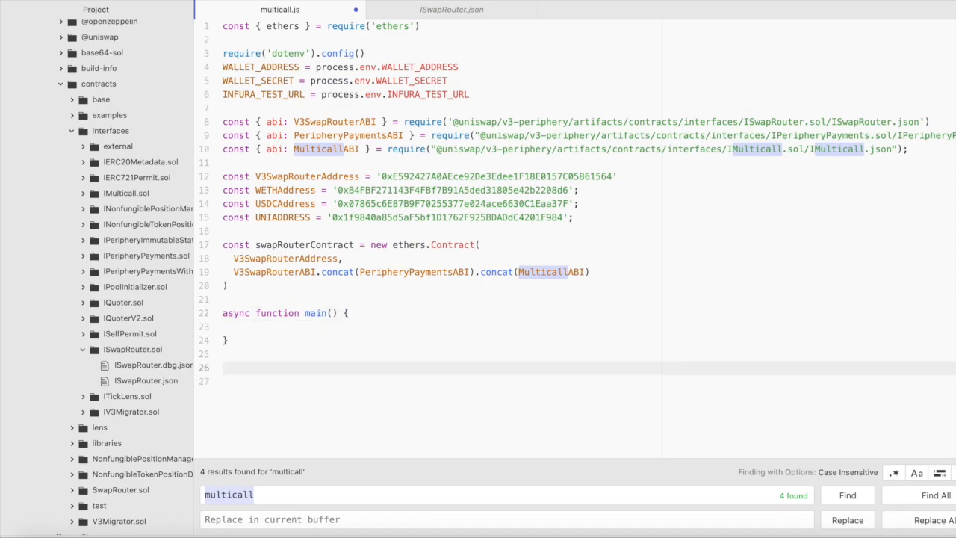
pyautogui.write('main()')
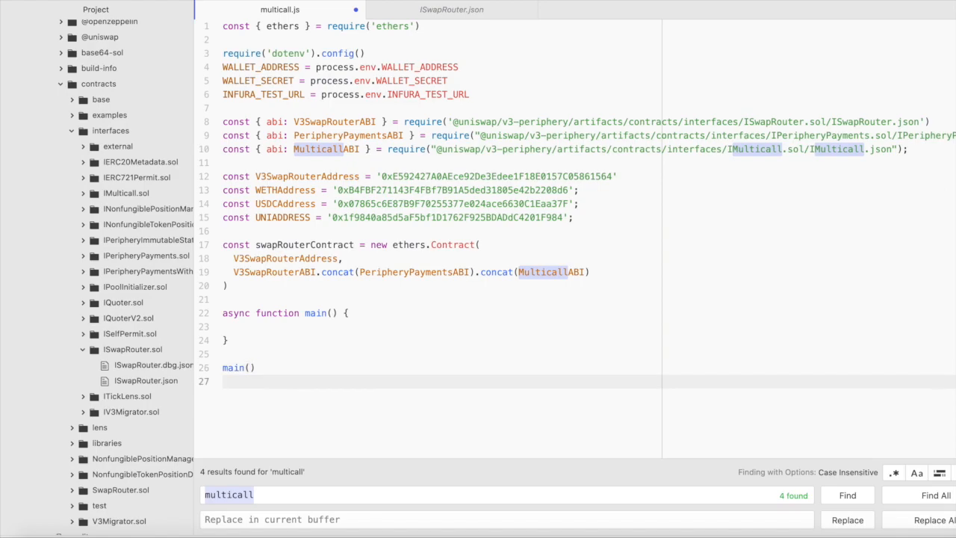
pyautogui.click(224, 381)
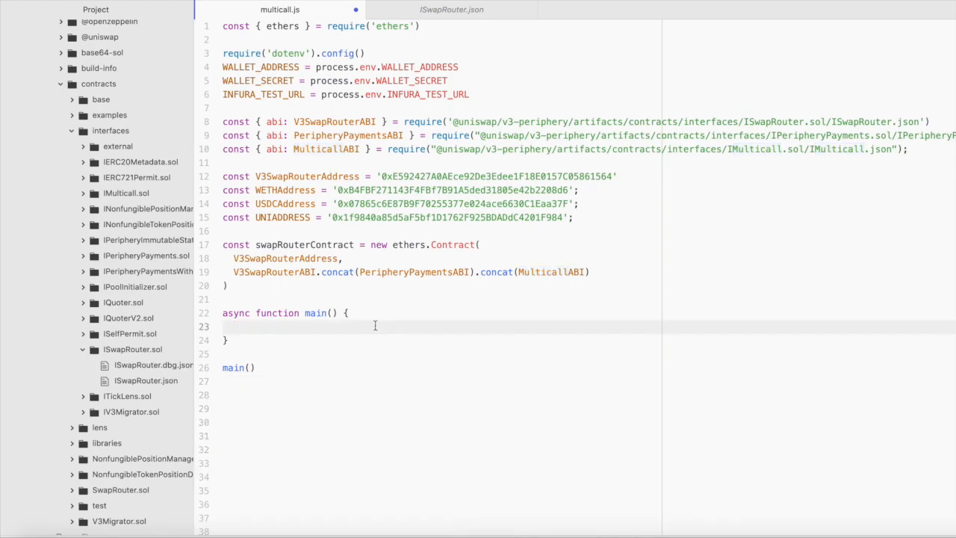
pyautogui.click(234, 327)
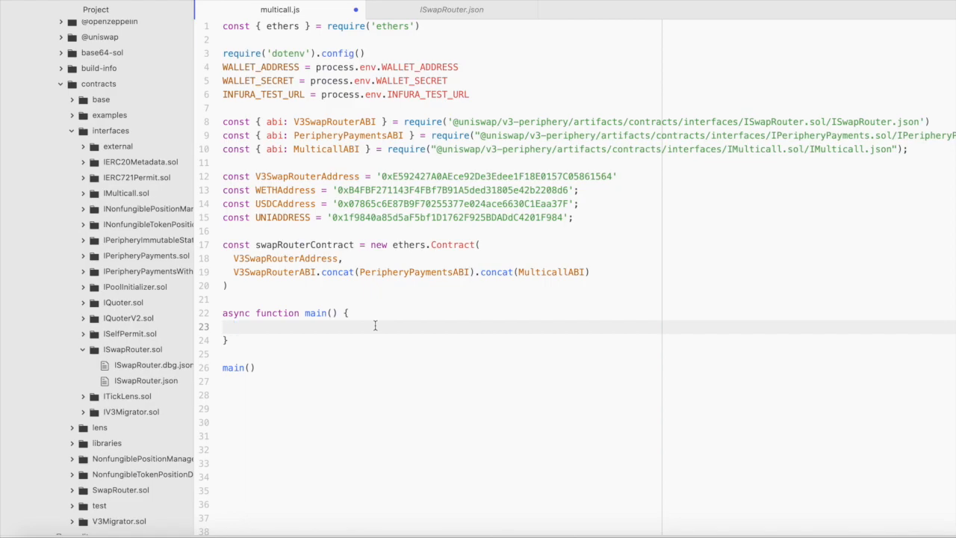
pyautogui.click(234, 326)
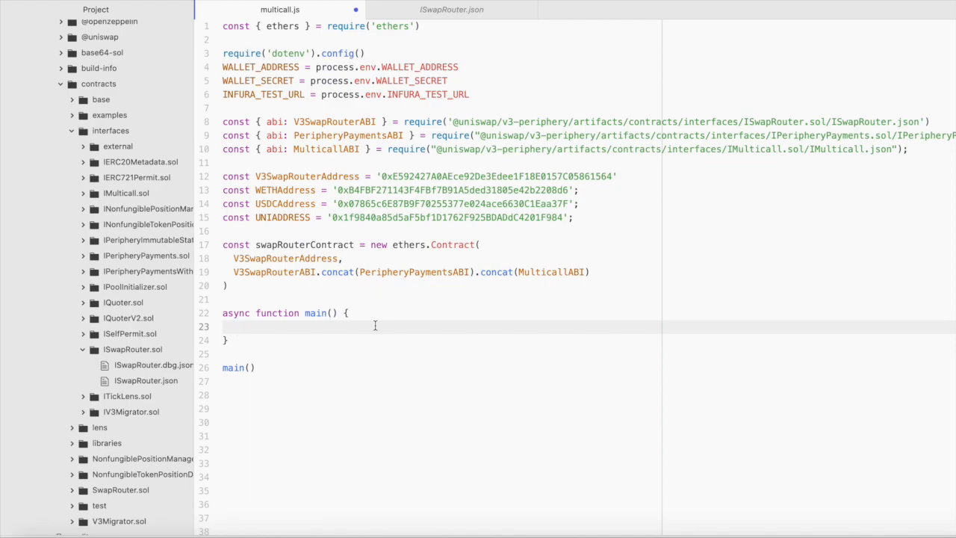
pyautogui.click(234, 326)
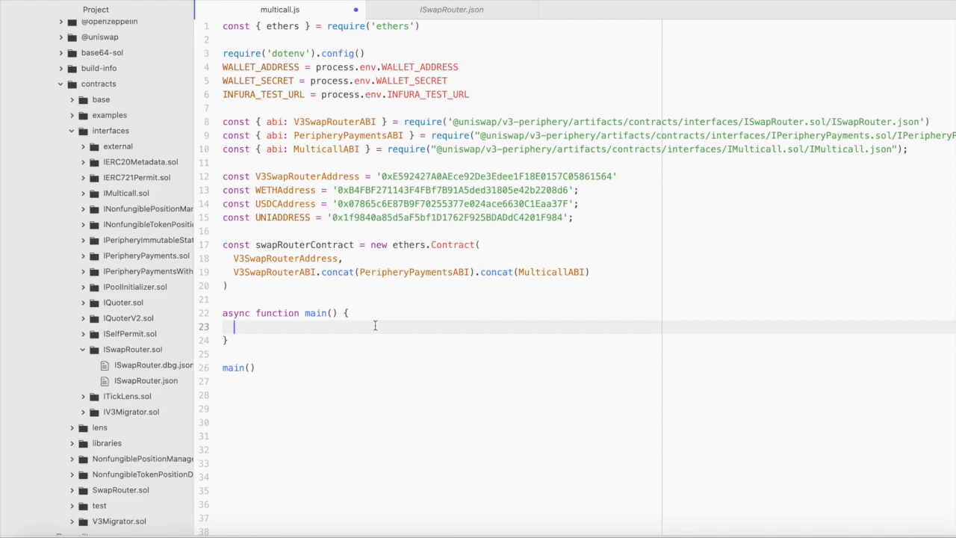
# Type const params1 = { inside main and place the cursor within the braces
pyautogui.write('c')
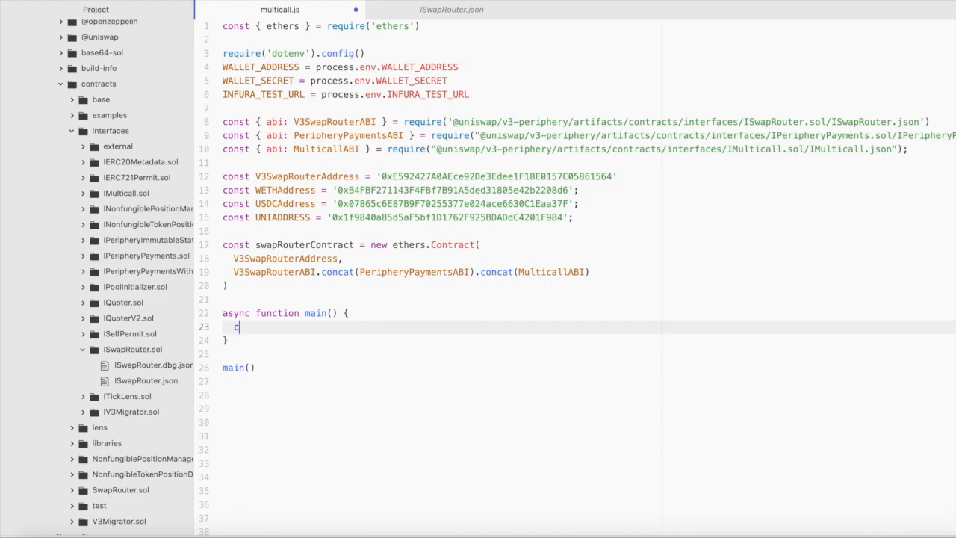
pyautogui.write('onst para')
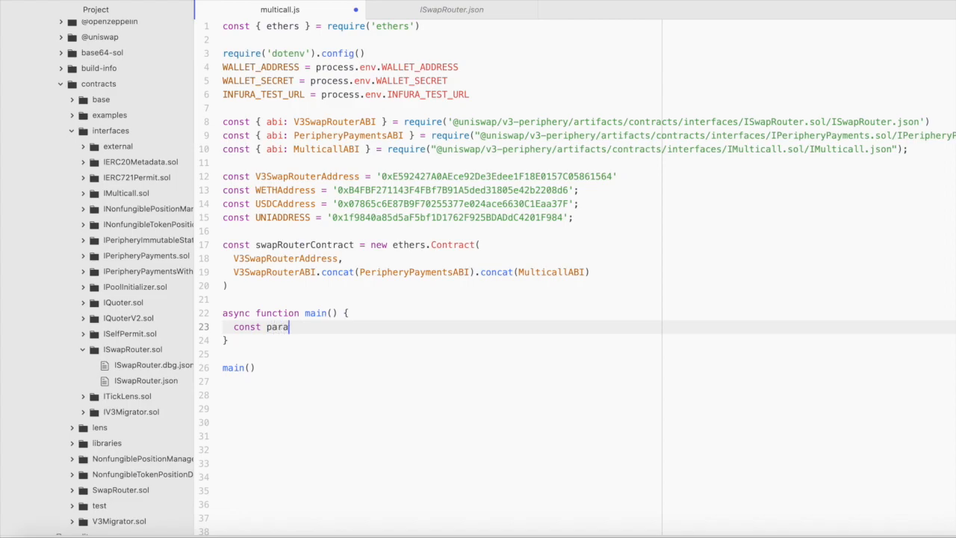
pyautogui.write('ms1')
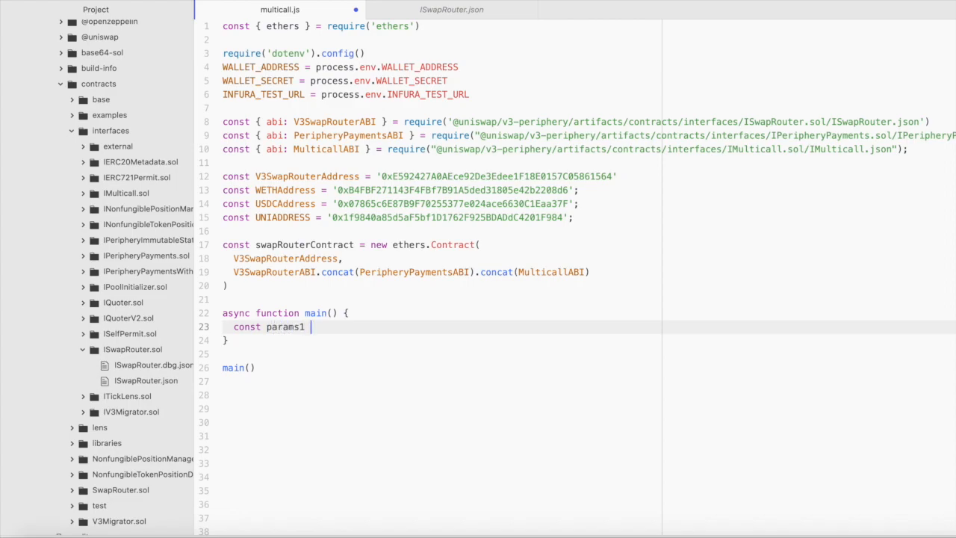
pyautogui.write('= {')
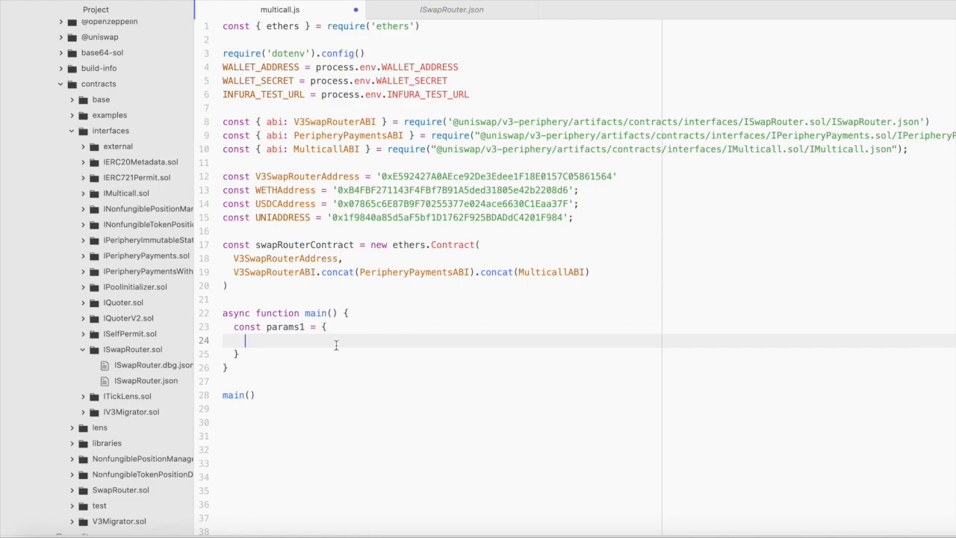
pyautogui.moveTo(286, 338)
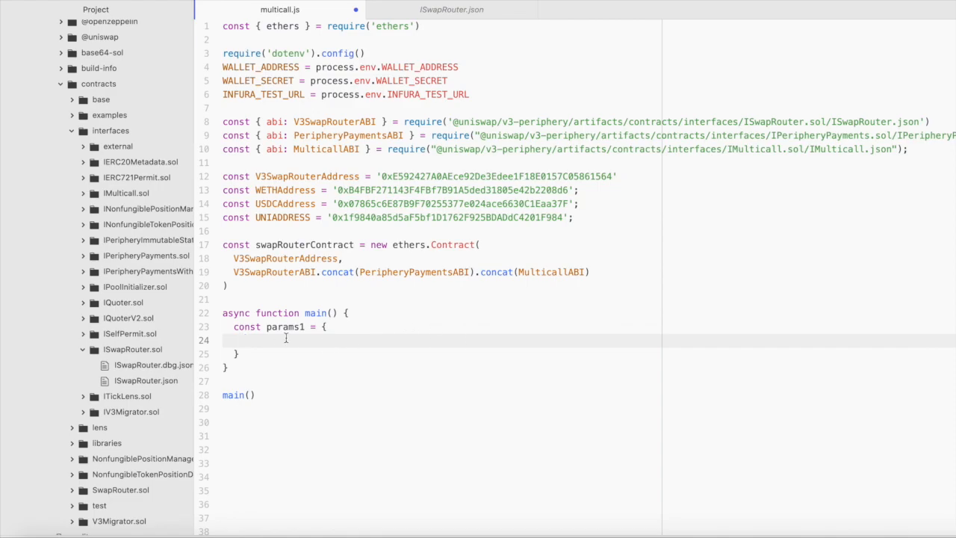
pyautogui.click(247, 340)
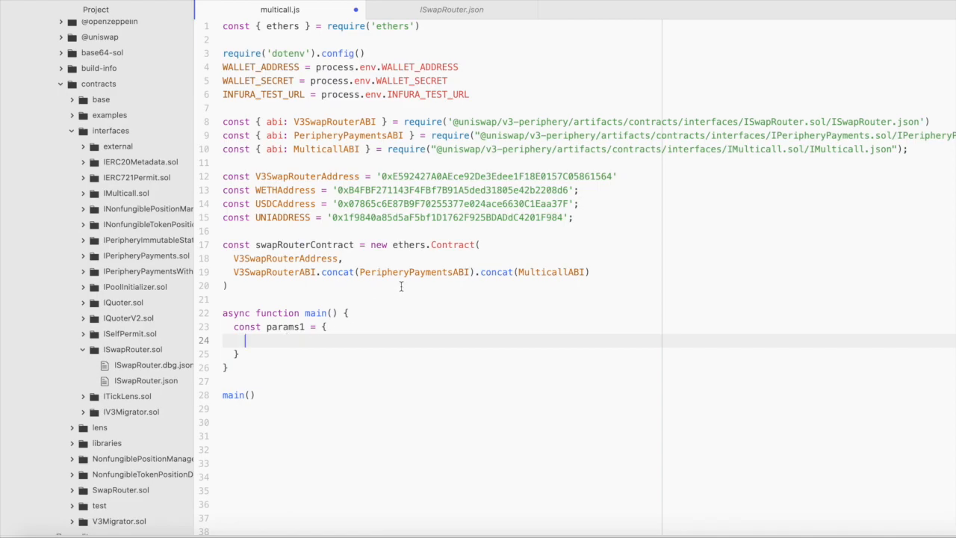
pyautogui.moveTo(445, 251)
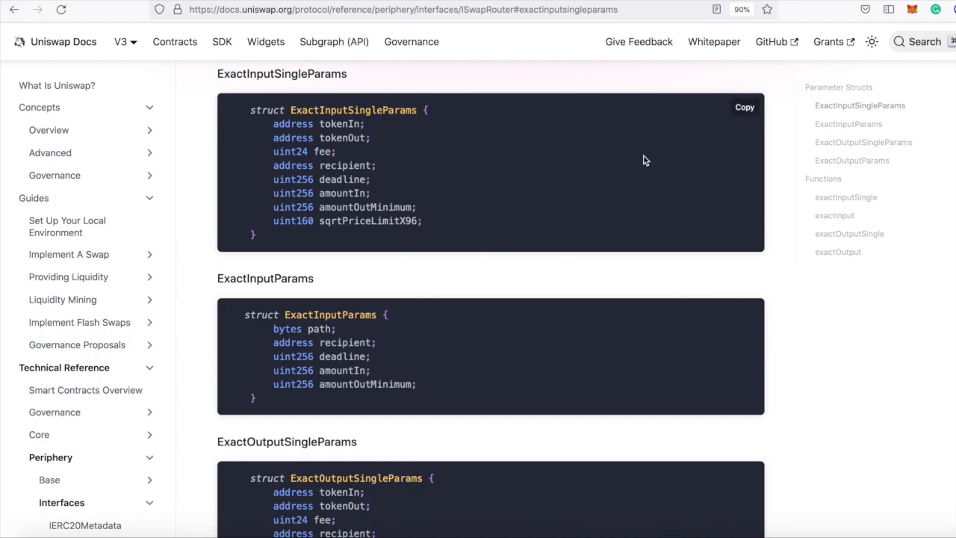
# Scroll the ISwapRouter docs page to the ExactInputSingleParams struct fields
pyautogui.scroll(3)
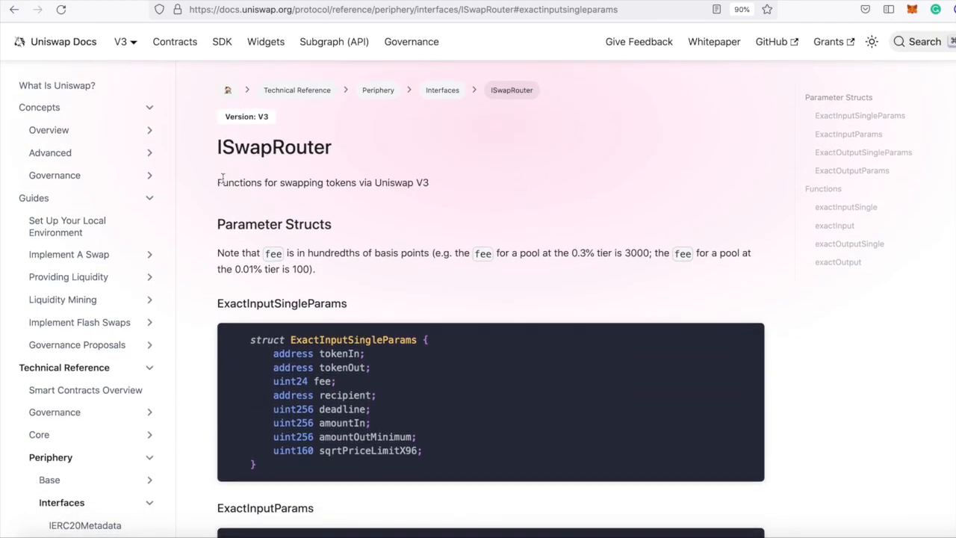
pyautogui.moveTo(633, 205)
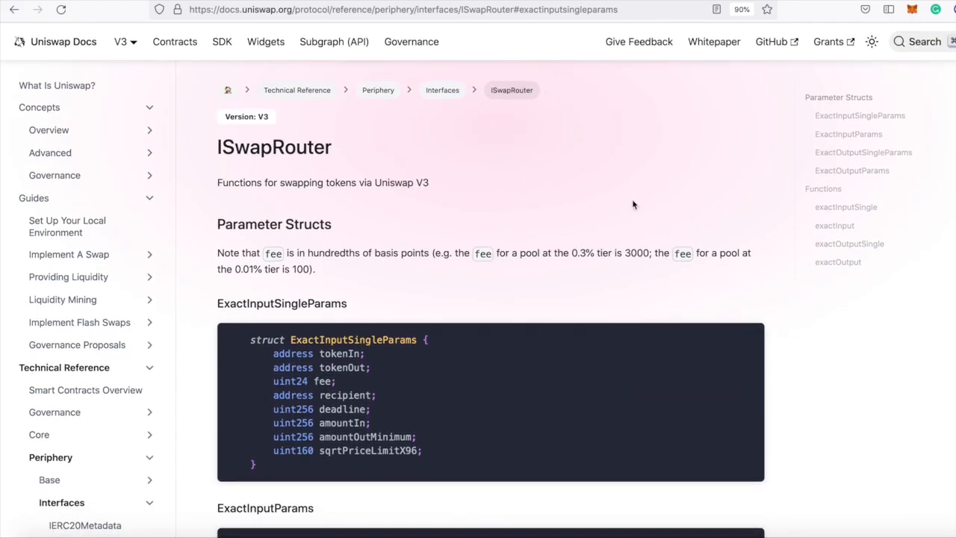
pyautogui.scroll(-3)
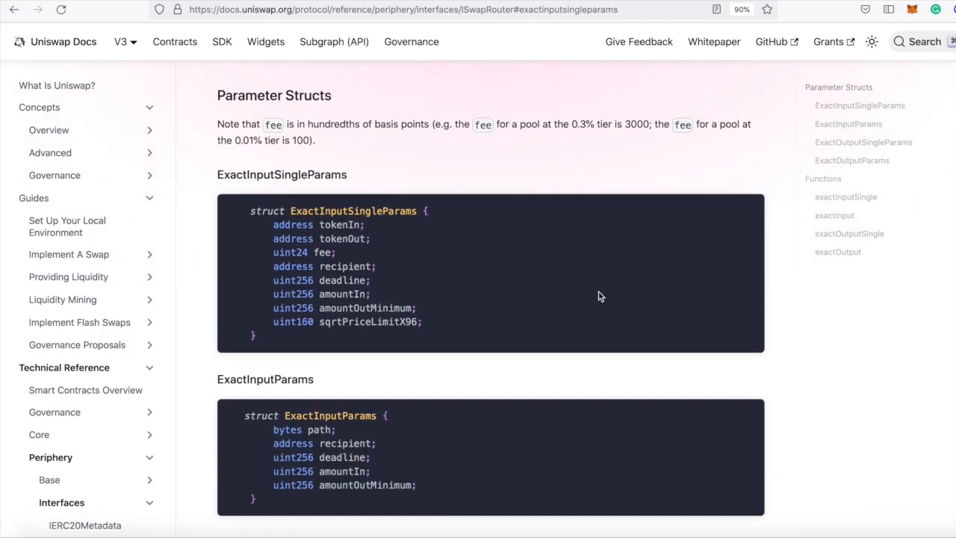
pyautogui.scroll(-3)
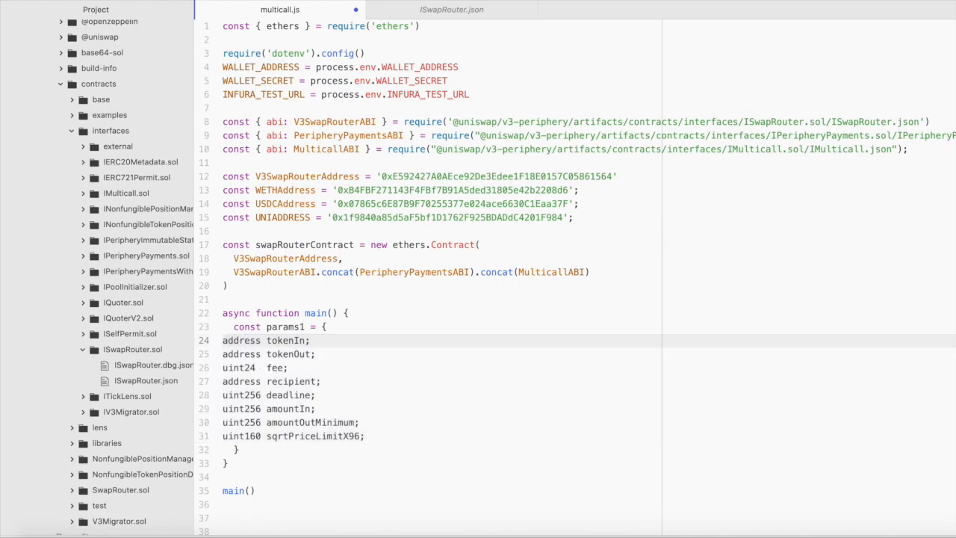
# Set tokenIn to WETHAddress and tokenOut to USDCAddress in params1
pyautogui.scroll(-3)
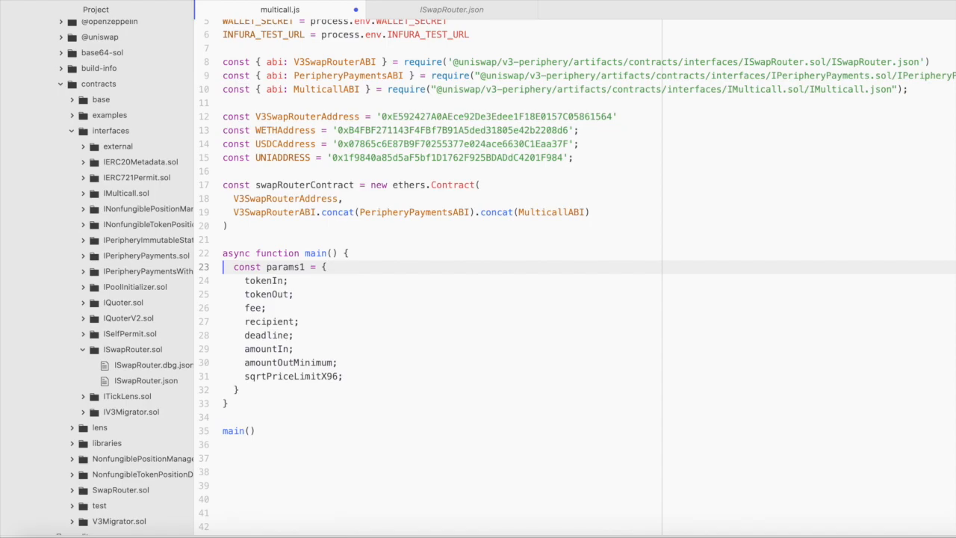
pyautogui.write(':')
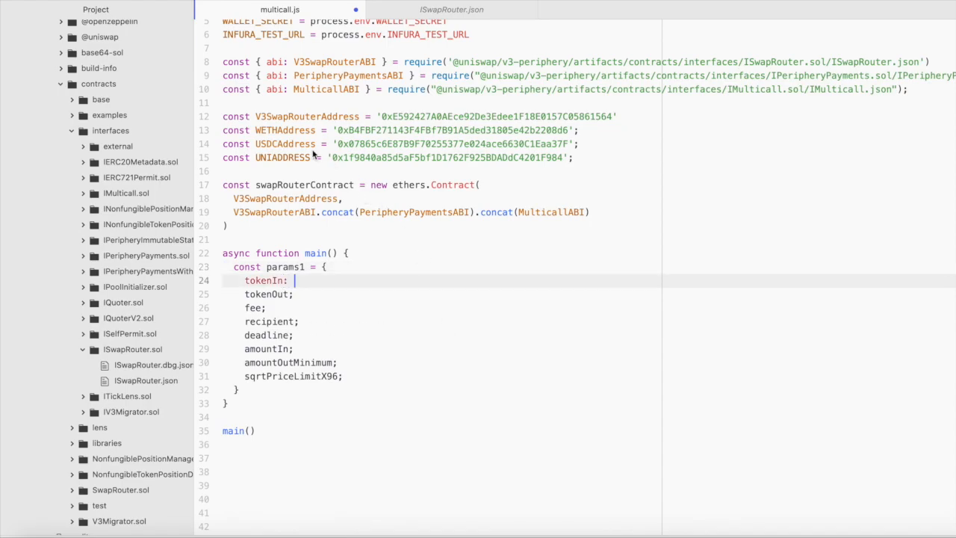
pyautogui.write('WETHAddress,')
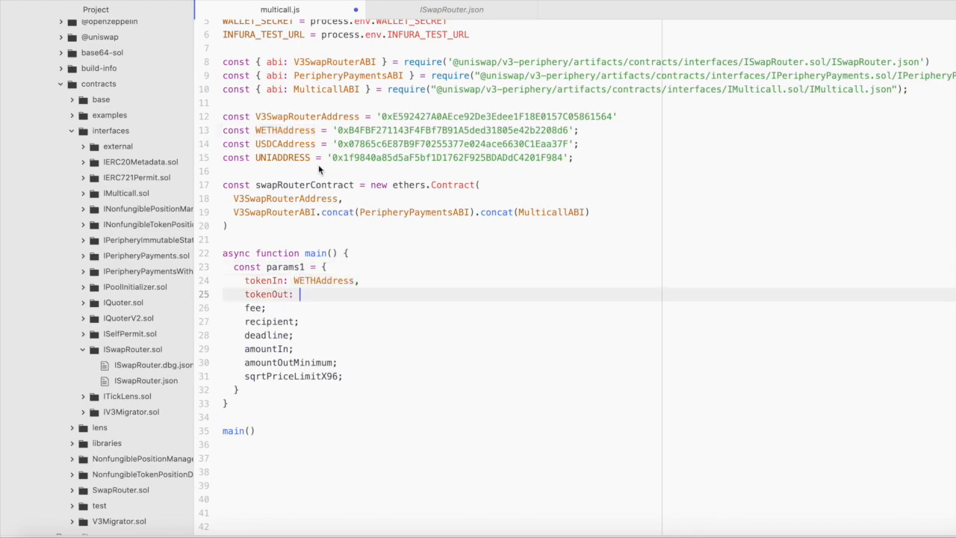
pyautogui.moveTo(344, 293)
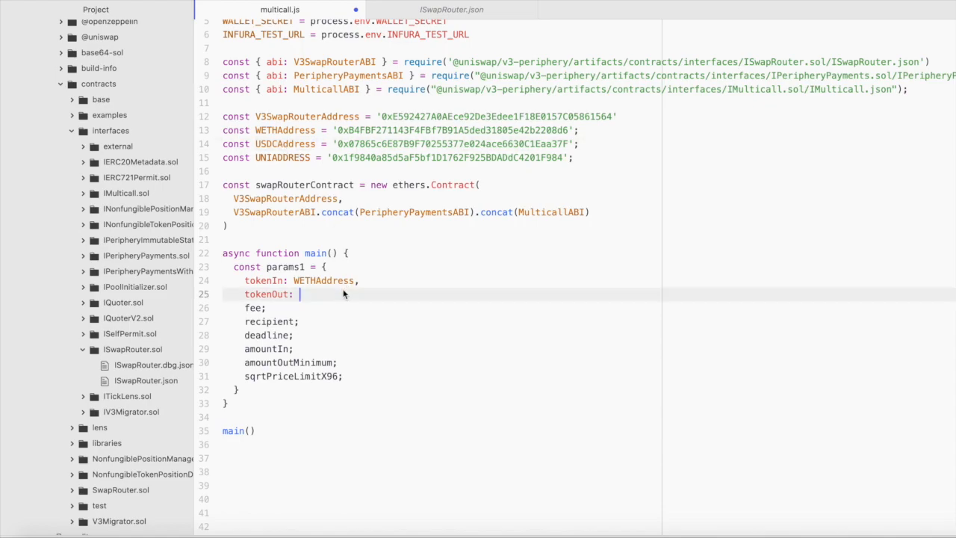
pyautogui.write('USDCAddress,')
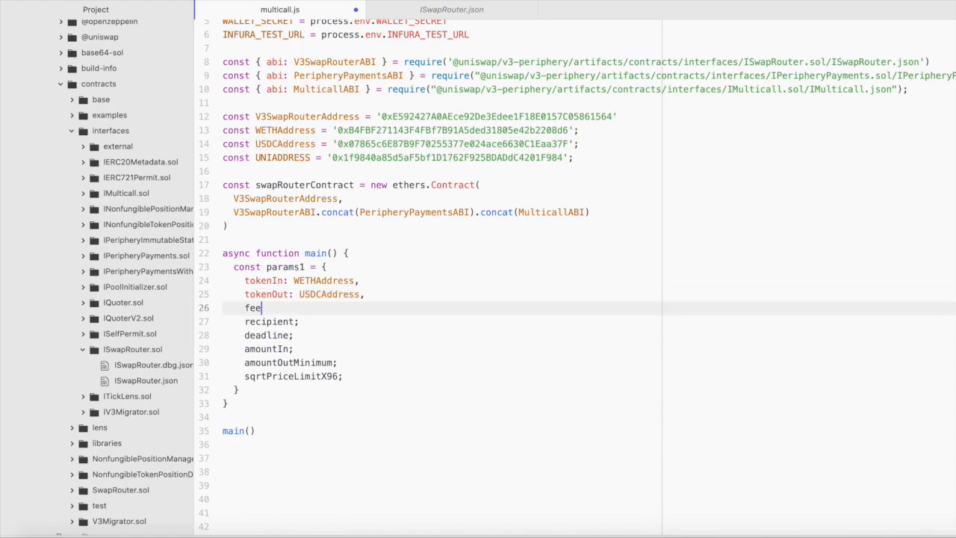
pyautogui.write(':')
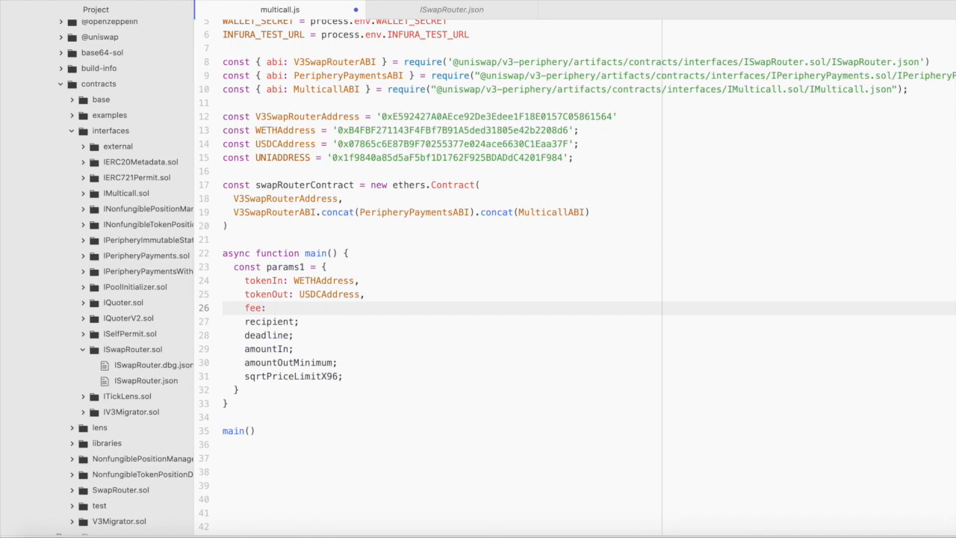
# Set fee to 3000 and recipient to WALLET_ADDRESS
pyautogui.click(272, 308)
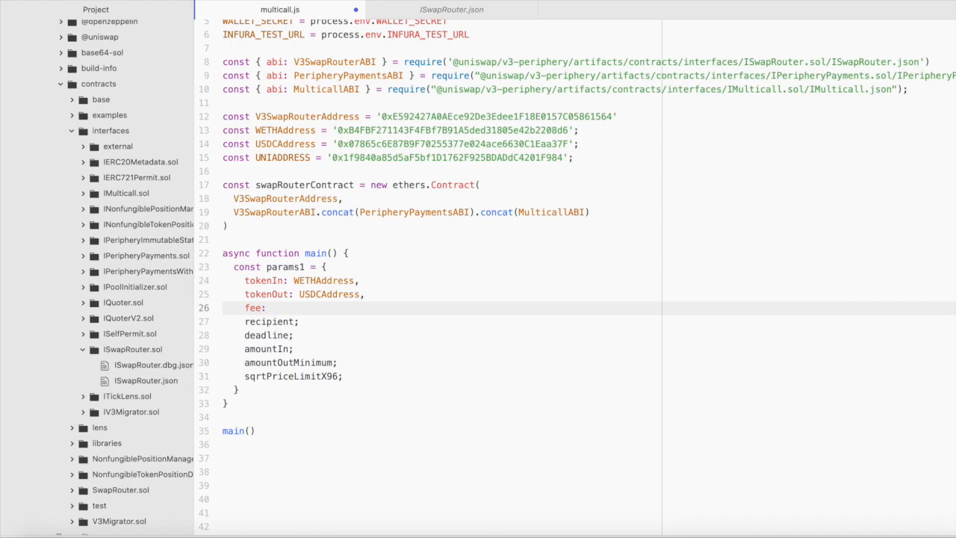
pyautogui.click(273, 307)
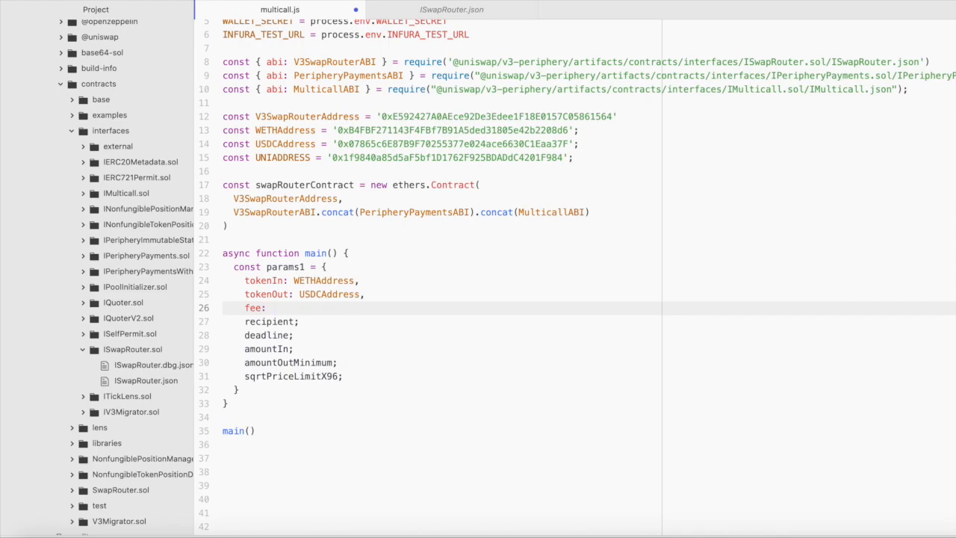
pyautogui.click(274, 308)
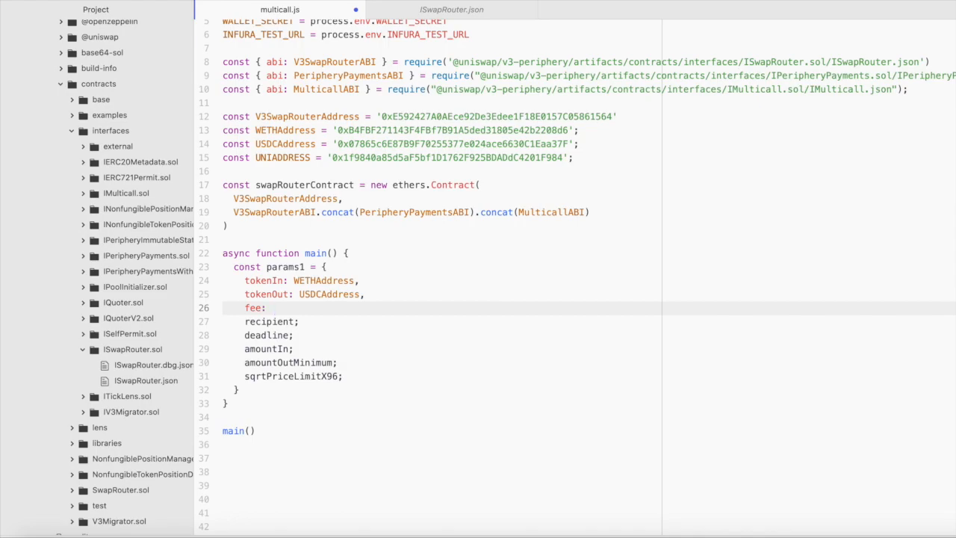
pyautogui.write('300')
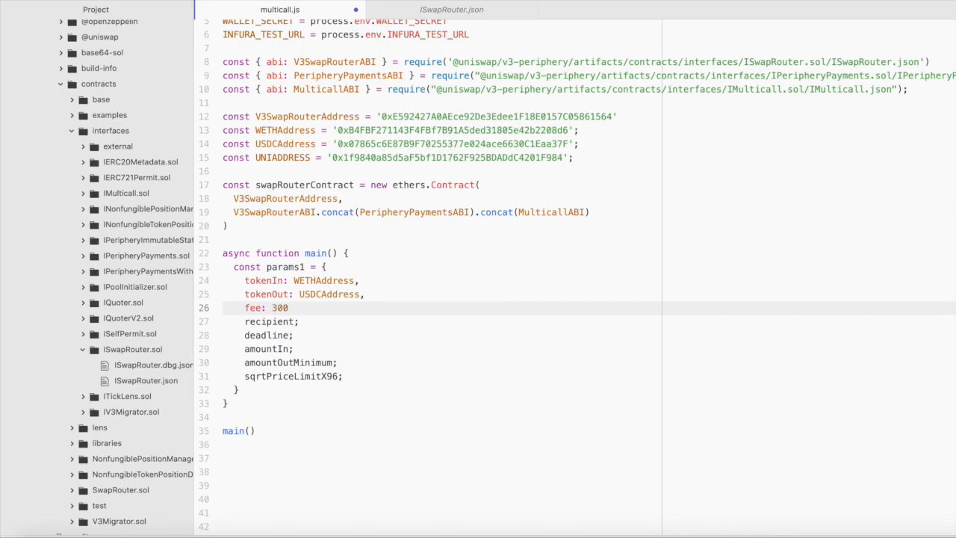
pyautogui.write('0')
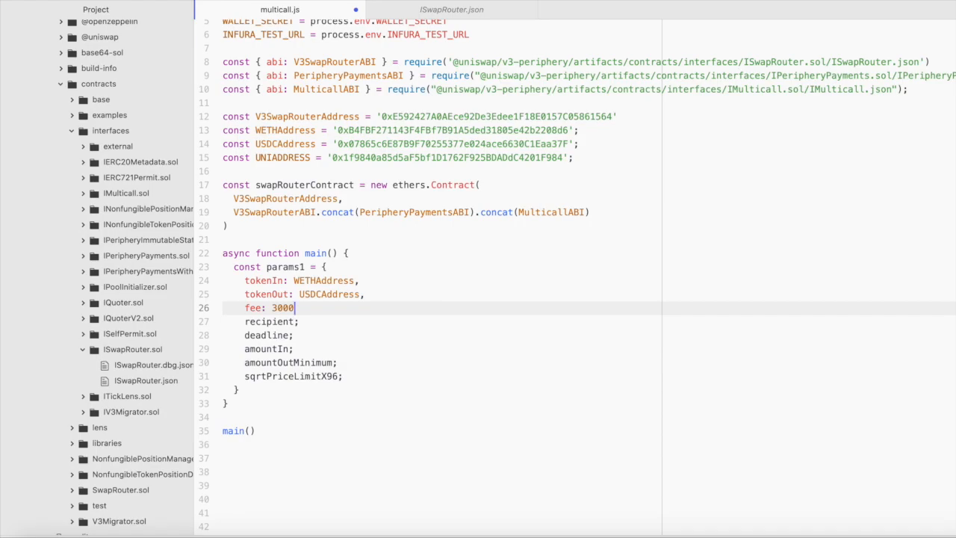
pyautogui.write(',')
pyautogui.click(442, 321)
pyautogui.write(':')
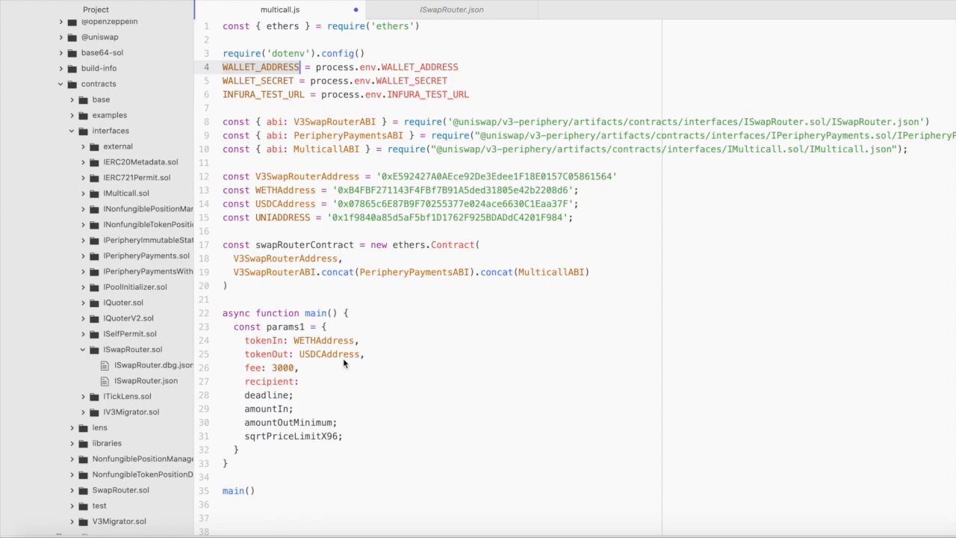
pyautogui.write('WALLET_ADDRESS,')
pyautogui.click(442, 395)
pyautogui.write(':')
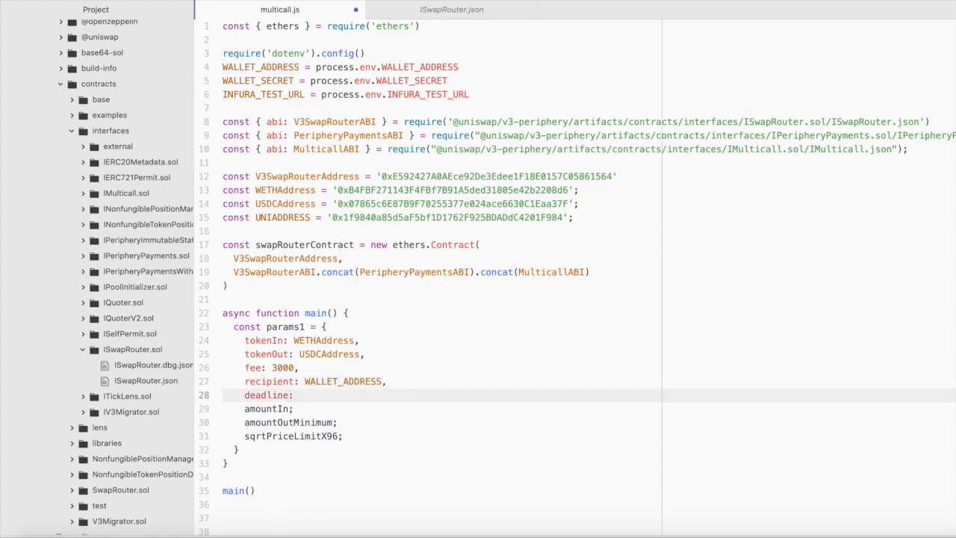
# Set deadline to '', amountIn to ethers.utils.parseEther(0.0001), and both limits to 0
pyautogui.scroll(-3)
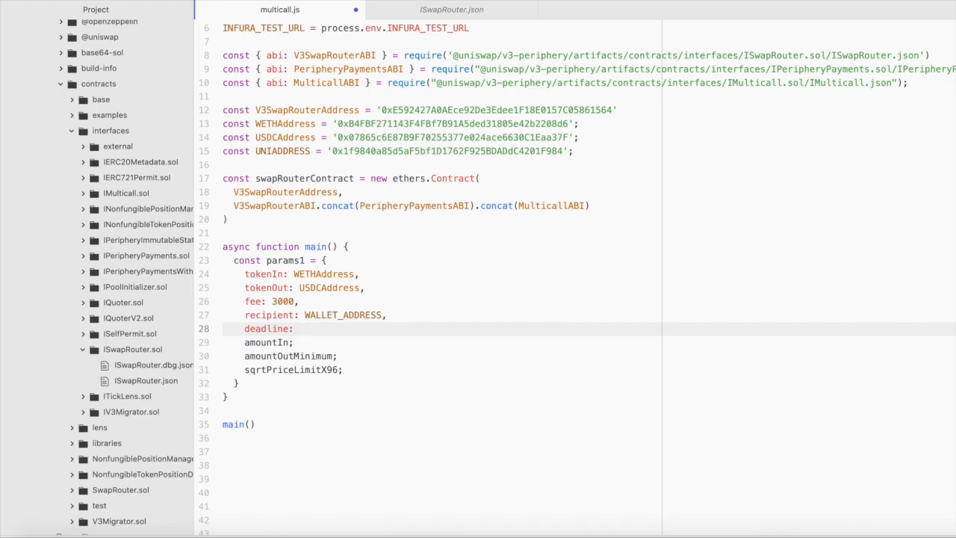
pyautogui.write("'',")
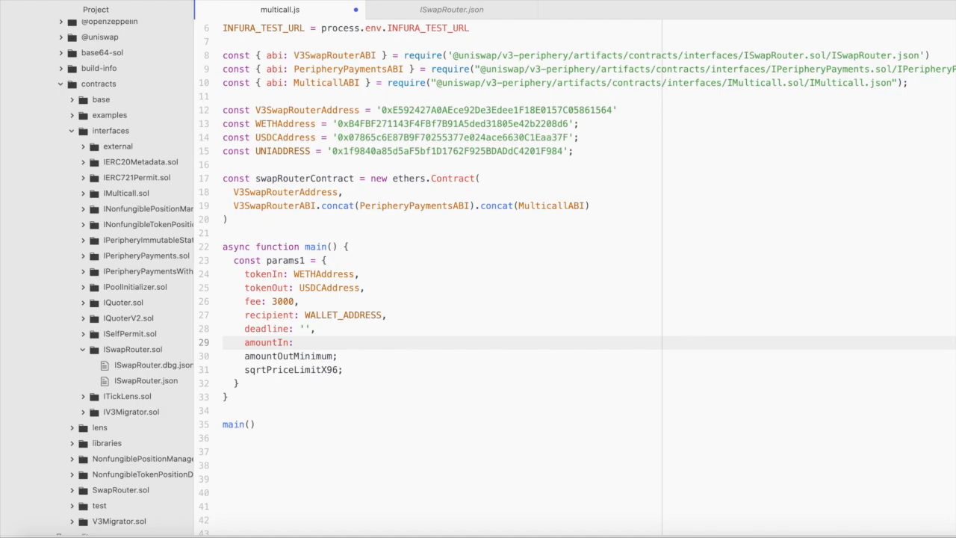
pyautogui.write('ether')
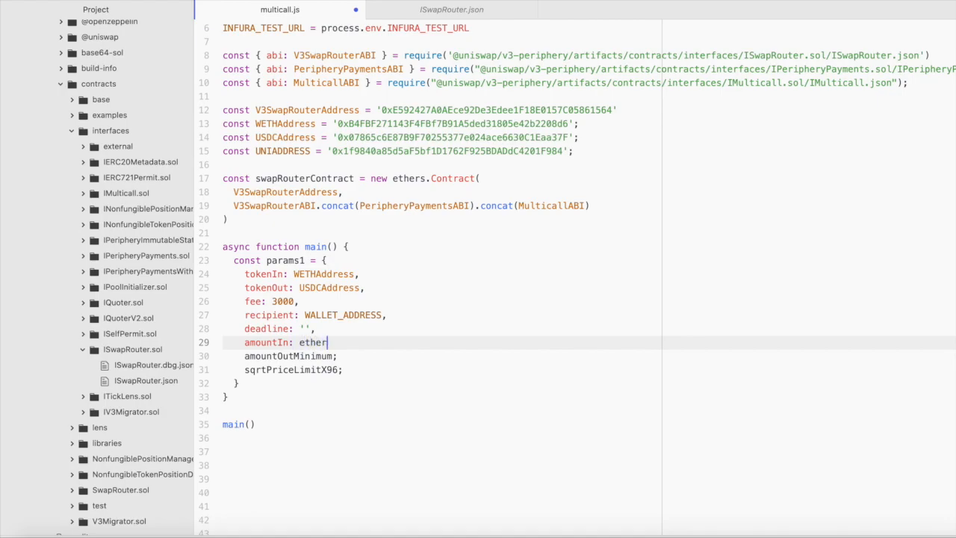
pyautogui.write('.utils')
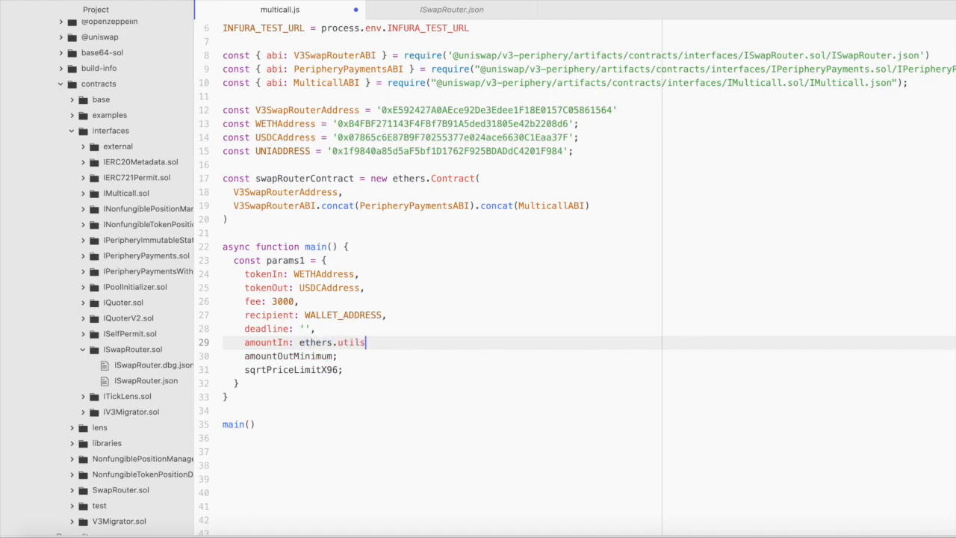
pyautogui.write('.parseEther(')
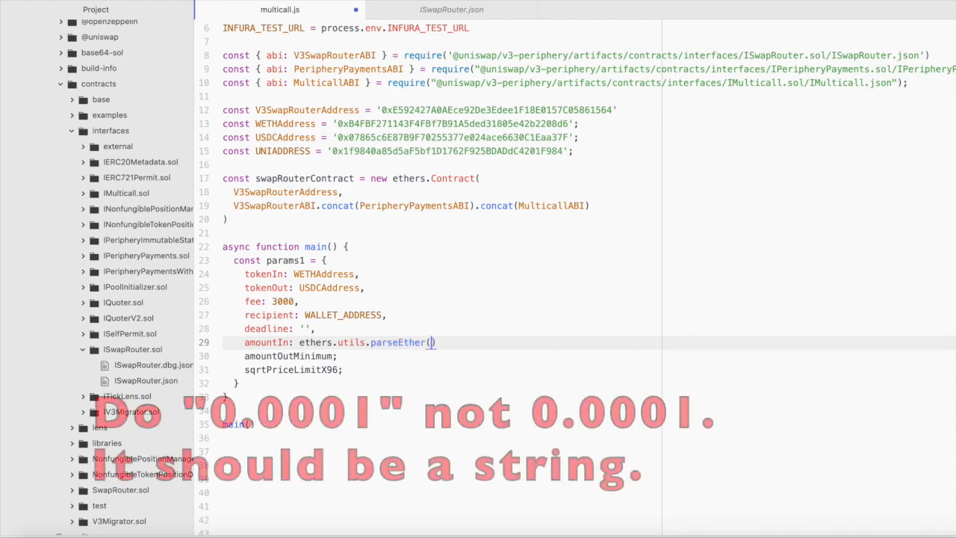
pyautogui.write('0.0001')
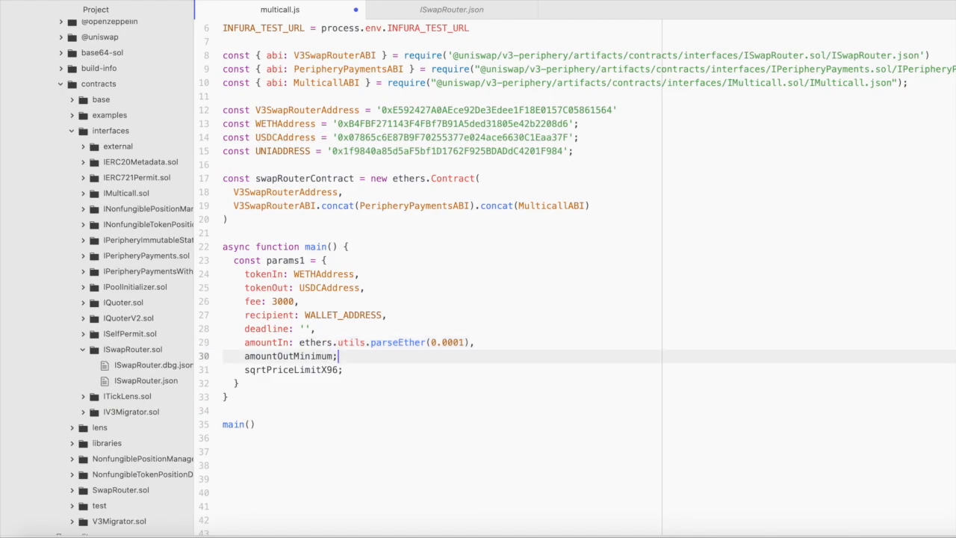
pyautogui.write(': 0,')
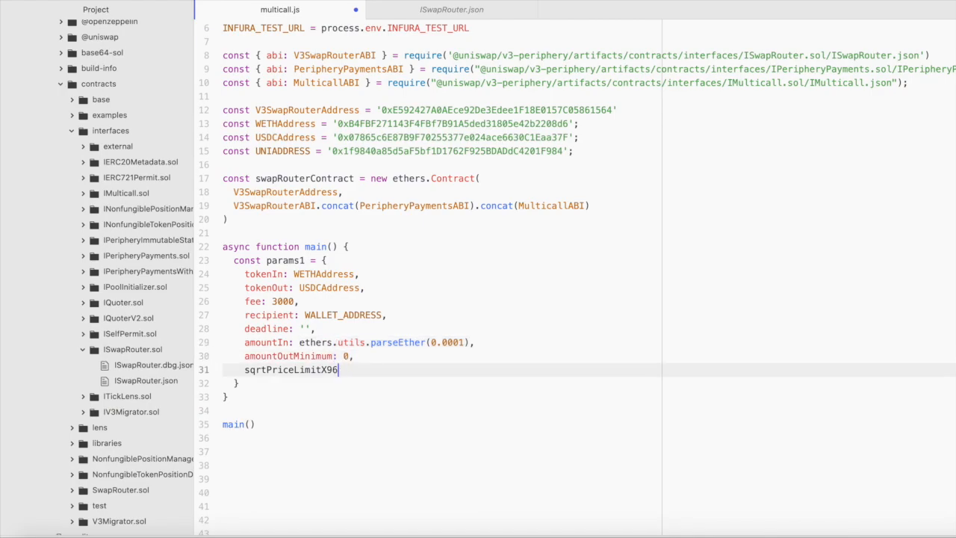
pyautogui.write(': 0')
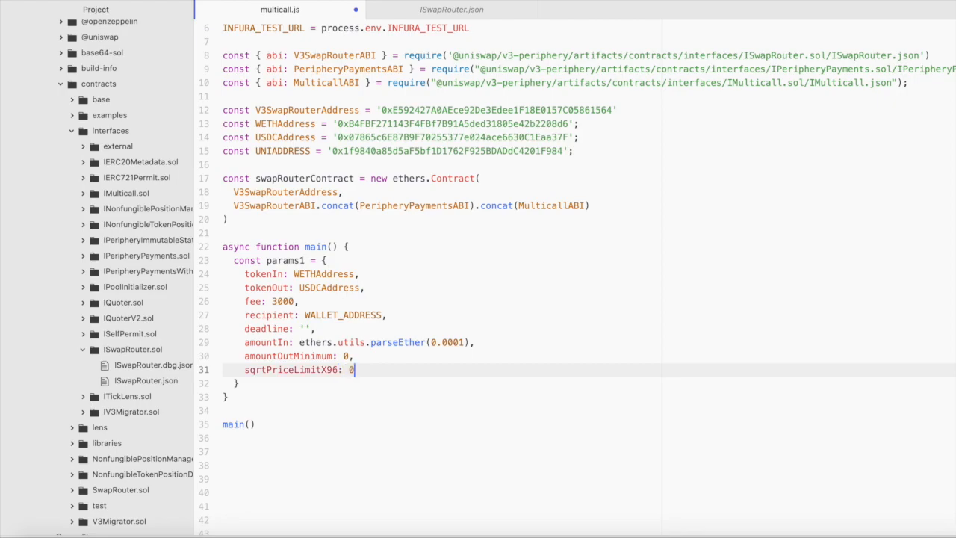
pyautogui.write(',')
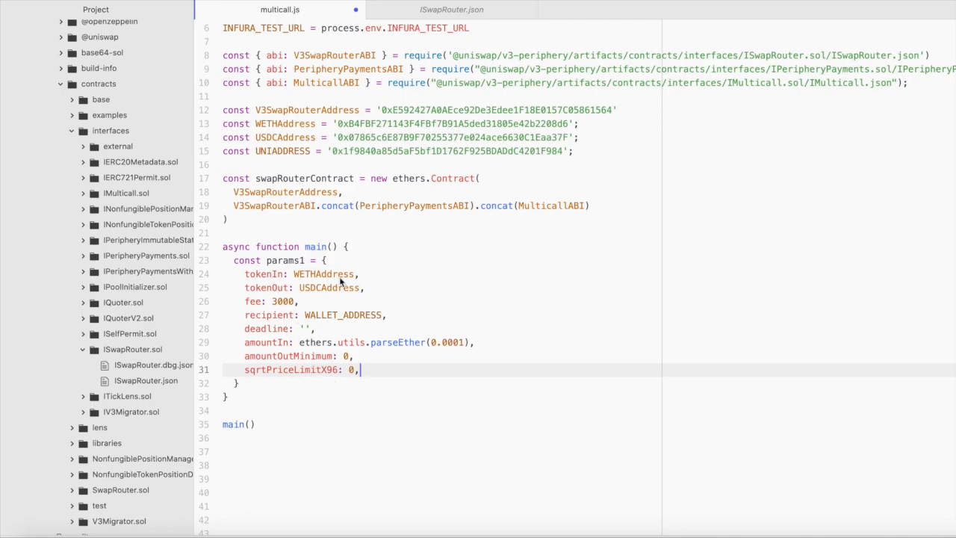
# Add a deadline constant equal to current Unix seconds plus ten minutes
pyautogui.press('Enter')
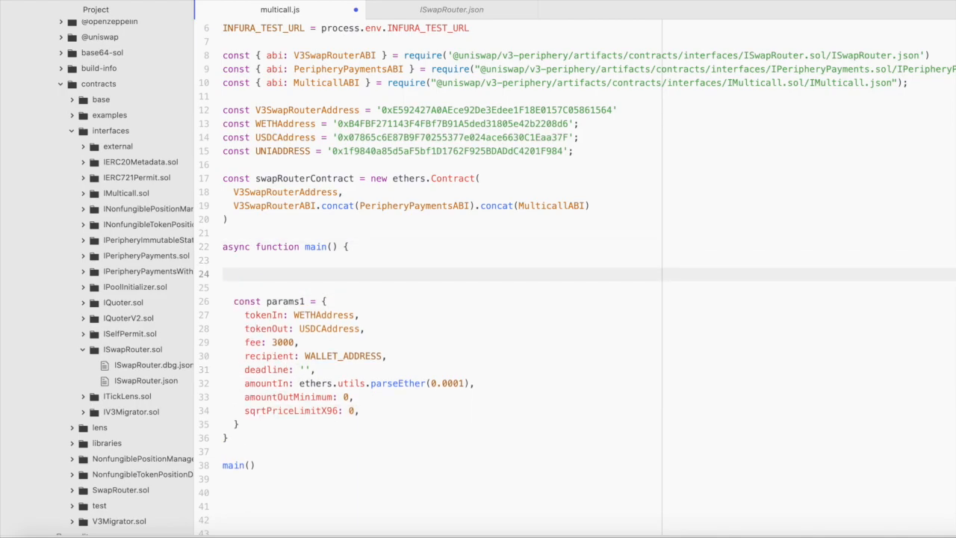
pyautogui.write('const deadline')
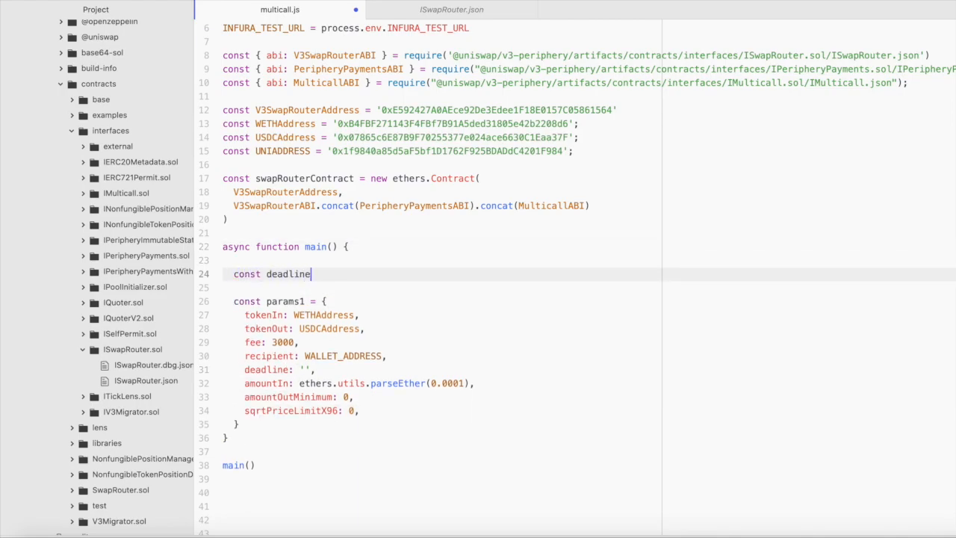
pyautogui.write('= Math')
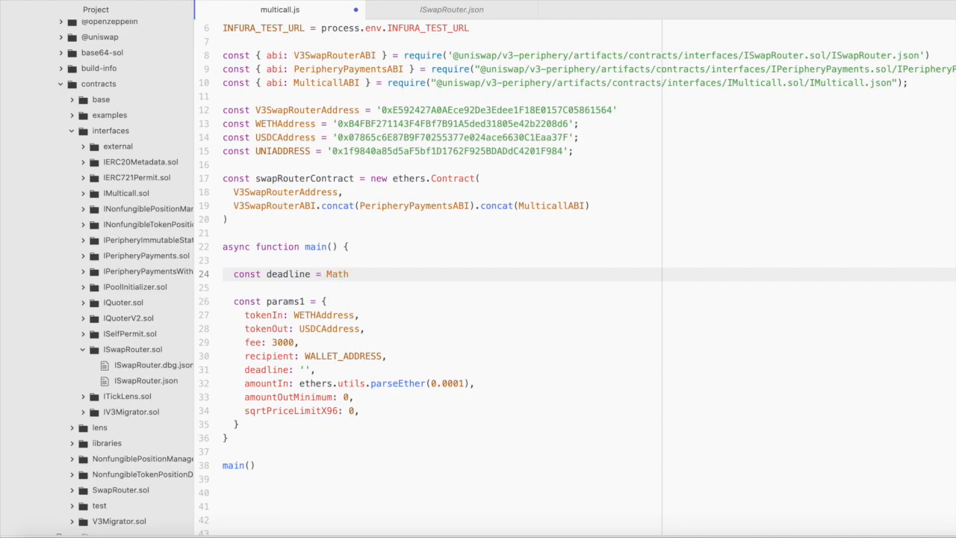
pyautogui.write('.floor')
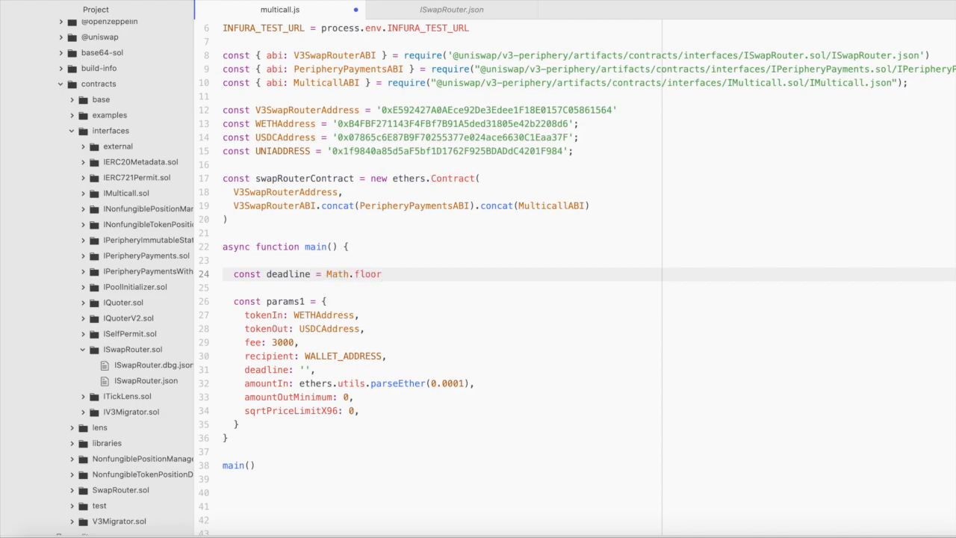
pyautogui.write('()')
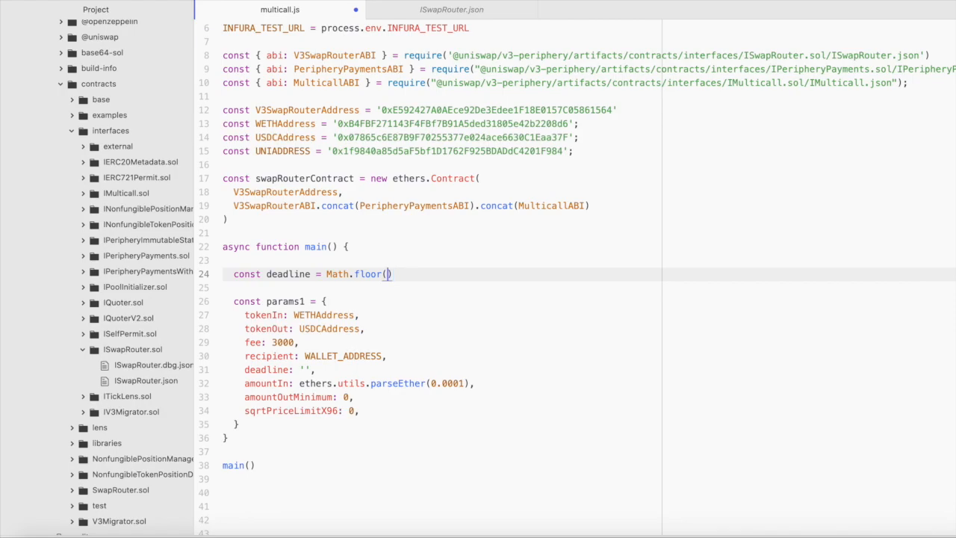
pyautogui.write('Date.new)')
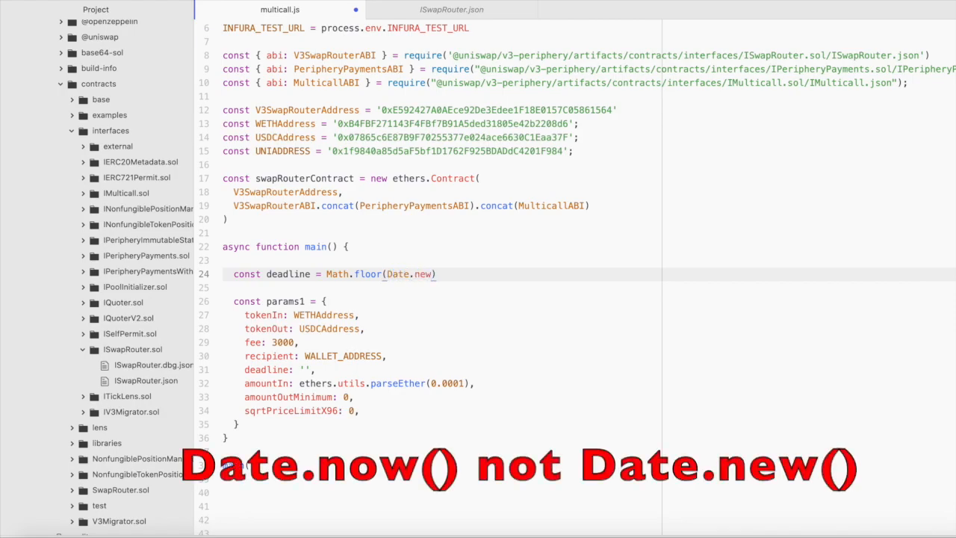
pyautogui.write('()')
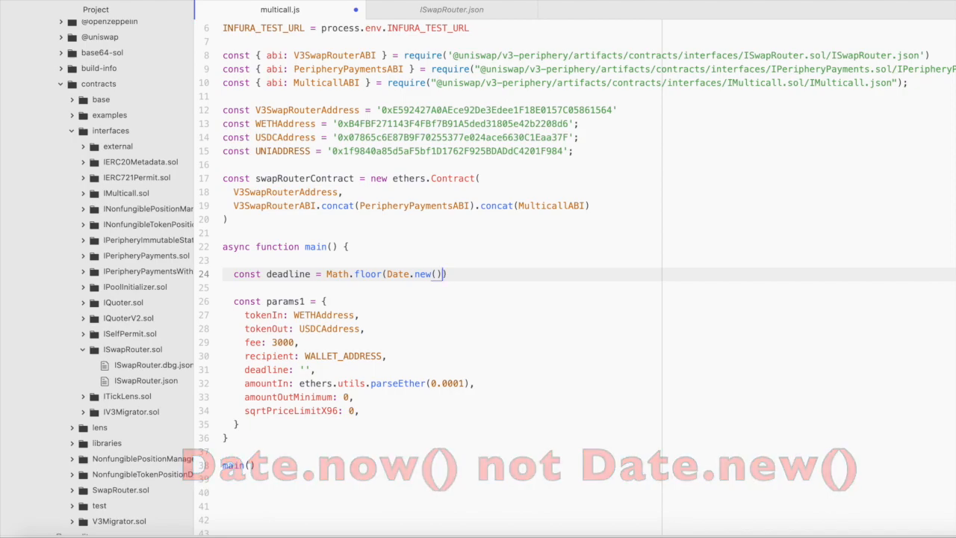
pyautogui.write('/')
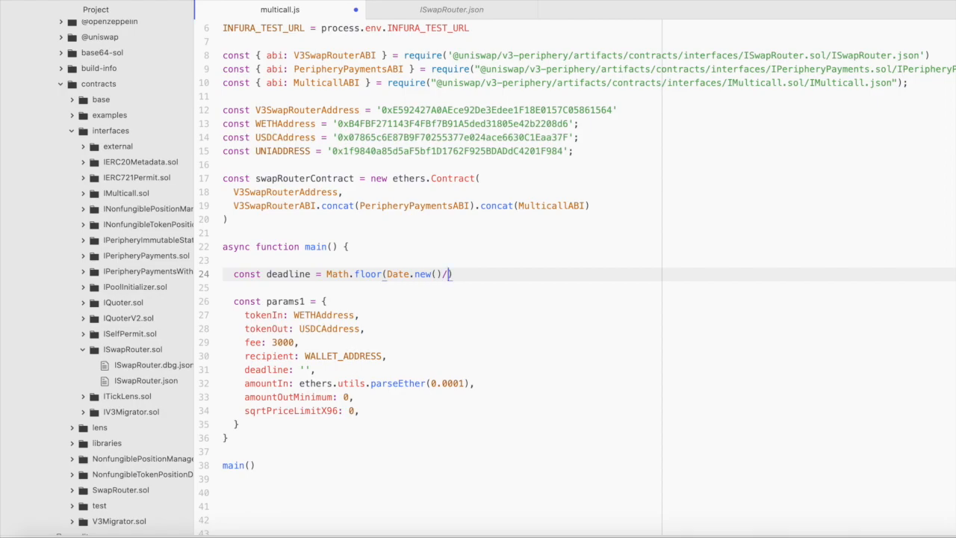
pyautogui.write('1000')
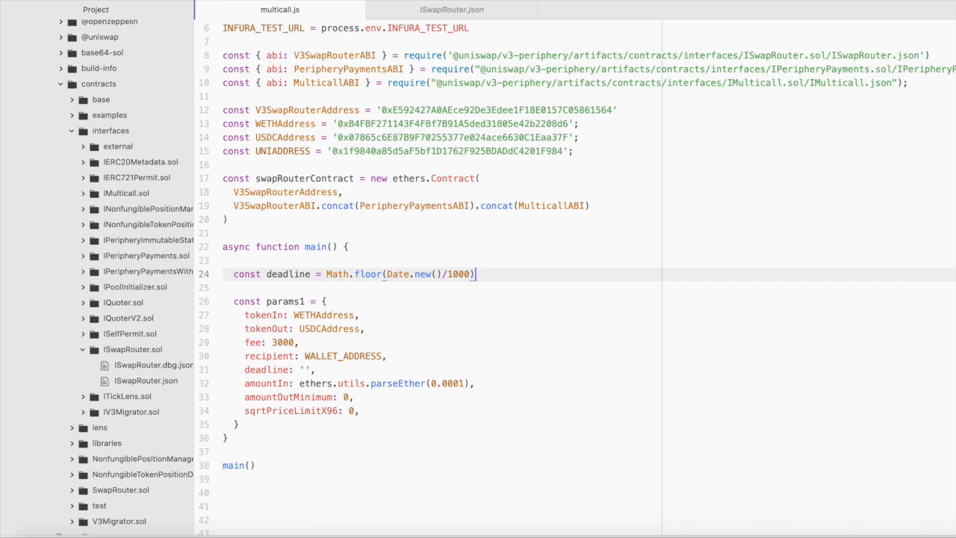
pyautogui.write('+')
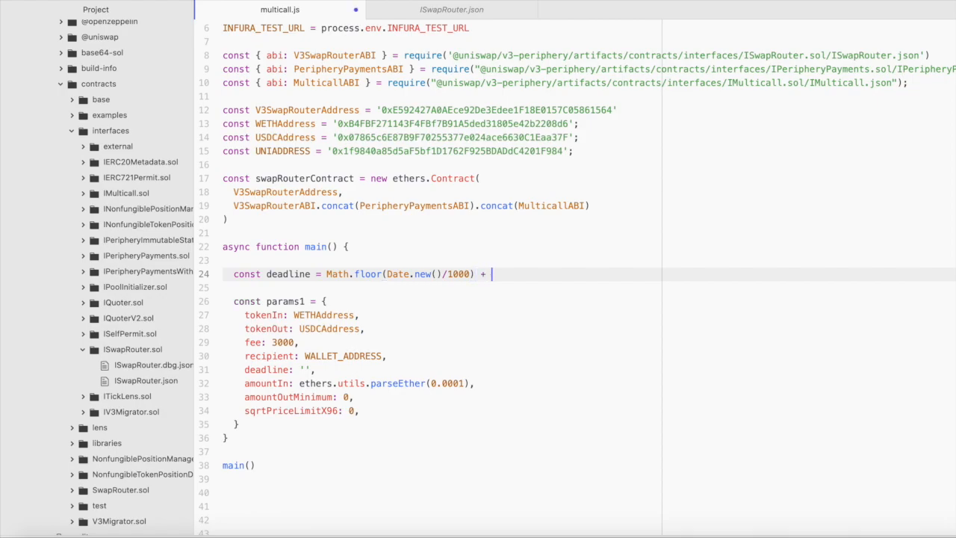
pyautogui.write('()')
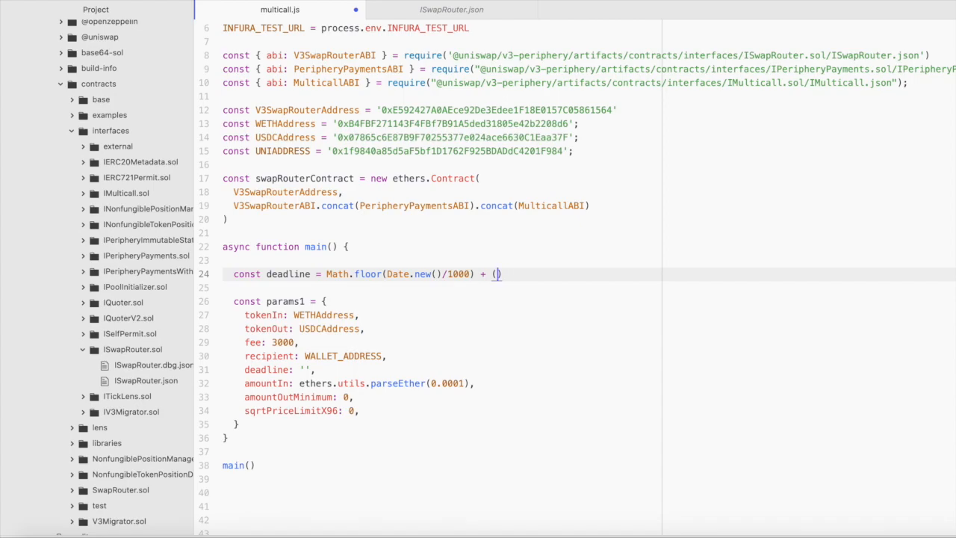
pyautogui.write('60 * 10')
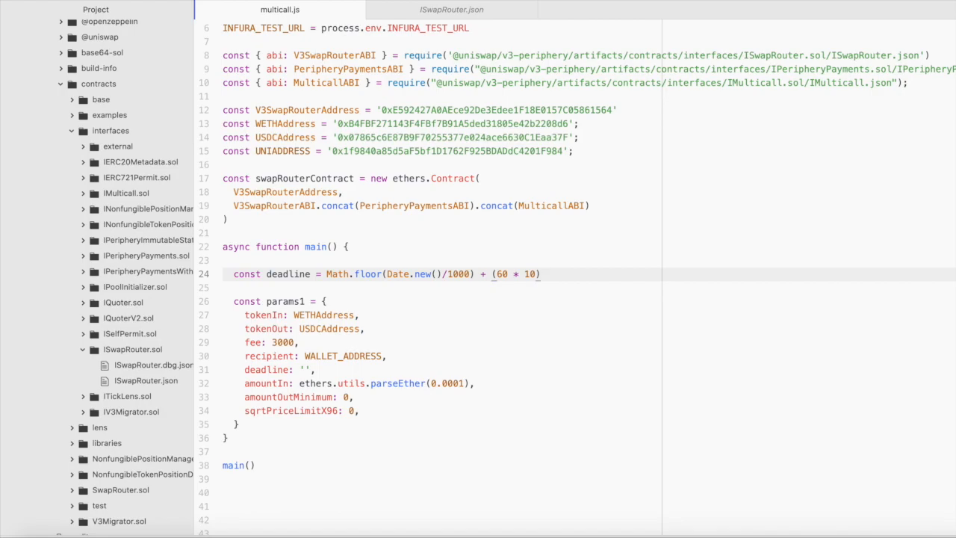
# Place the cursor right after the params1 object's closing brace
pyautogui.click(539, 273)
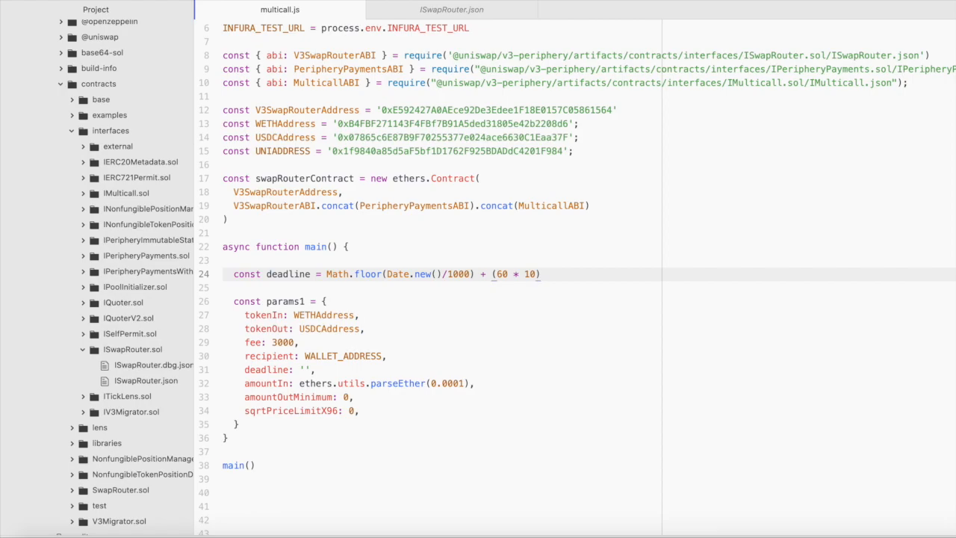
pyautogui.click(540, 273)
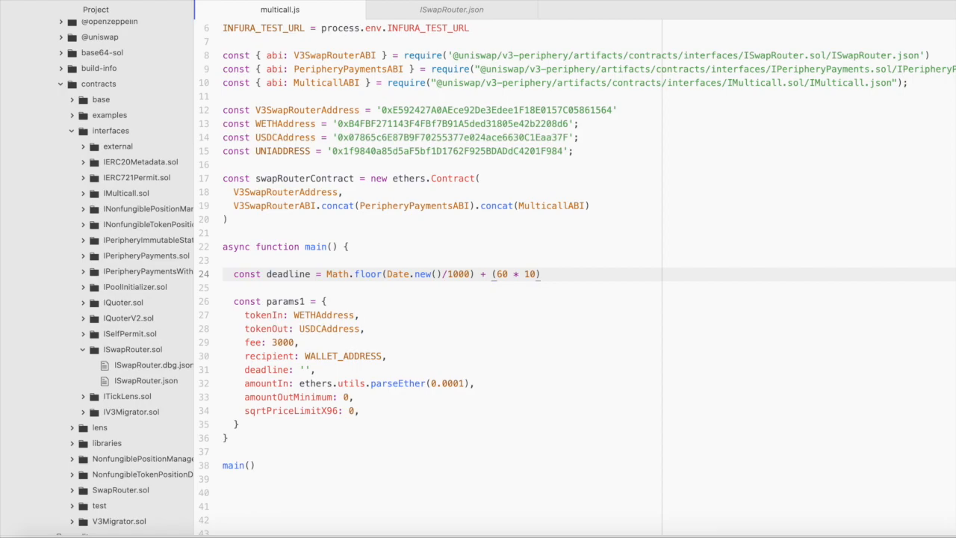
pyautogui.click(540, 274)
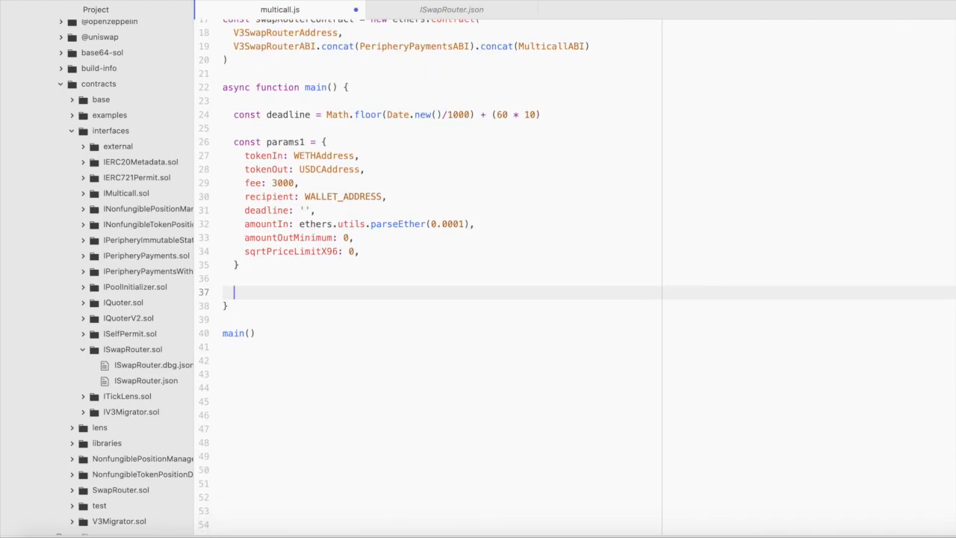
# Begin const encData1 = swapRouterContract.interface.encodeFunctionData
pyautogui.write('const')
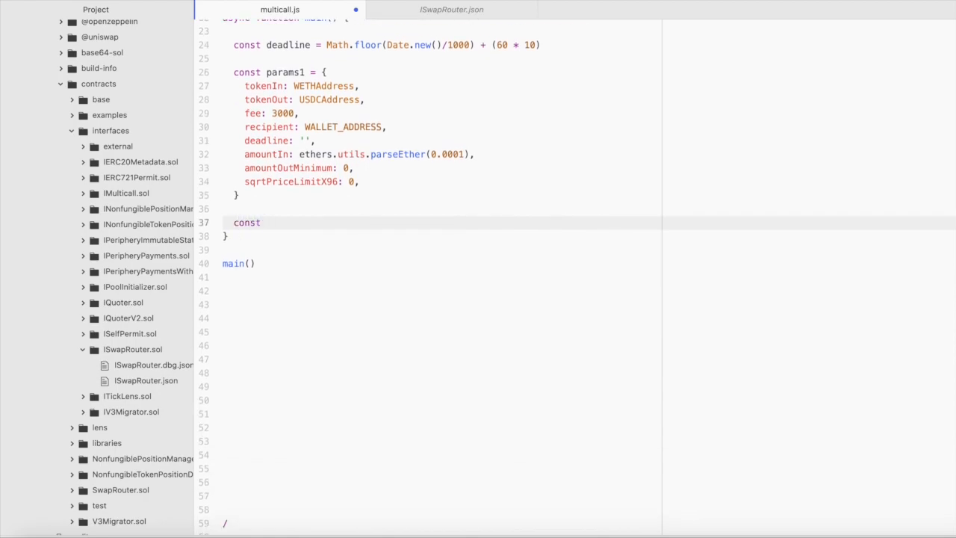
pyautogui.click(269, 223)
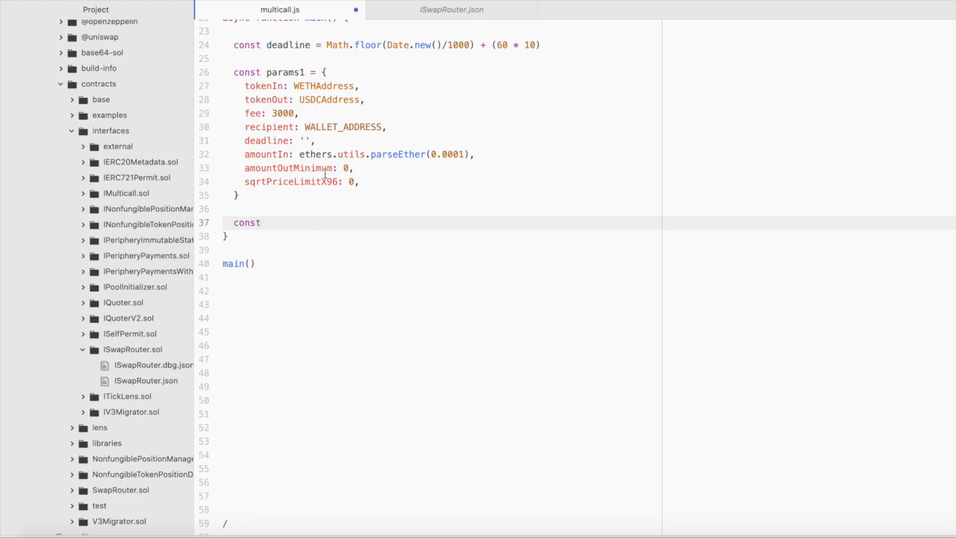
pyautogui.write('enc')
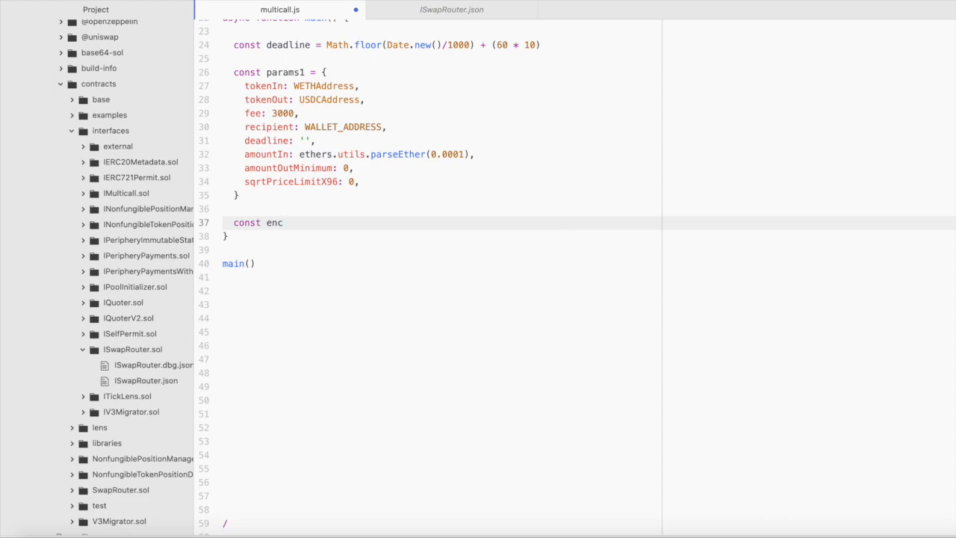
pyautogui.write('Data1')
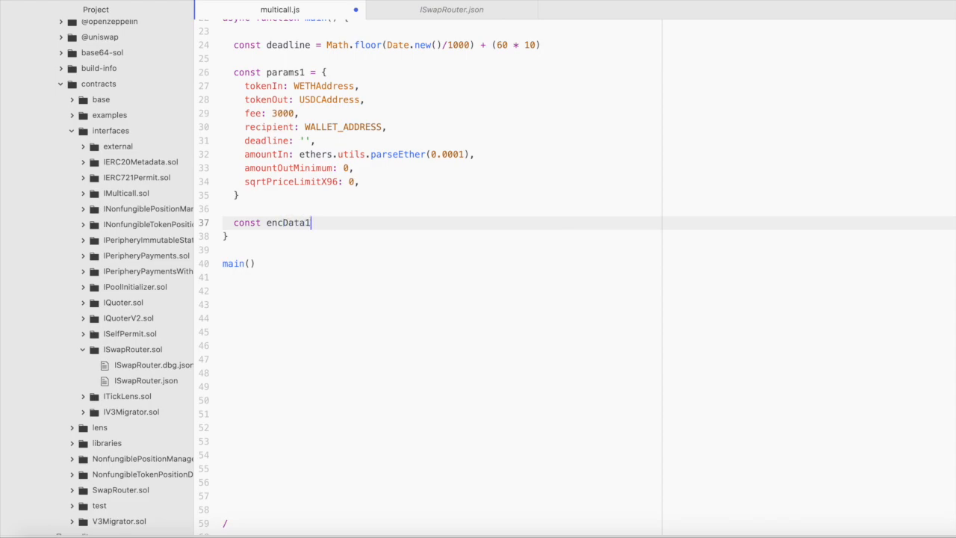
pyautogui.write('=')
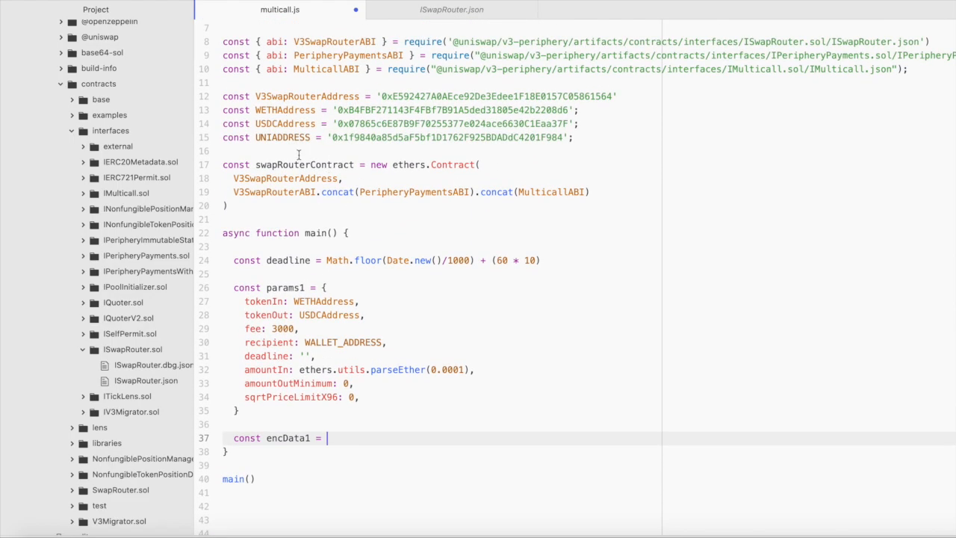
pyautogui.write('swapRouterContract')
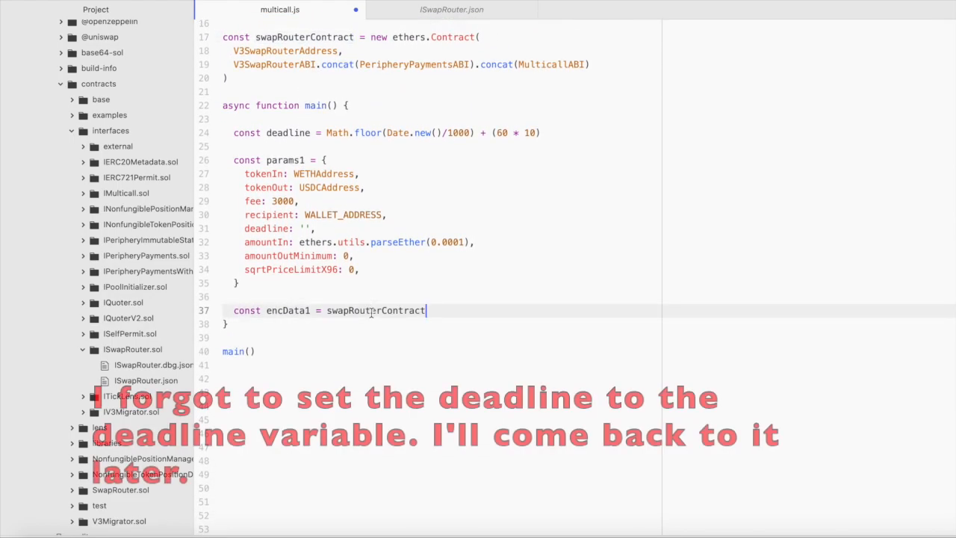
pyautogui.write('.int')
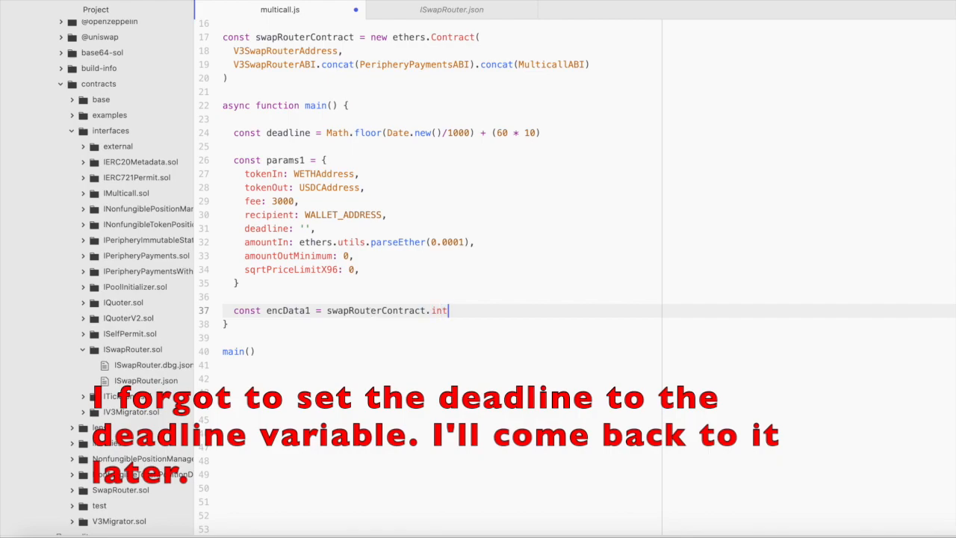
pyautogui.write('erface')
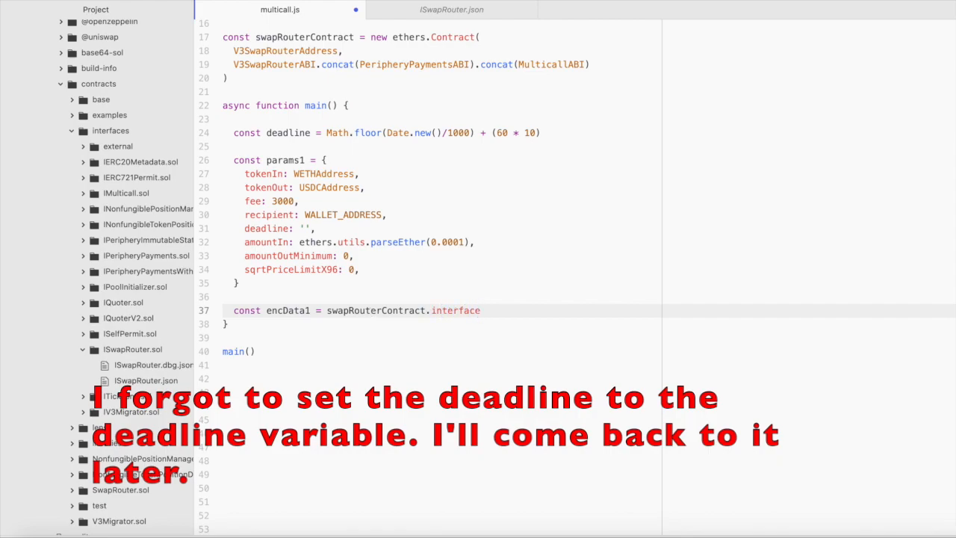
pyautogui.write('encode')
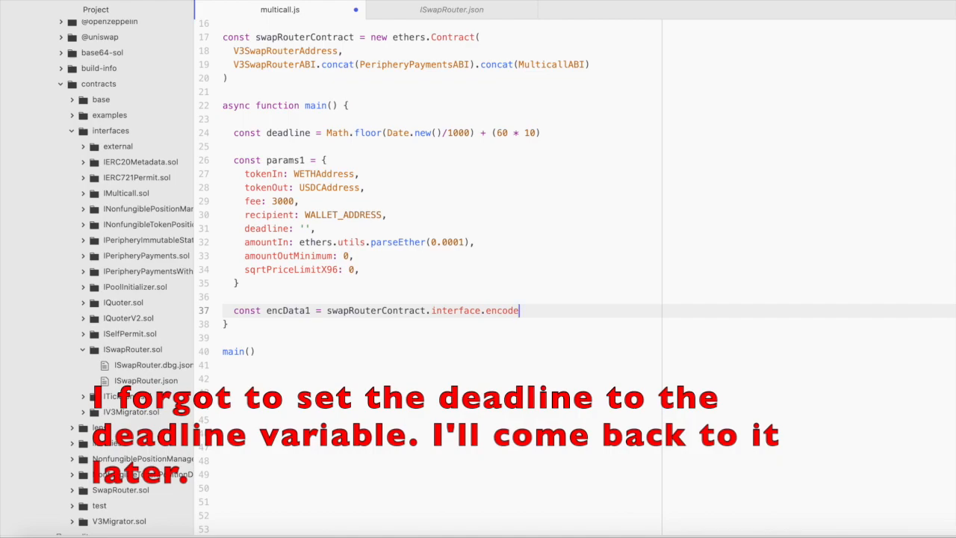
pyautogui.write('FunctionDat')
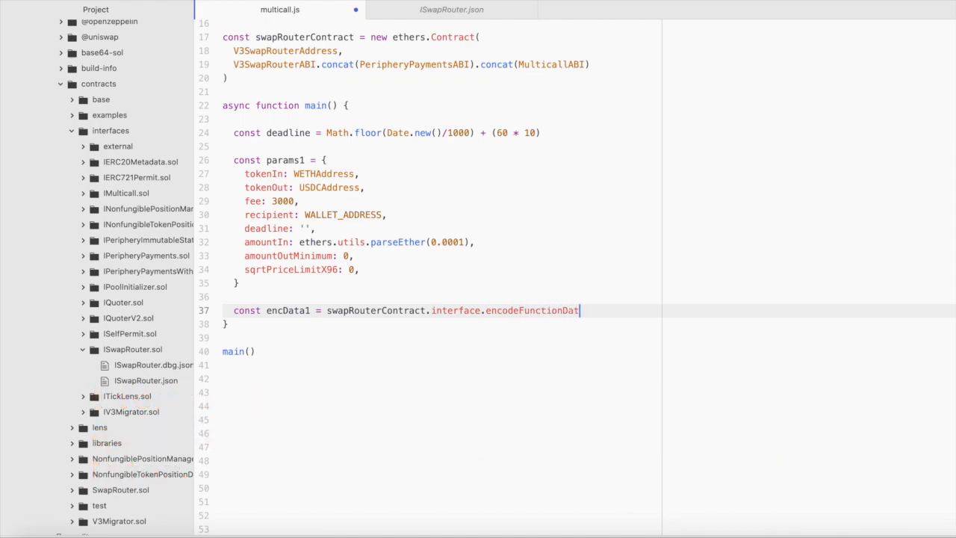
# Pass "exactInputSingle" and [params1] as the encoding arguments
pyautogui.write('()')
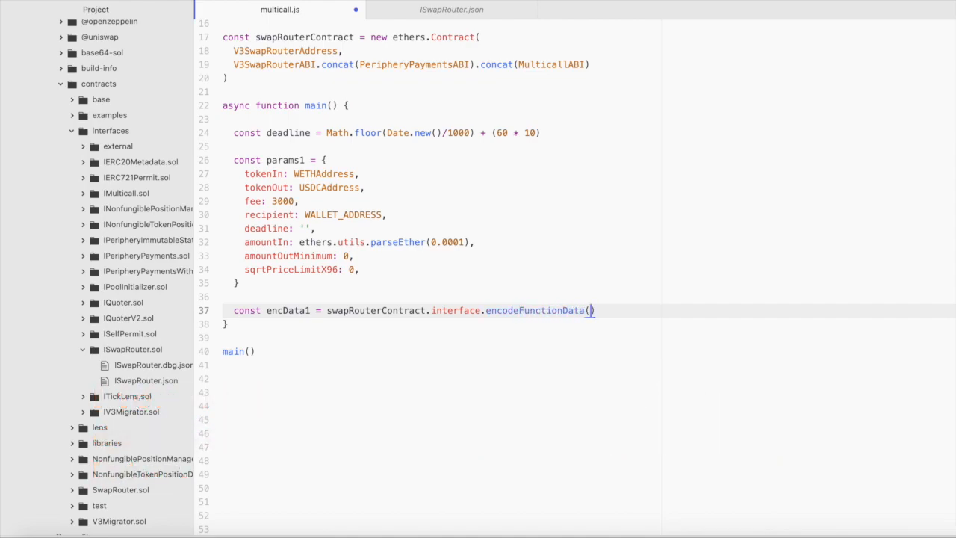
pyautogui.write('""')
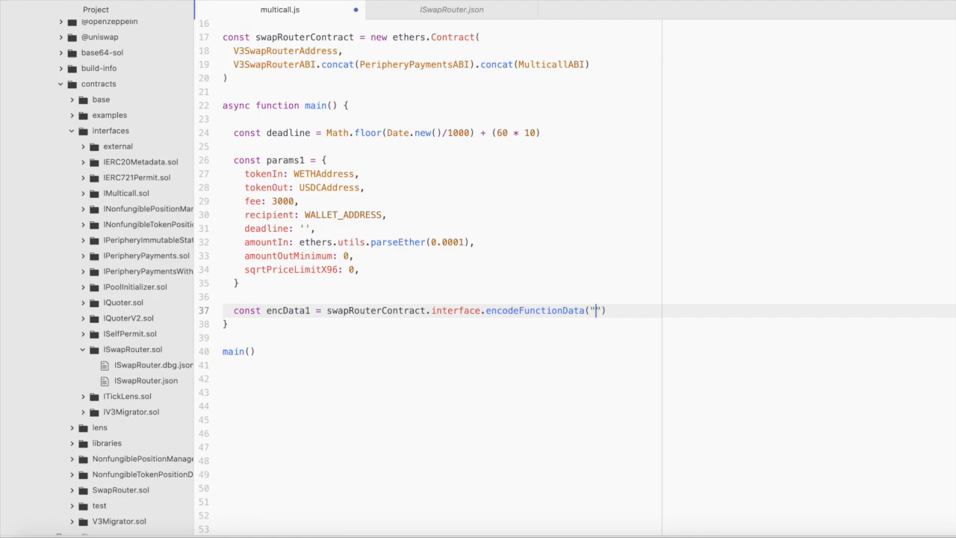
pyautogui.write('exactIn')
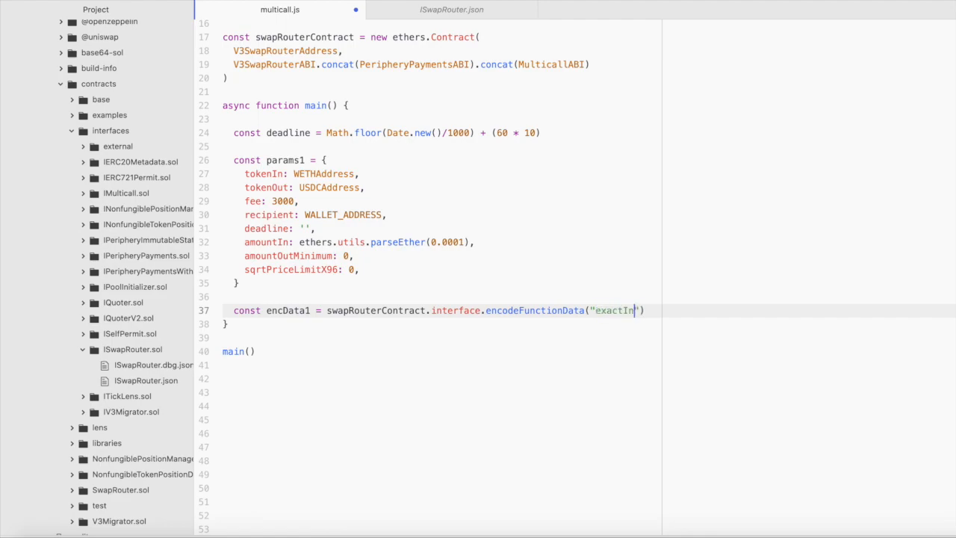
pyautogui.write('putSingle')
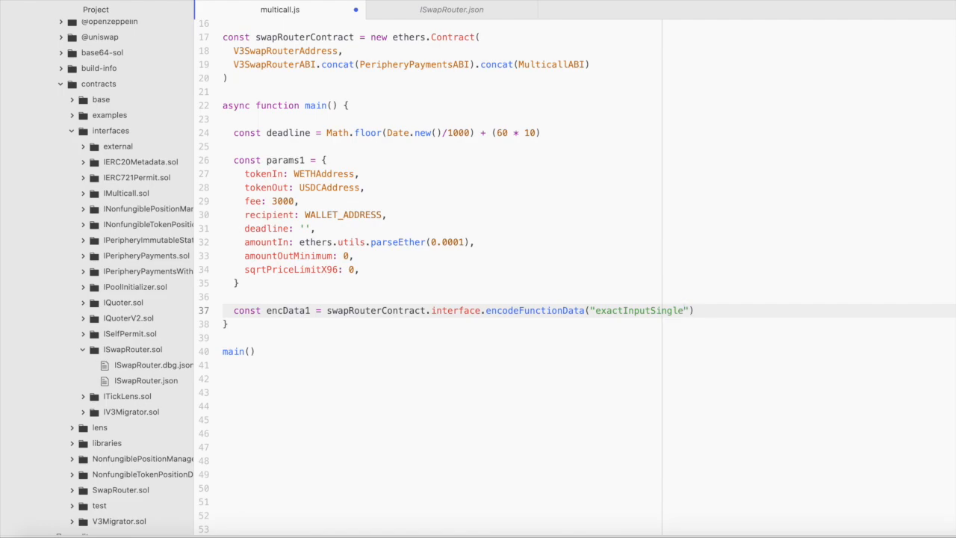
pyautogui.write(', )')
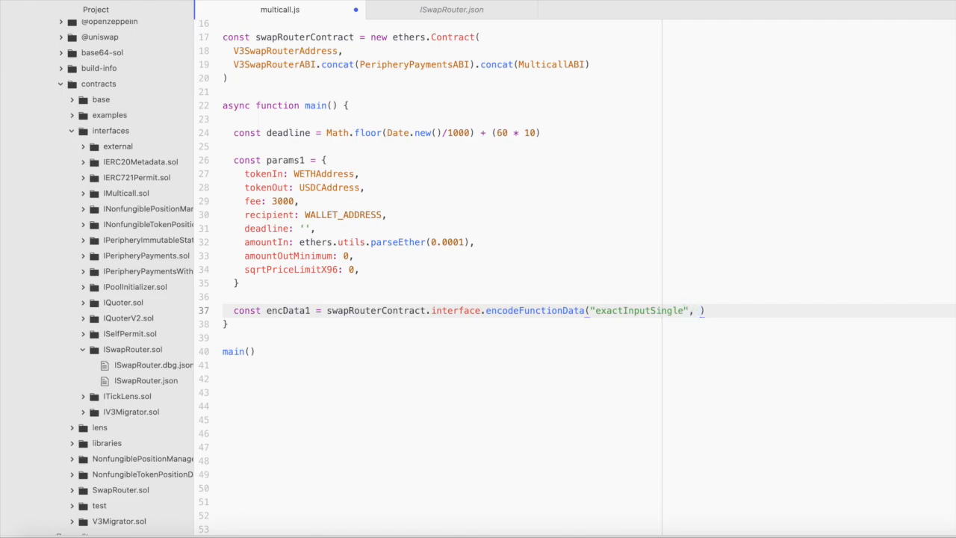
pyautogui.write('[]')
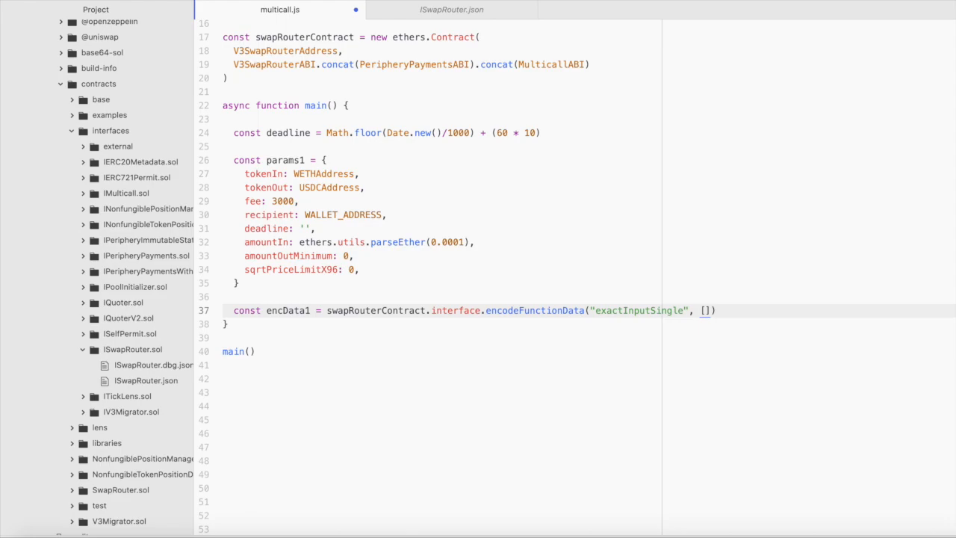
pyautogui.click(703, 310)
pyautogui.write('params1')
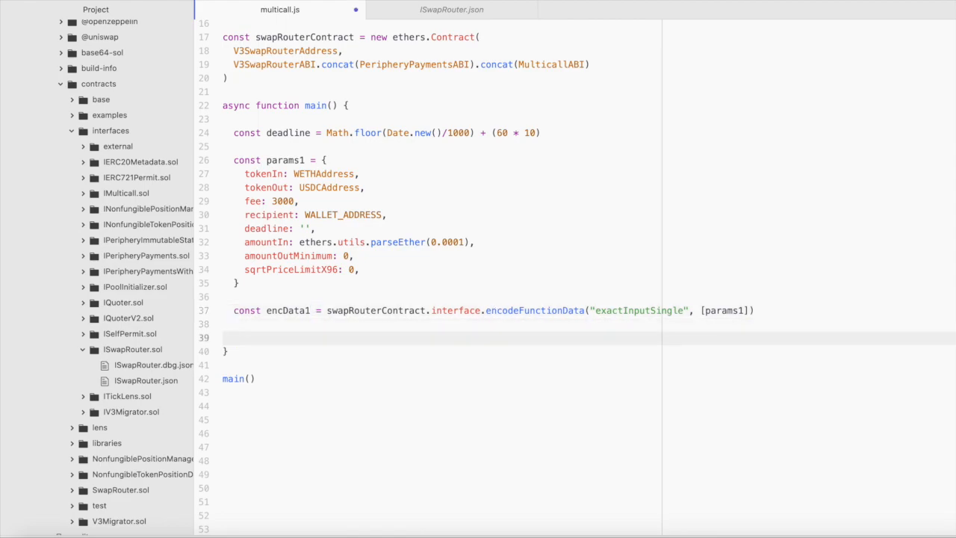
pyautogui.click(234, 337)
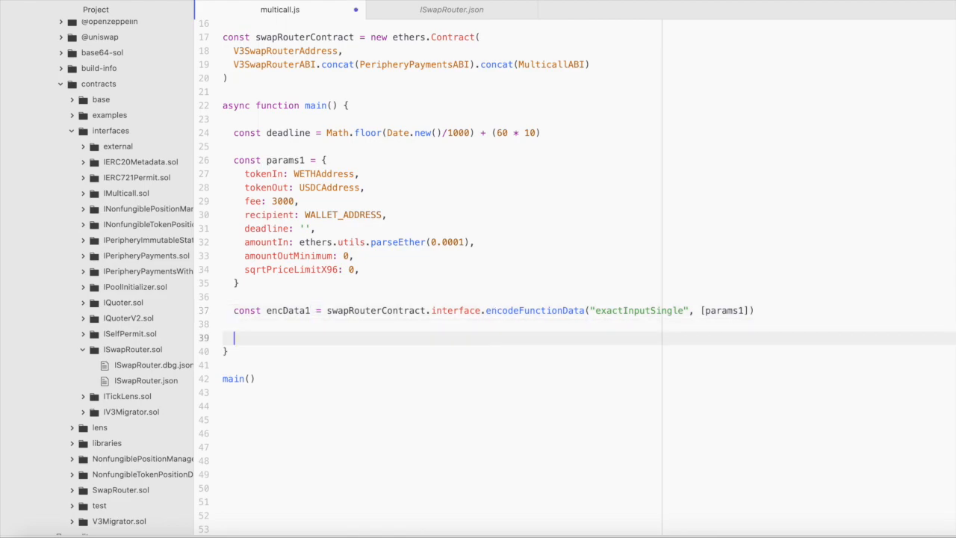
# Duplicate params1 and encData1 as params2/encData2 with tokenOut UNIADDRESS; collapse node_modules
pyautogui.press('Backspace')
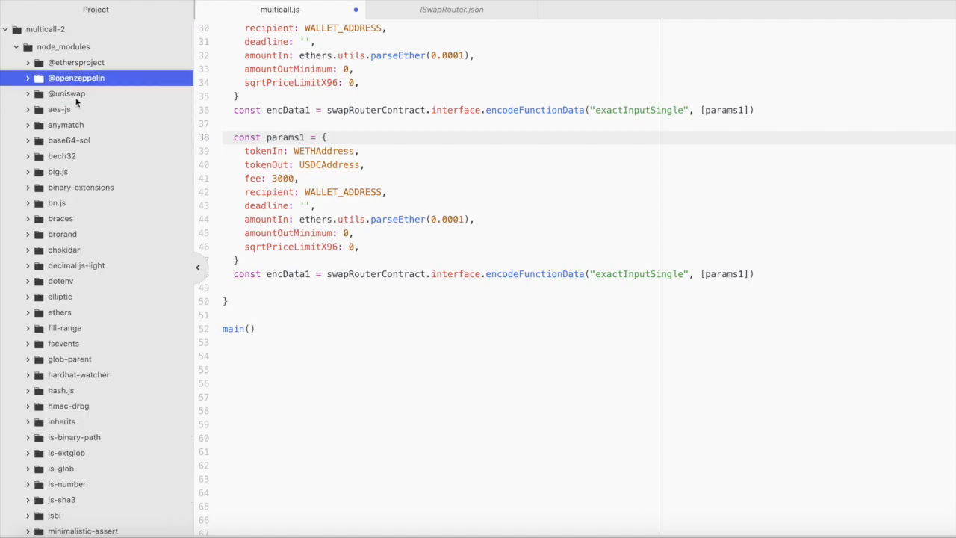
pyautogui.click(27, 46)
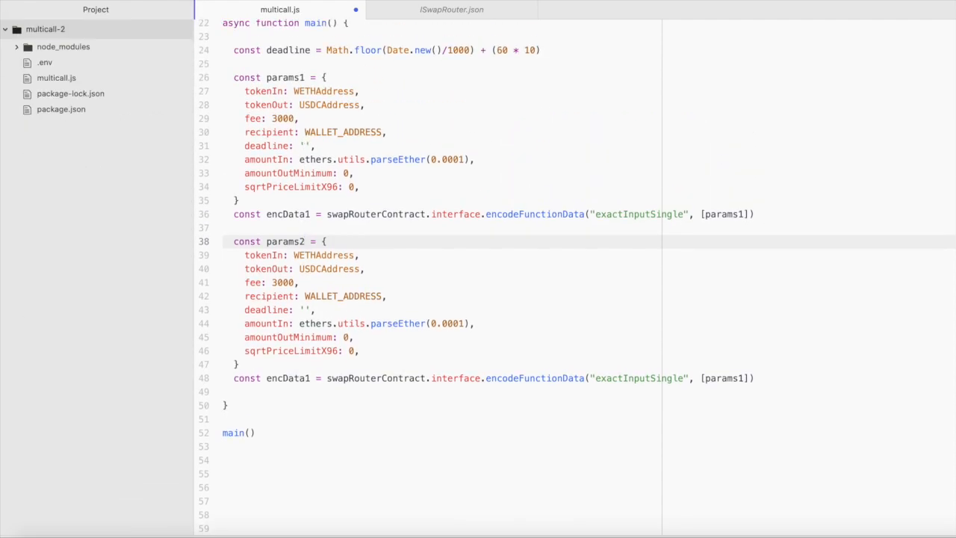
pyautogui.scroll(-3)
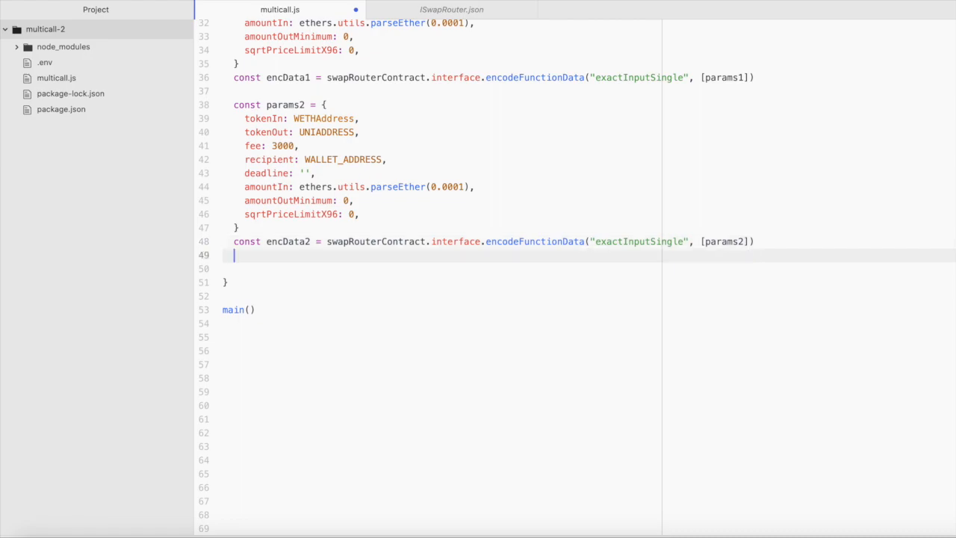
pyautogui.press('enter')
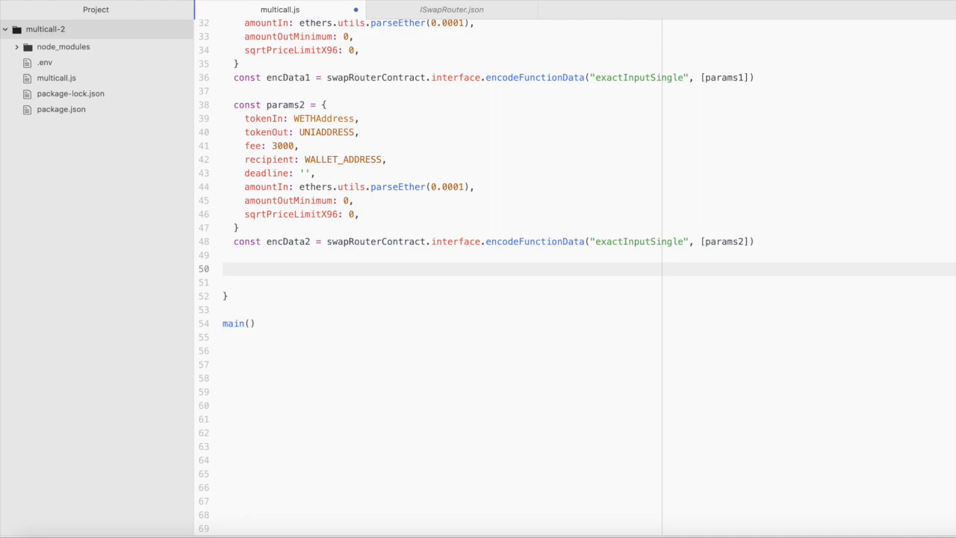
# Define a calls array containing encData1 and encData2
pyautogui.write('const')
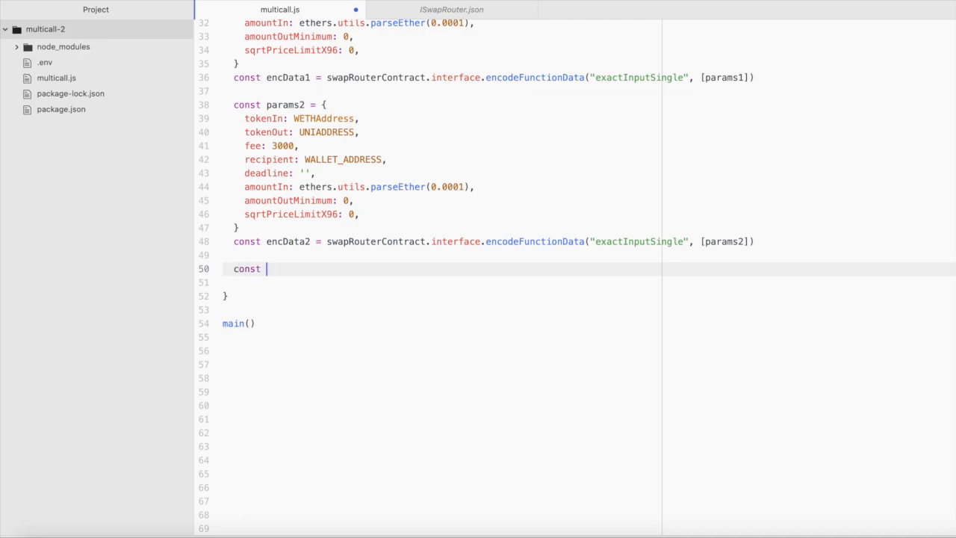
pyautogui.write('calls =')
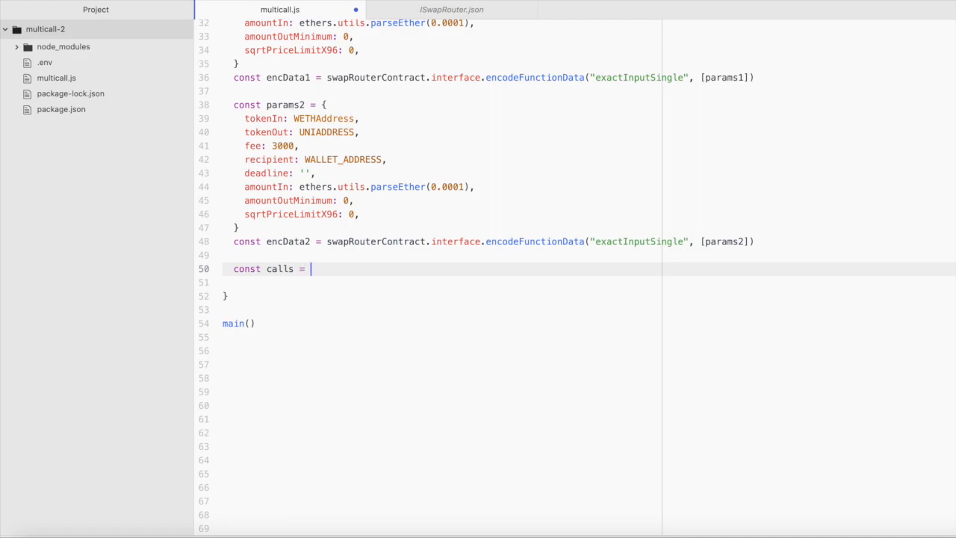
pyautogui.write('[]')
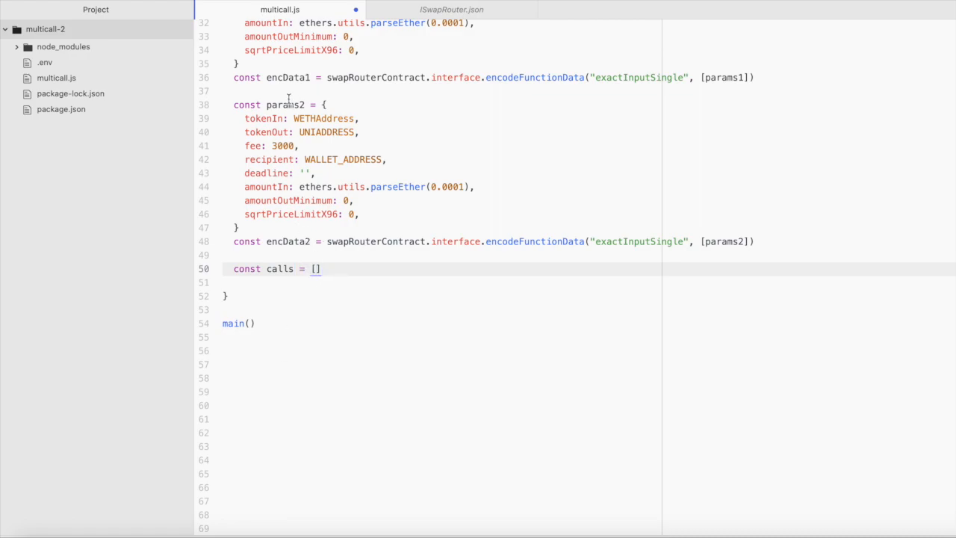
pyautogui.click(315, 269)
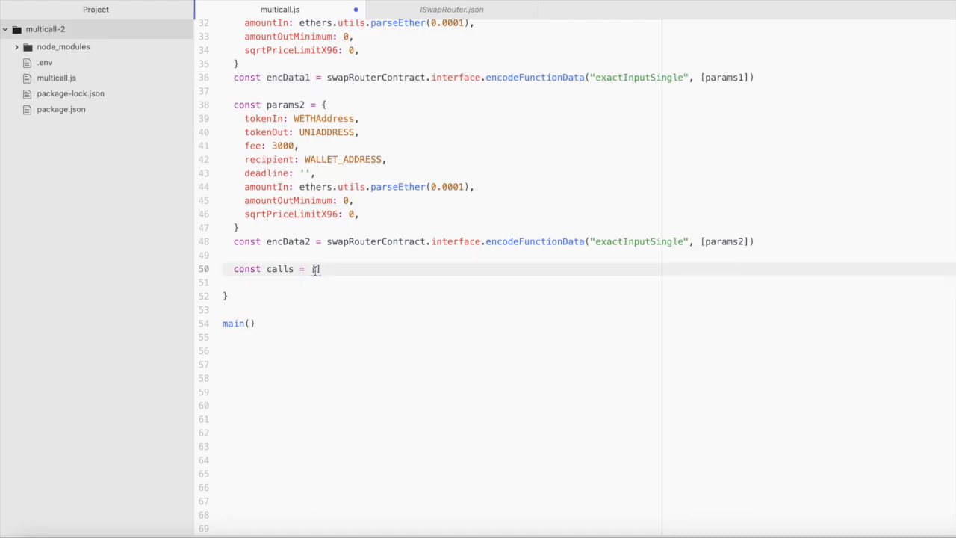
pyautogui.write('encData1,')
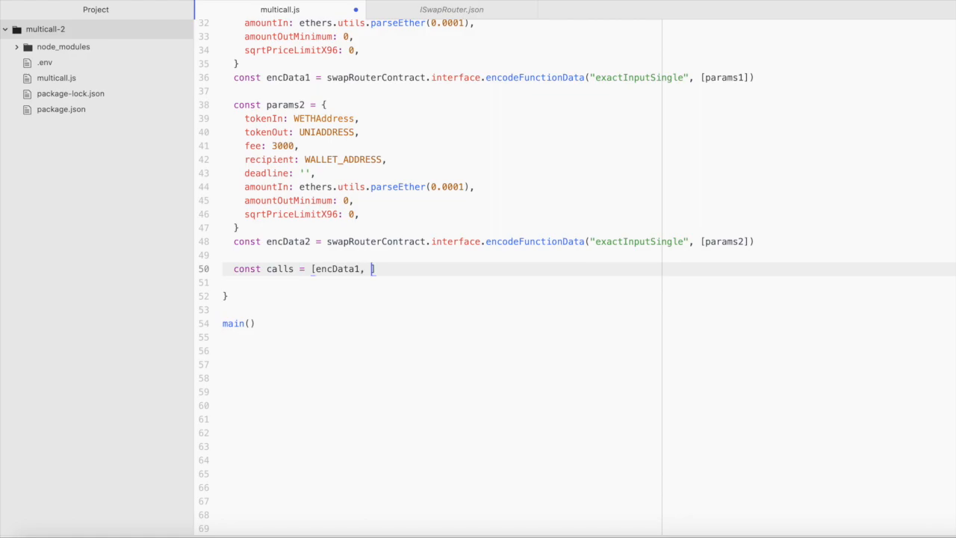
pyautogui.write('encData2]')
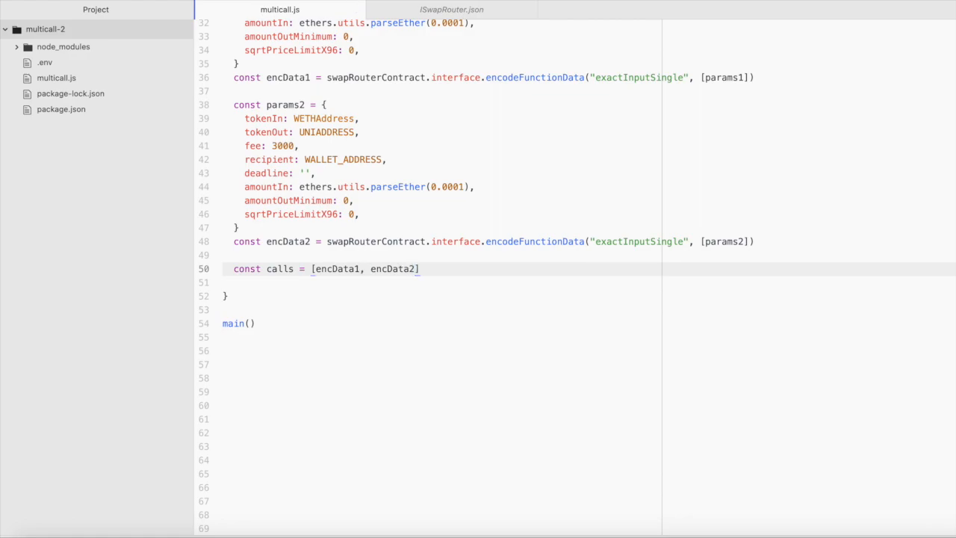
# Add const encMultiCall encoding "multicall" with [calls] via swapRouterContract.interface
pyautogui.write('const')
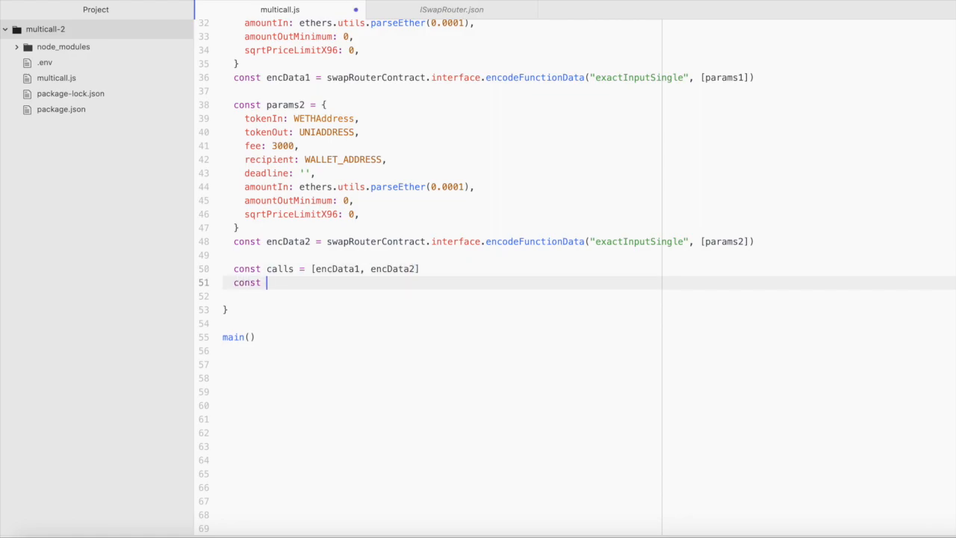
pyautogui.write('enc')
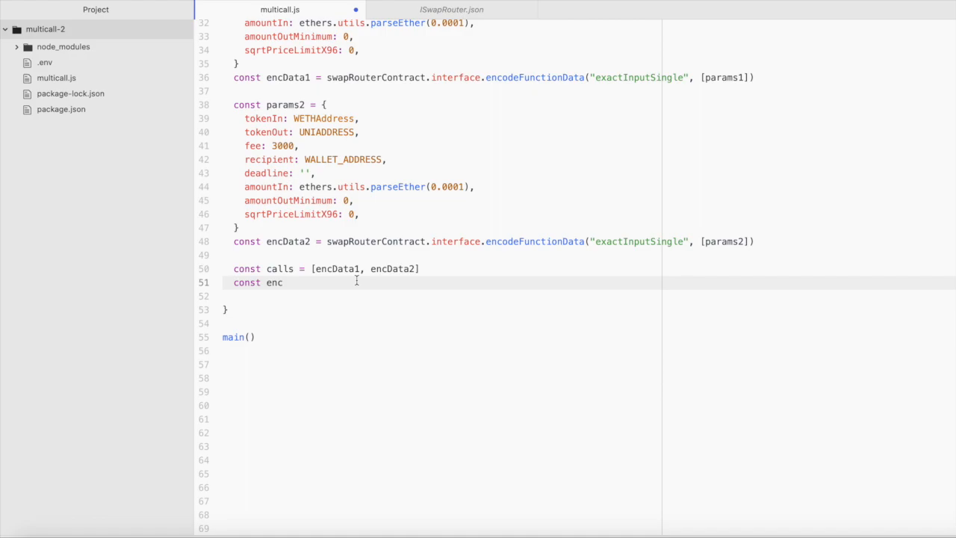
pyautogui.write('Mul')
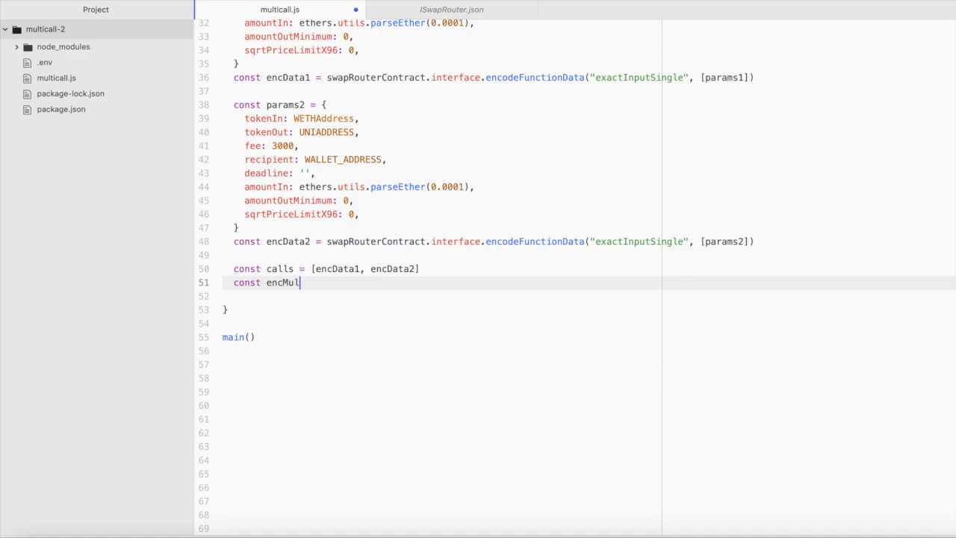
pyautogui.write('ti')
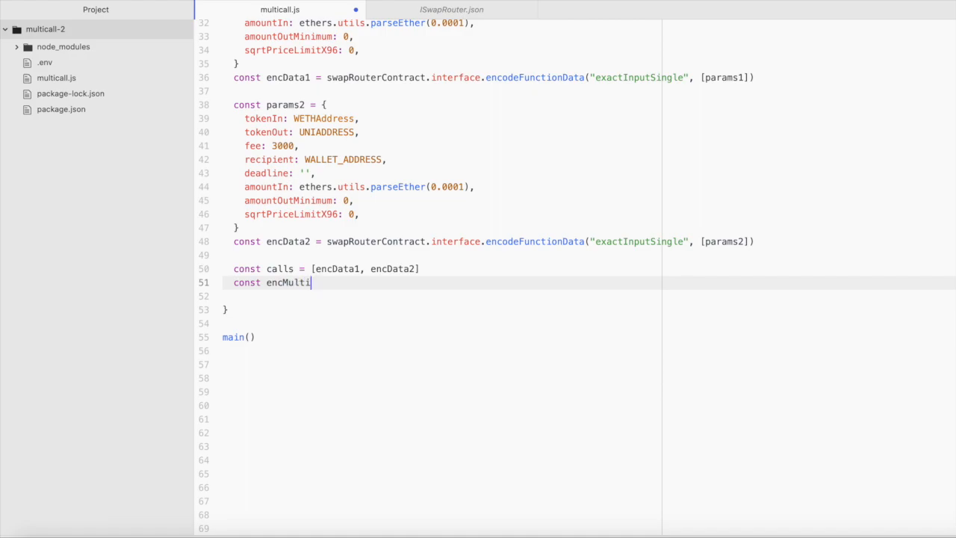
pyautogui.write('Call =')
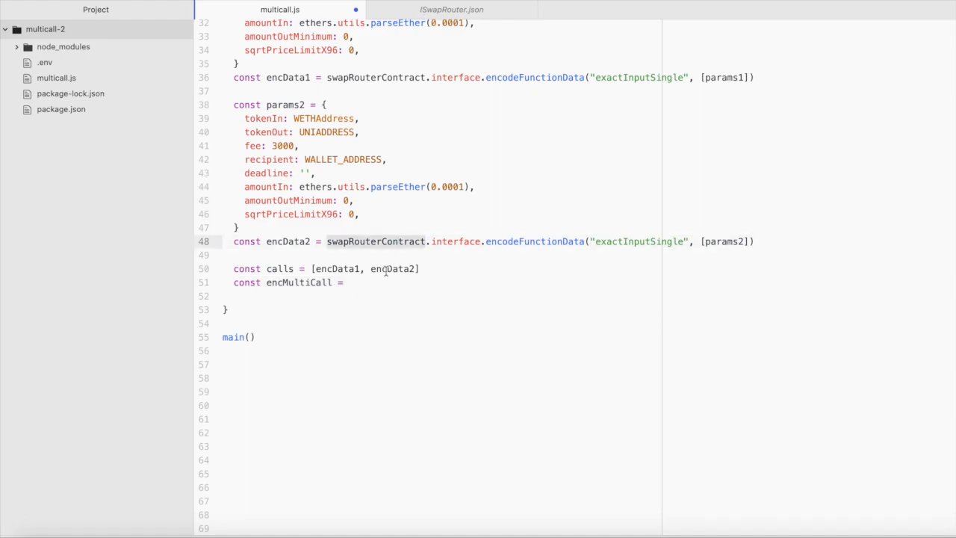
pyautogui.write('swapRouterContract.')
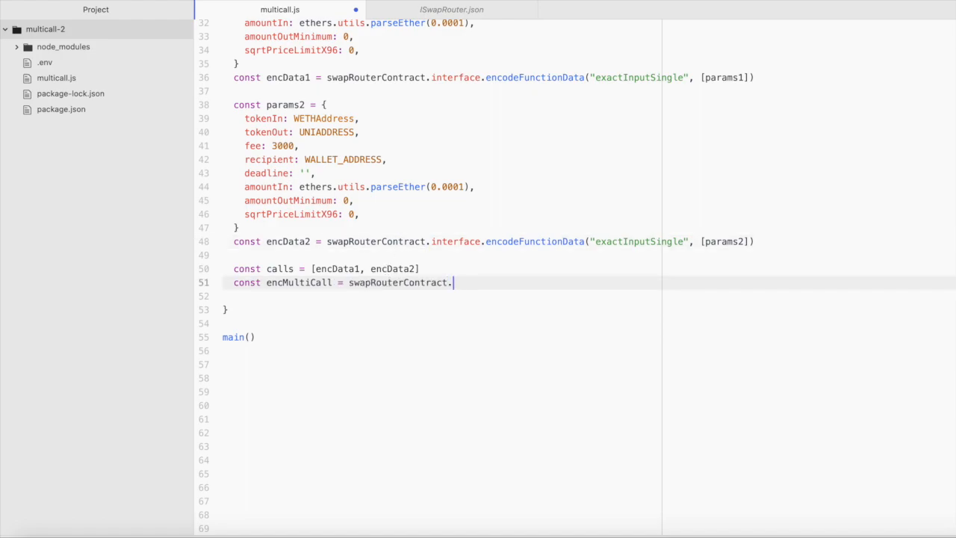
pyautogui.write('interface')
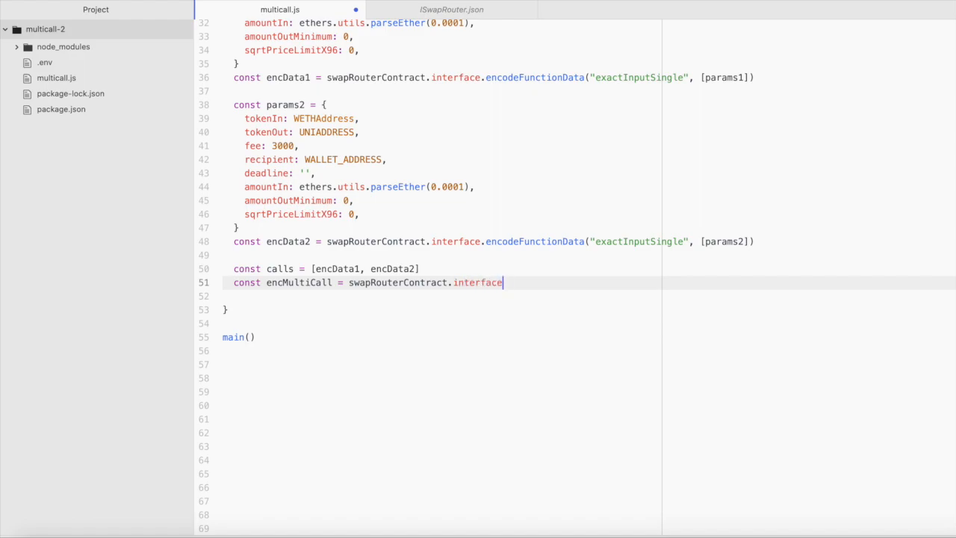
pyautogui.write('.encode')
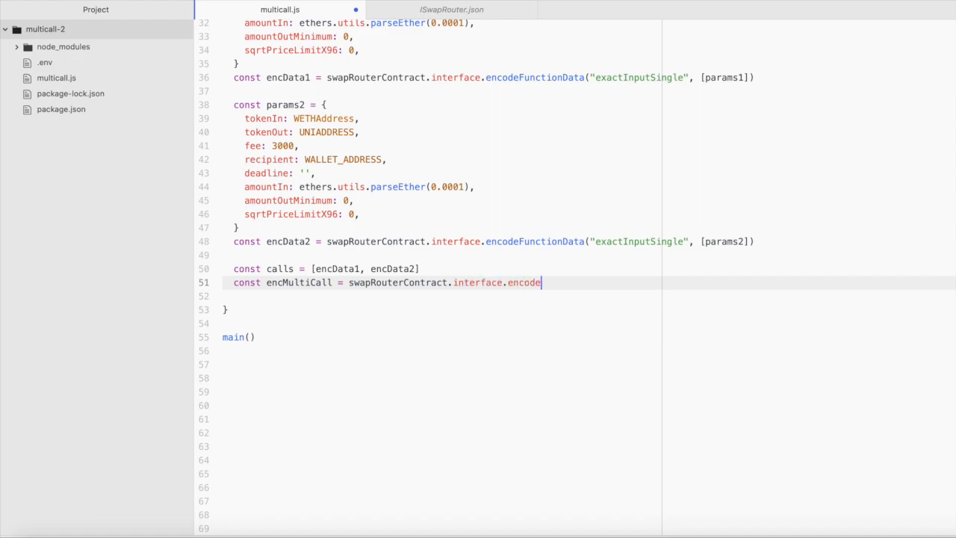
pyautogui.write('FunctionData')
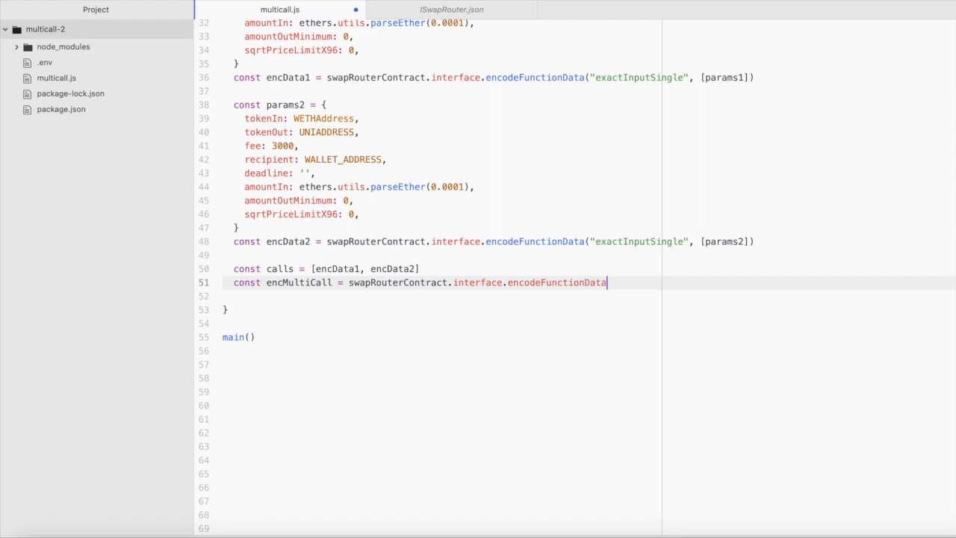
pyautogui.write('("")')
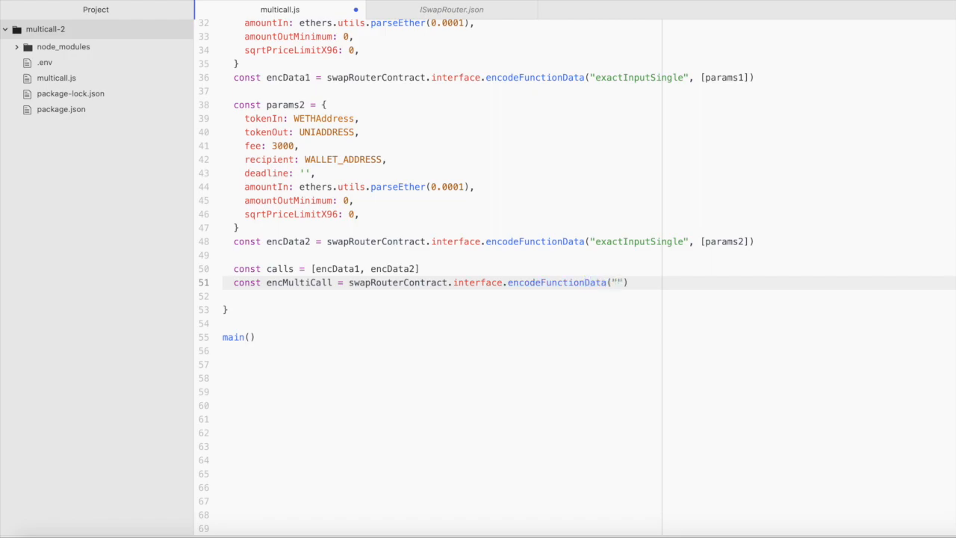
pyautogui.write('multicall')
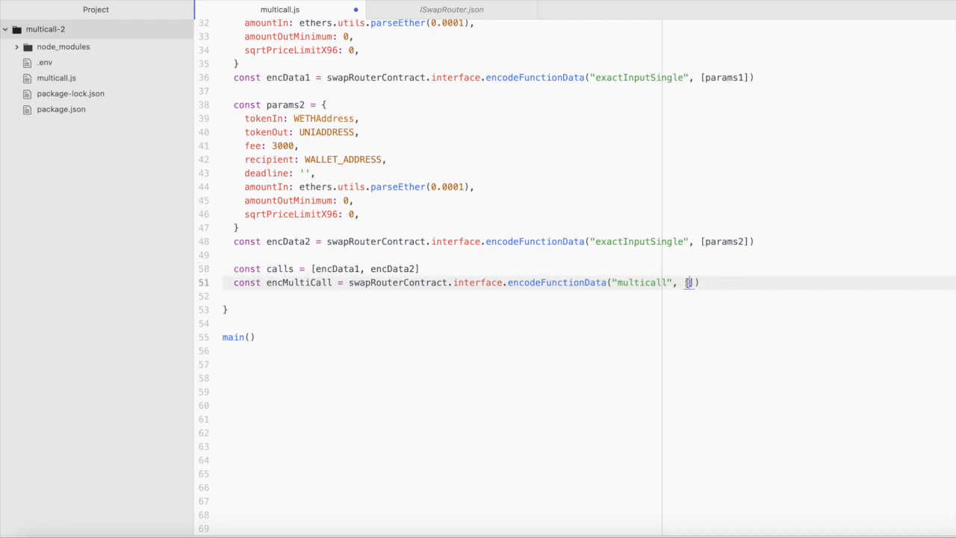
pyautogui.write('calls')
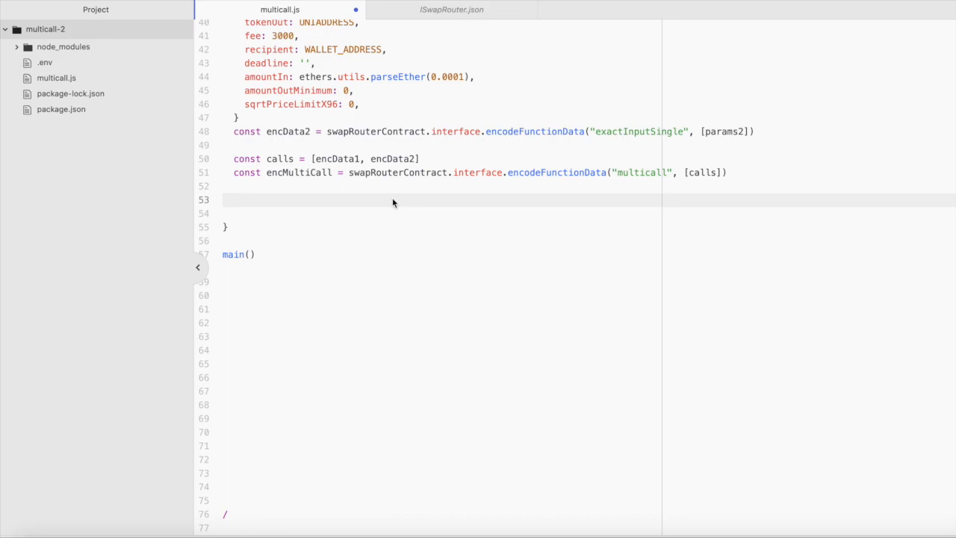
# Create a txArgs object with empty to, from and data fields
pyautogui.click(234, 199)
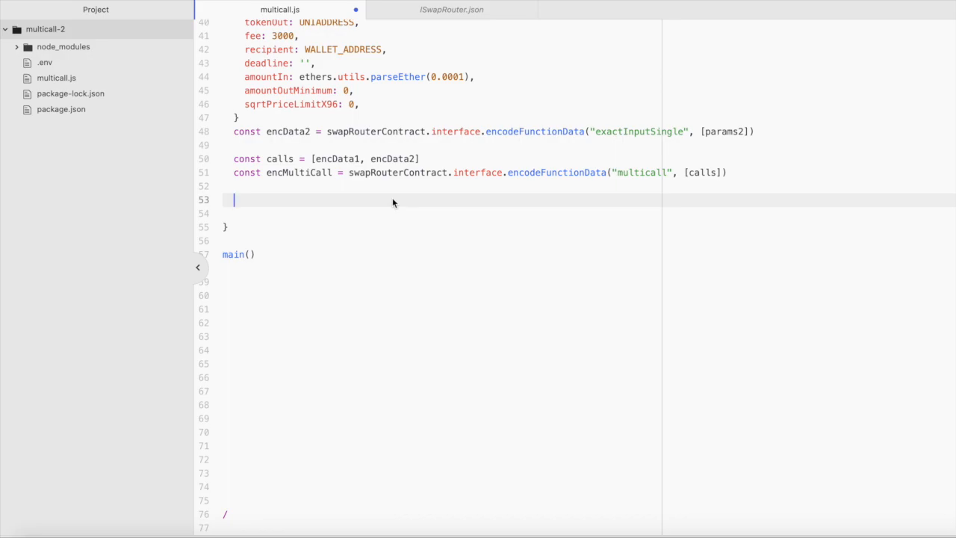
pyautogui.write('const tx')
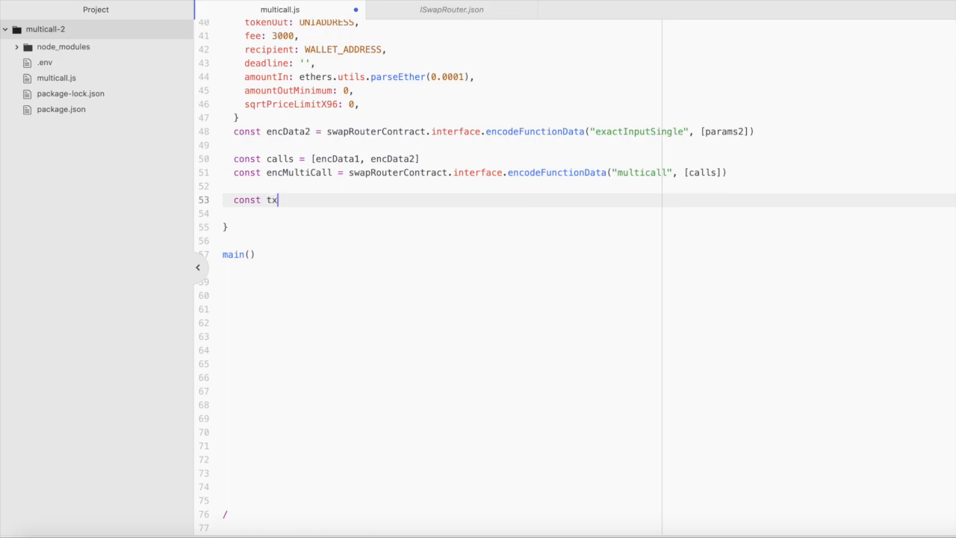
pyautogui.write('A')
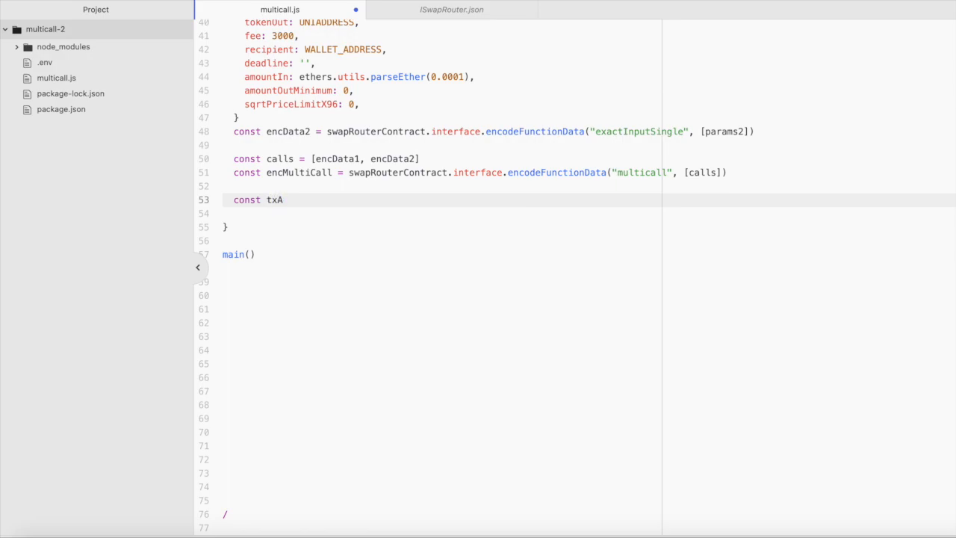
pyautogui.write('rgs =')
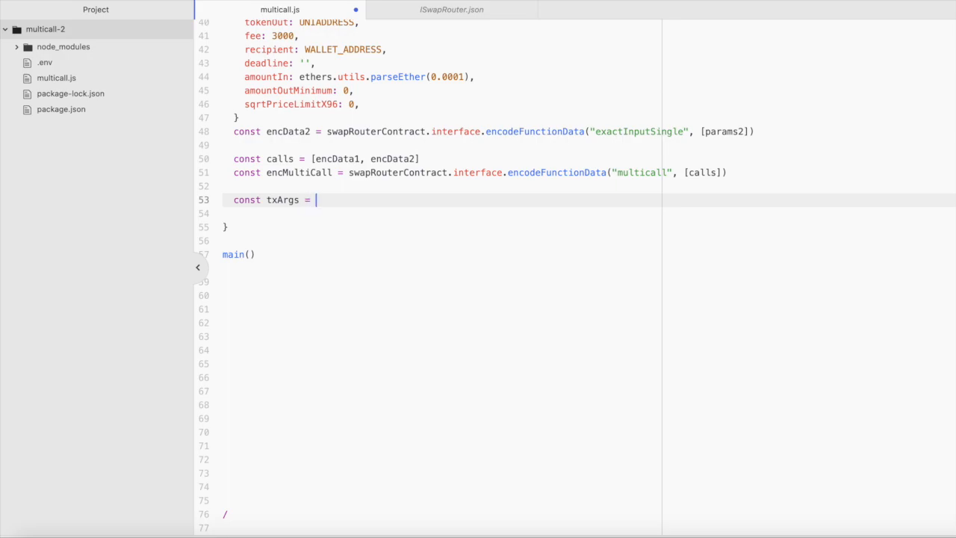
pyautogui.write('{')
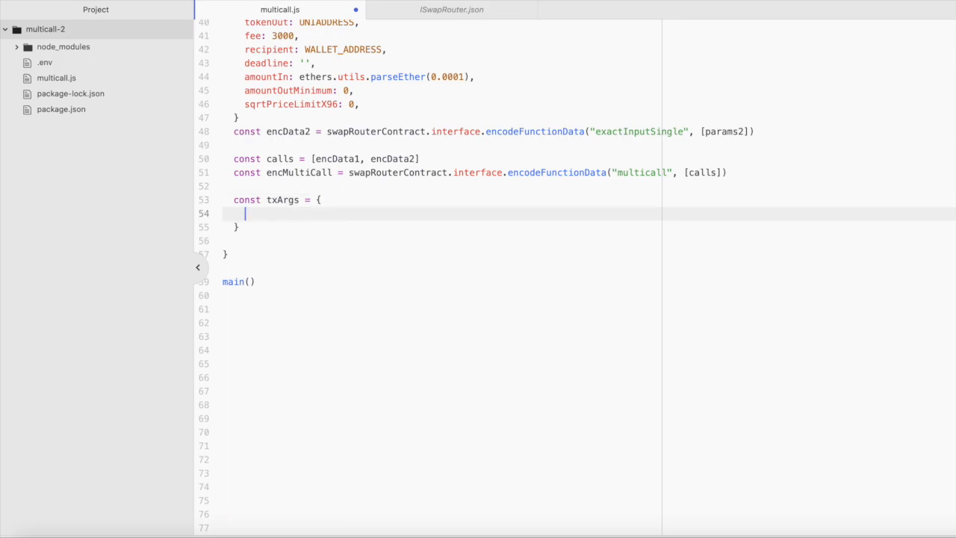
pyautogui.write('to:,')
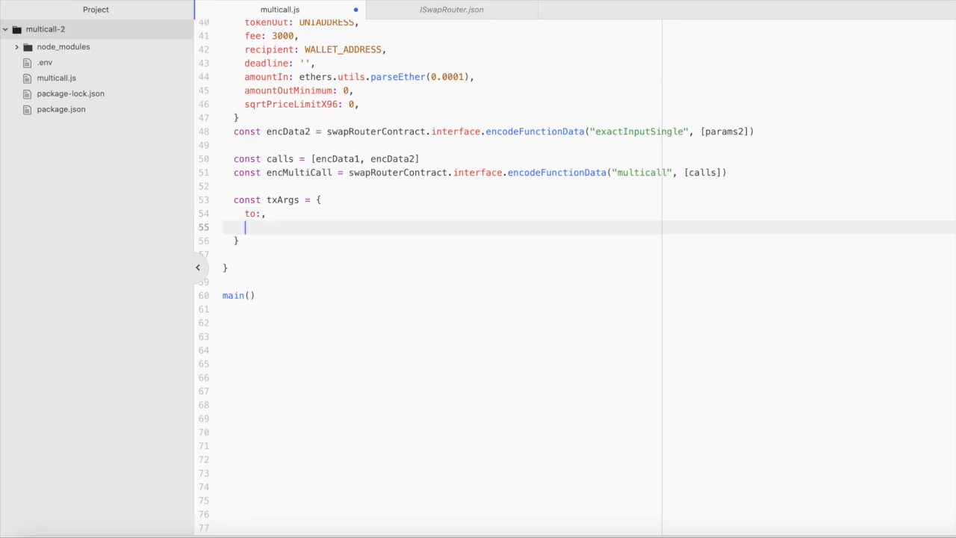
pyautogui.write('from:,')
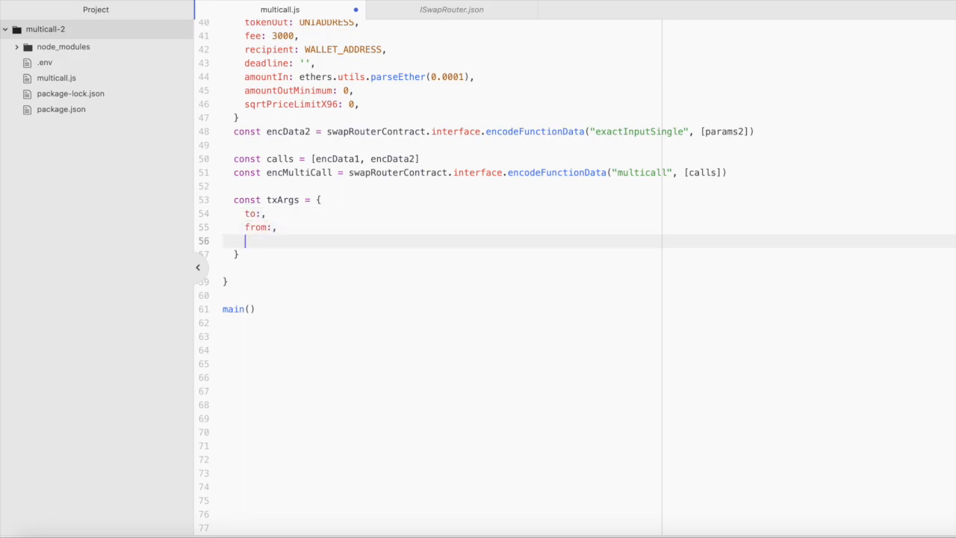
pyautogui.write('data:')
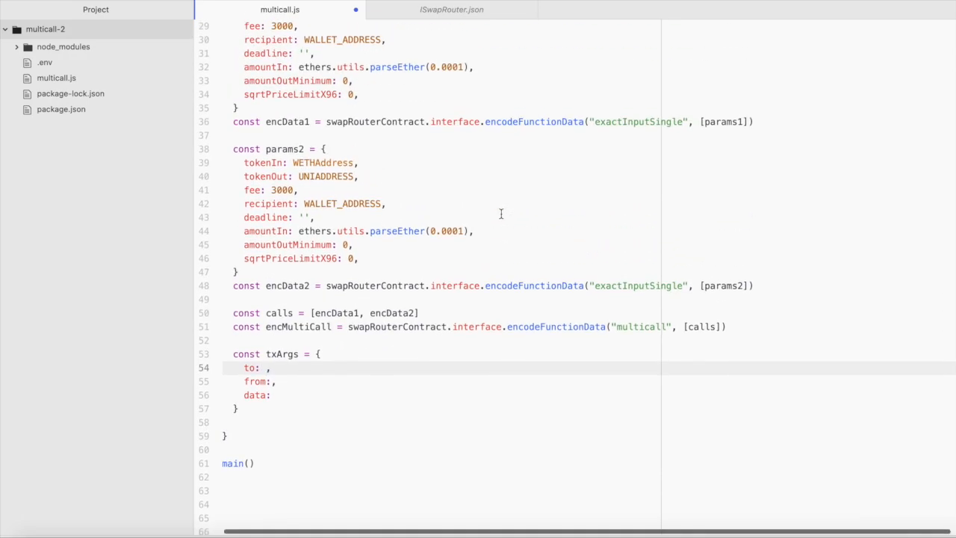
# Fill txArgs with V3SwapRouterAddress, WALLET_ADDRESS and encMultiCall
pyautogui.click(267, 368)
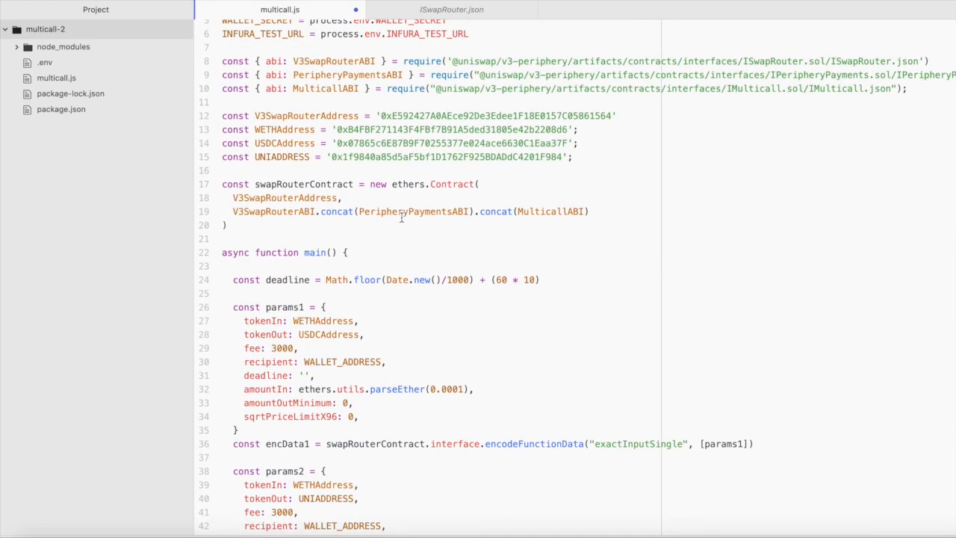
pyautogui.doubleClick(306, 116)
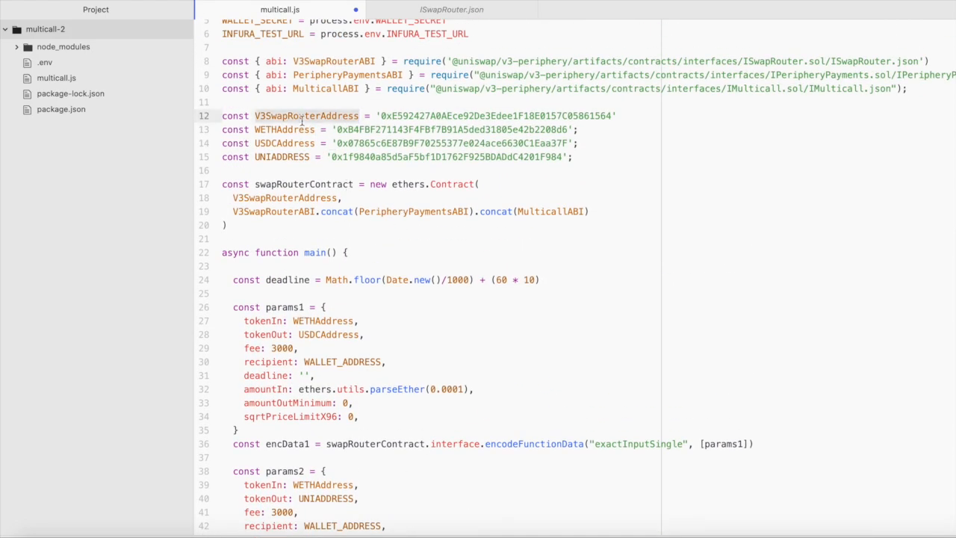
pyautogui.scroll(-3)
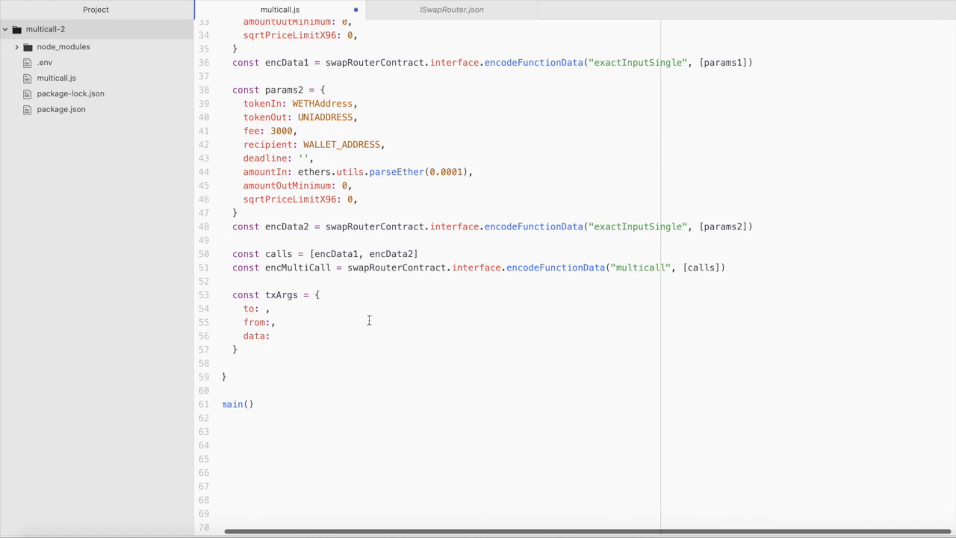
pyautogui.write('V3SwapRouterAddress')
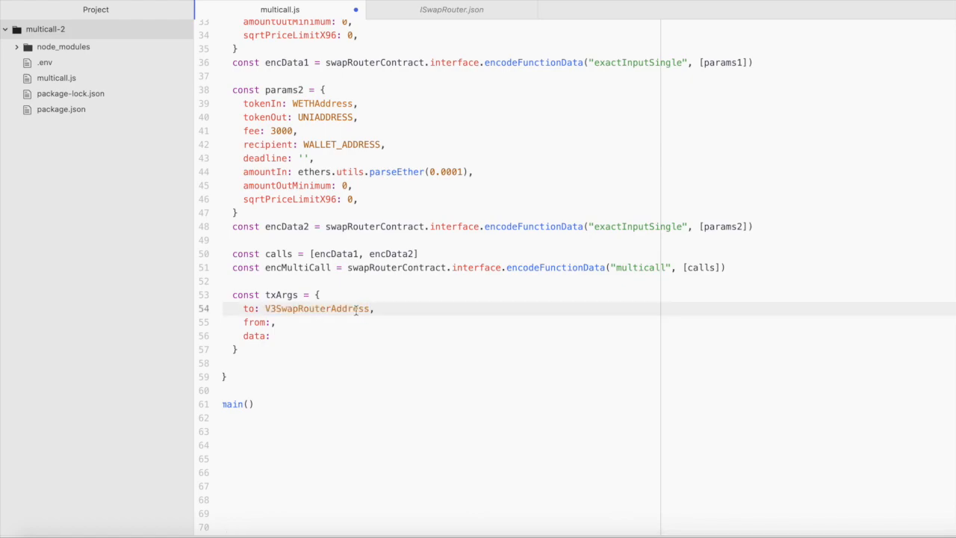
pyautogui.click(277, 322)
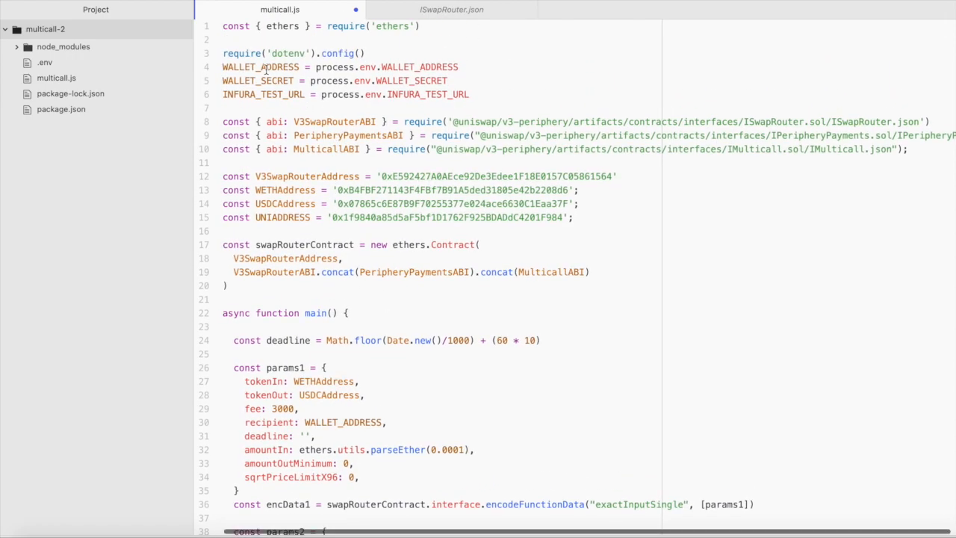
pyautogui.scroll(-3)
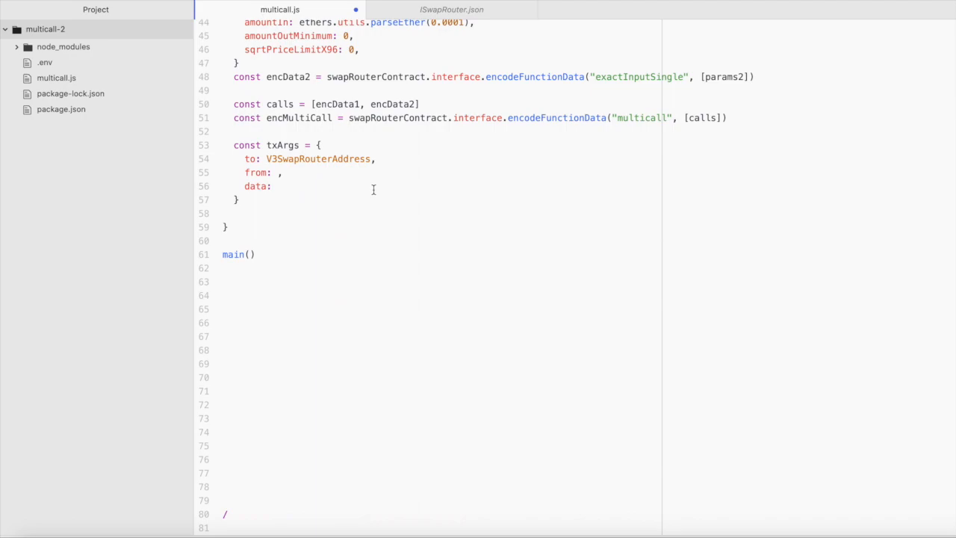
pyautogui.write('WALLET_ADDRESS')
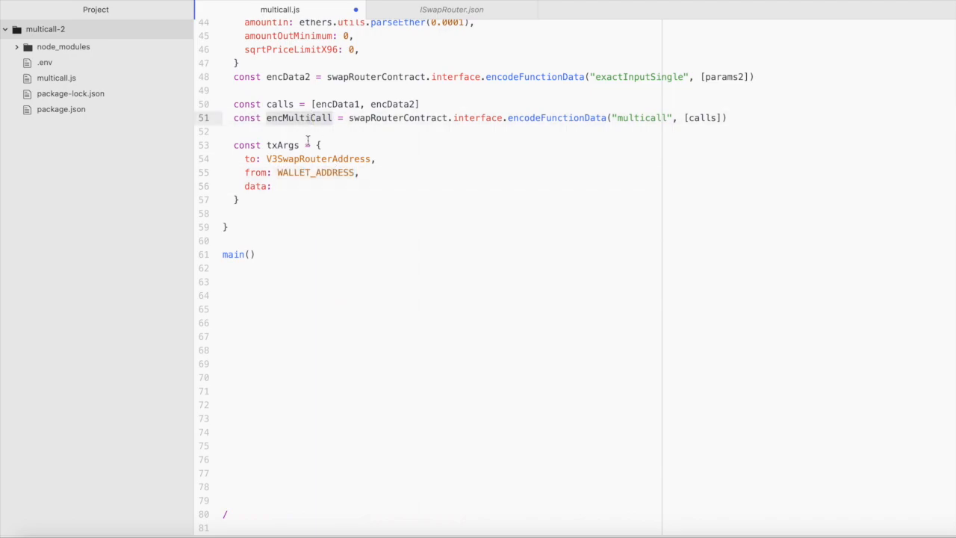
pyautogui.write('encMultiCall')
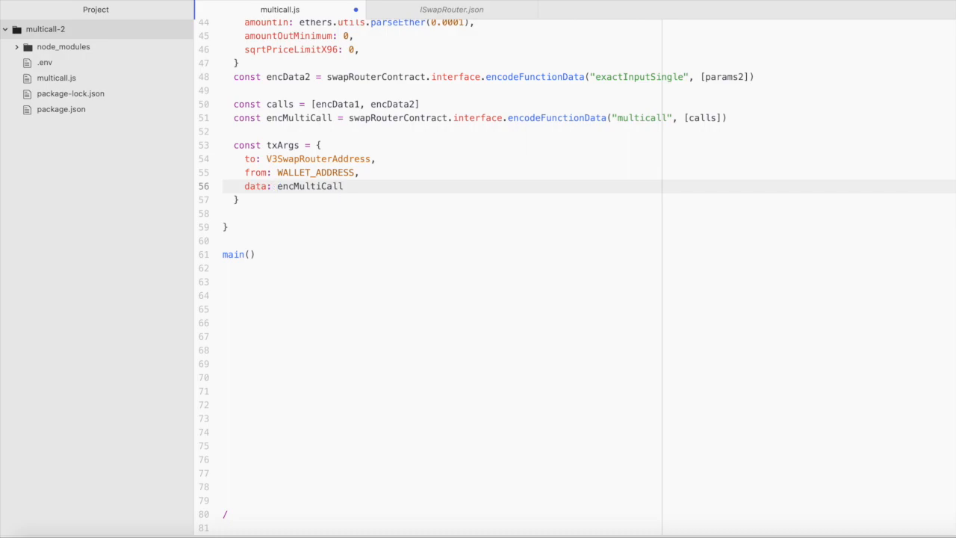
pyautogui.click(277, 186)
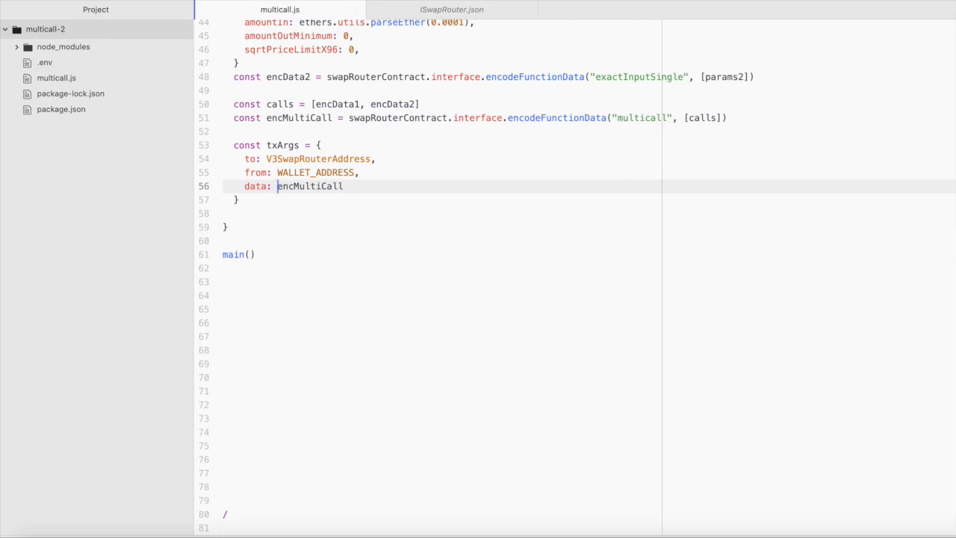
pyautogui.write('const')
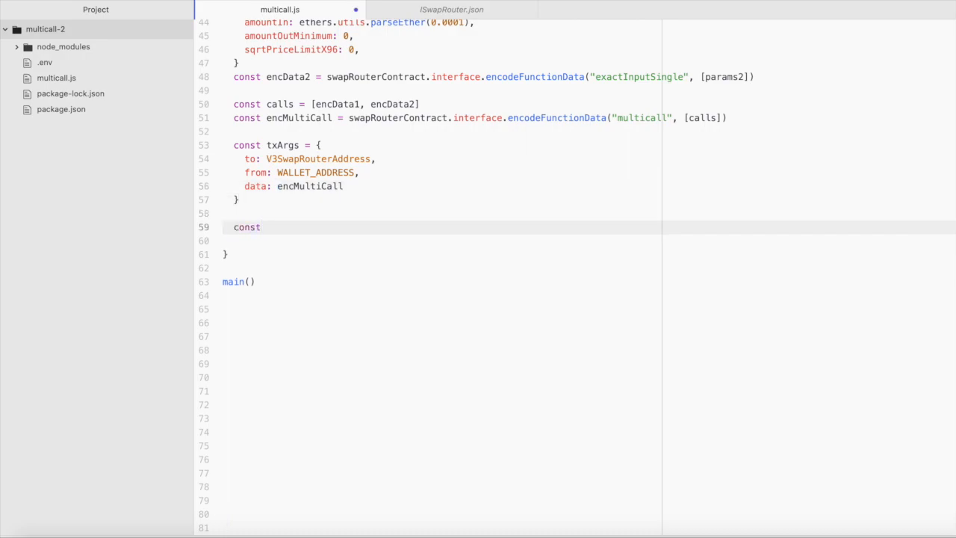
# Send txArgs with await signer.sendTransaction into tx and log 'tx'
pyautogui.write('tx =')
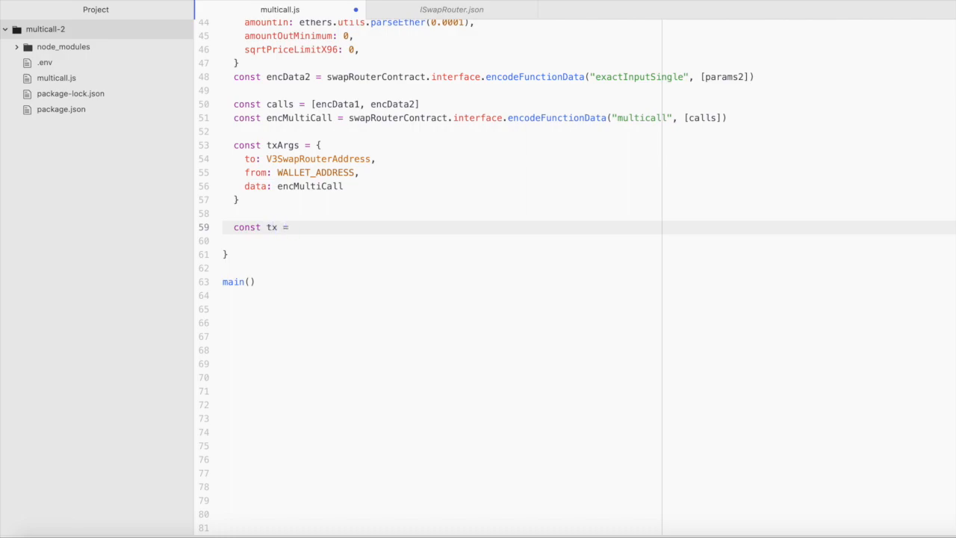
pyautogui.write('await signee')
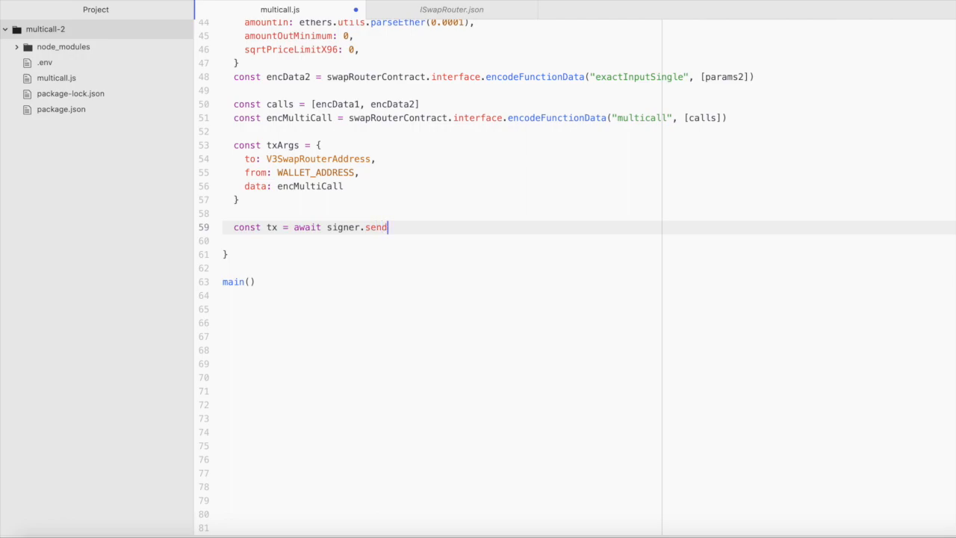
pyautogui.write('Transaction')
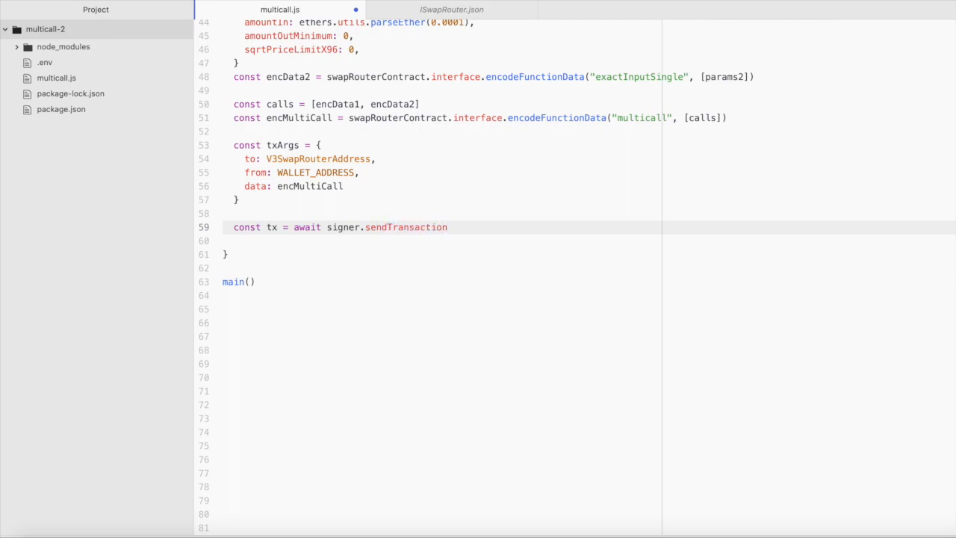
pyautogui.write('(tx)')
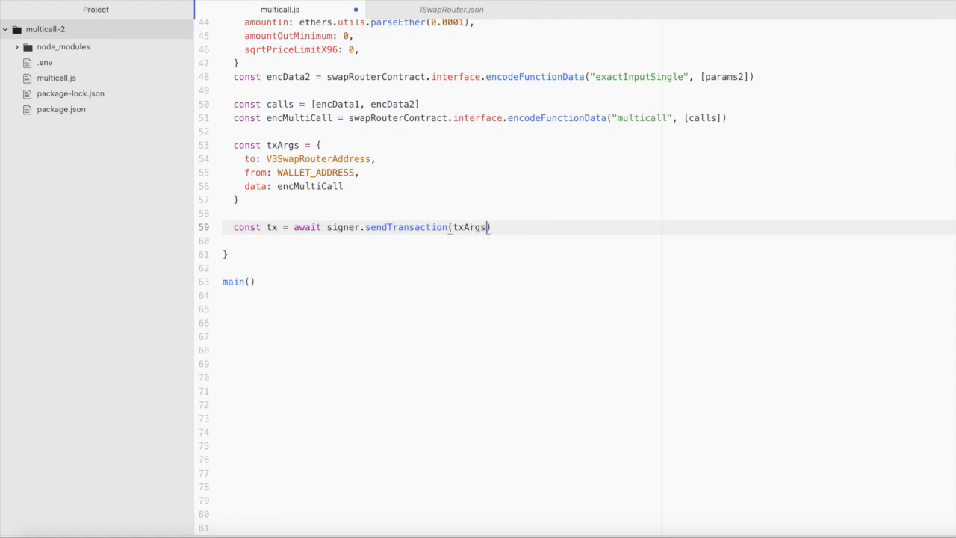
pyautogui.press('Enter')
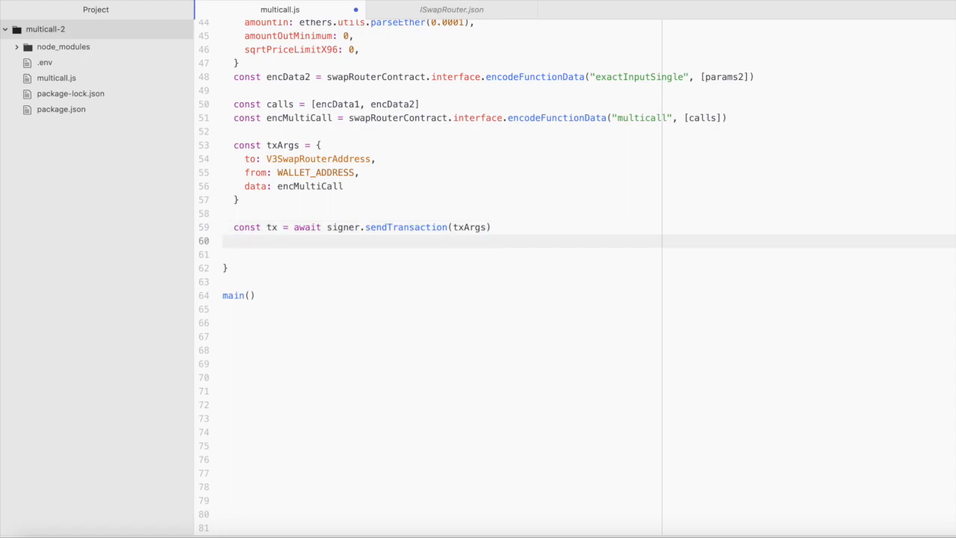
pyautogui.write('console.log()')
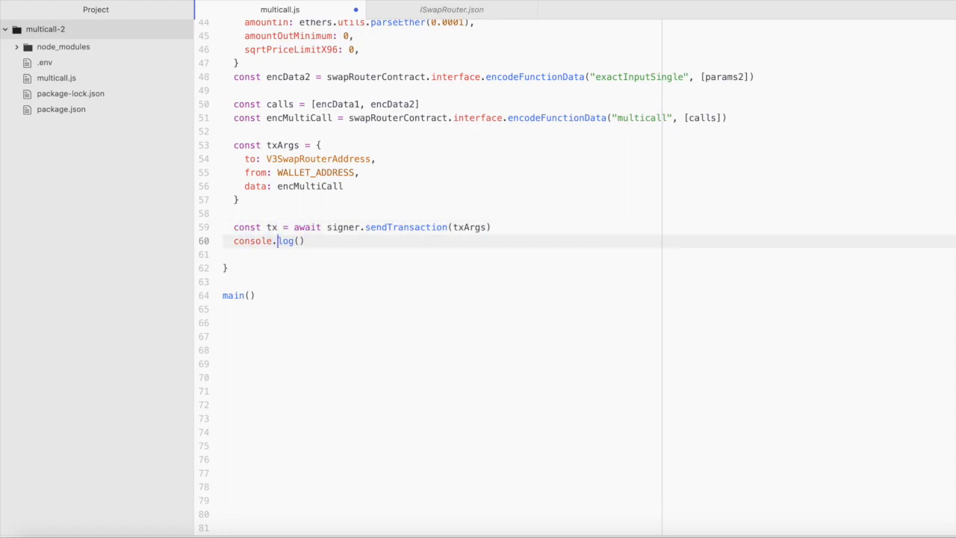
pyautogui.write("'tx',")
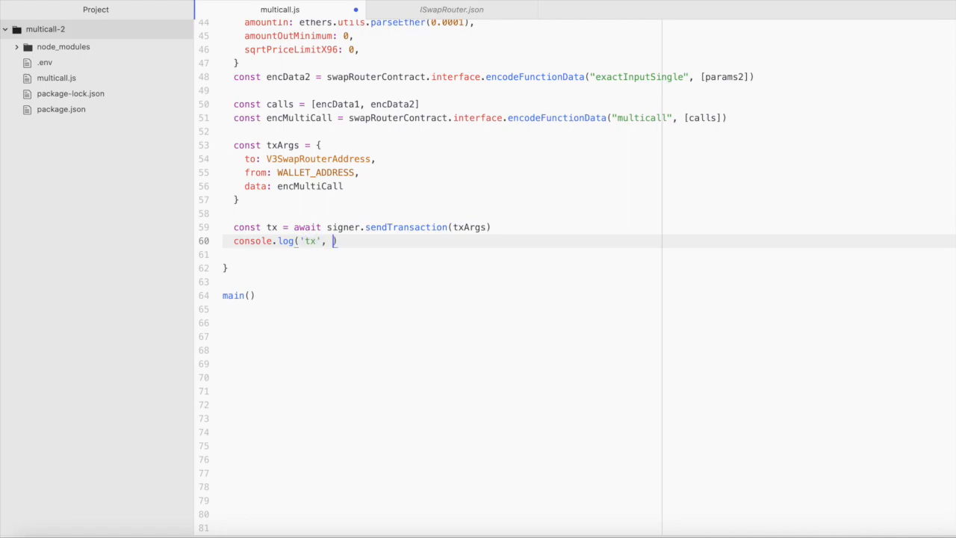
pyautogui.write('tx)')
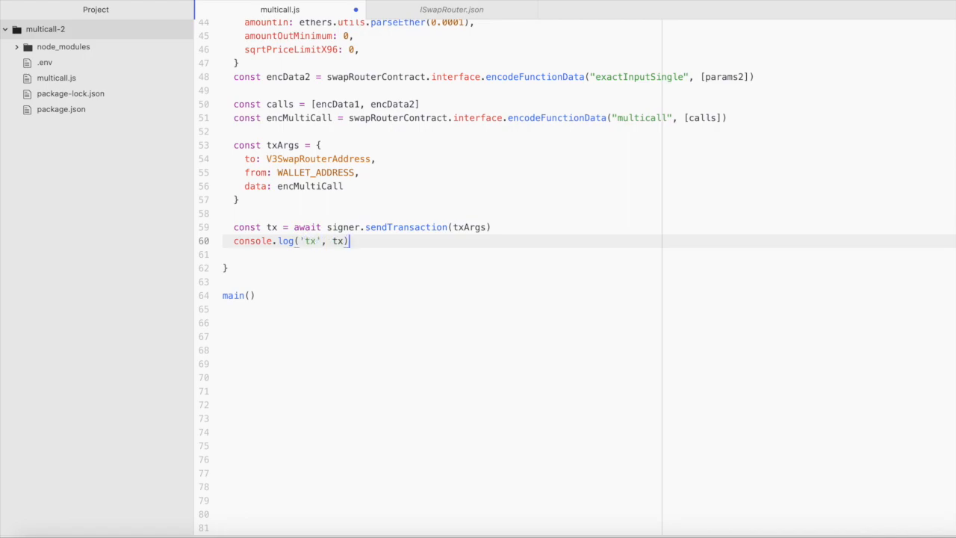
# Await tx.wait() into receipt and log 'receipt'
pyautogui.write('const r')
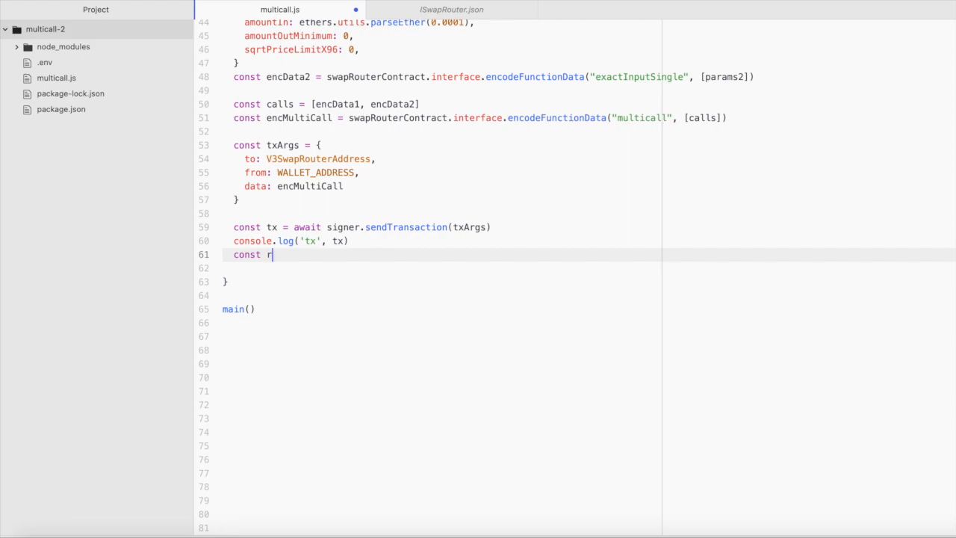
pyautogui.write('eceipt')
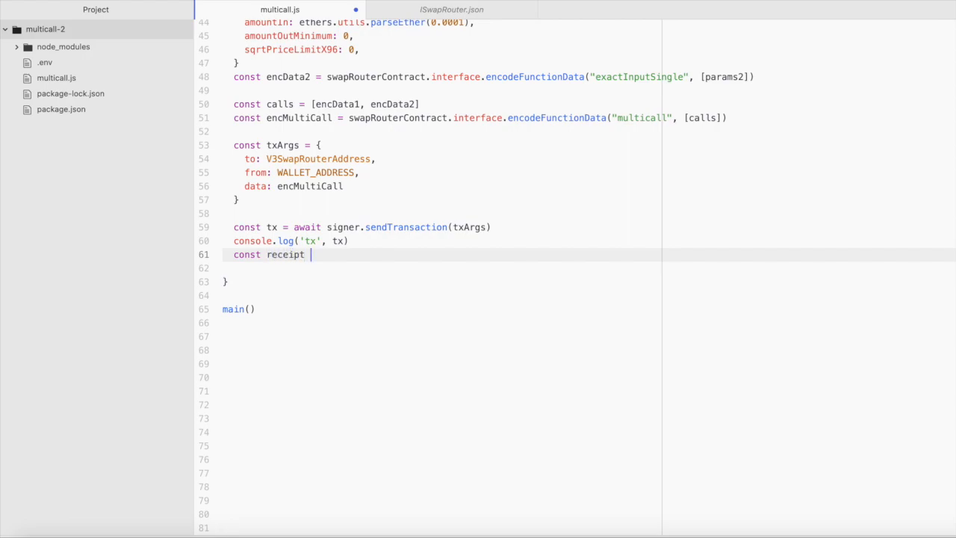
pyautogui.write('= await')
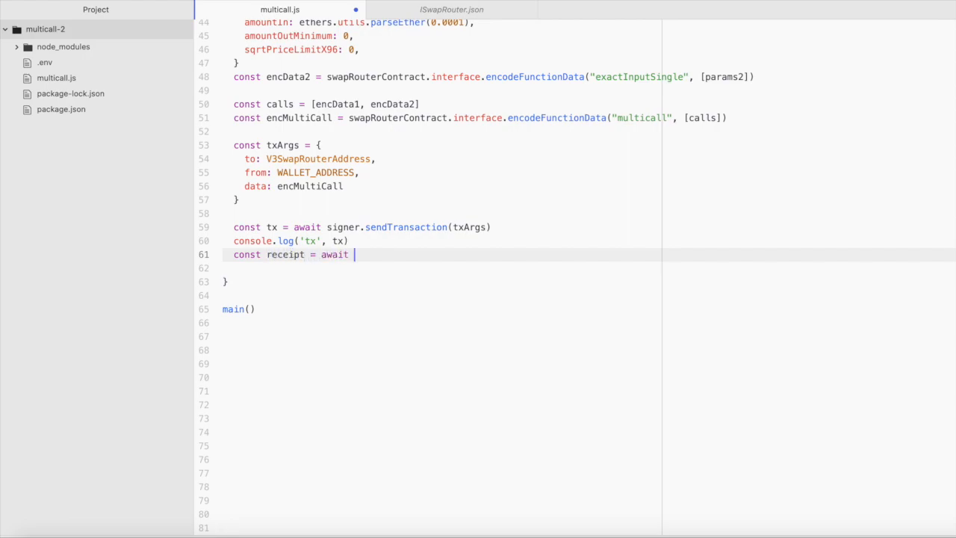
pyautogui.write('tx.wait()')
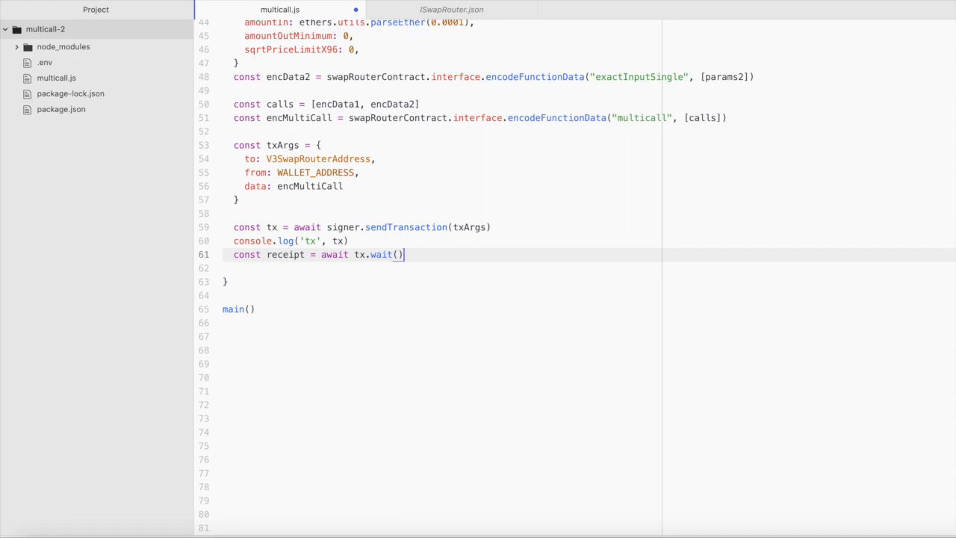
pyautogui.write("console.log('receipt')")
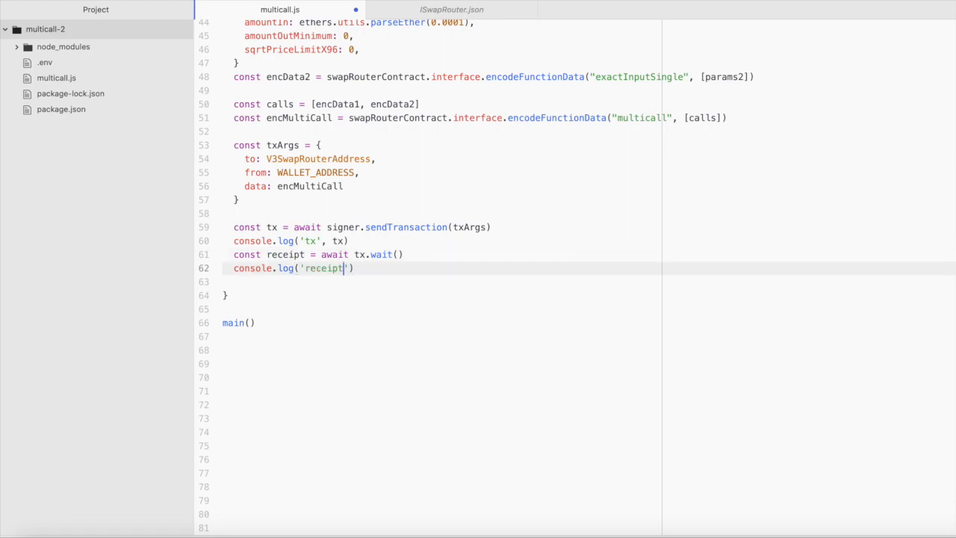
pyautogui.write(', receipt')
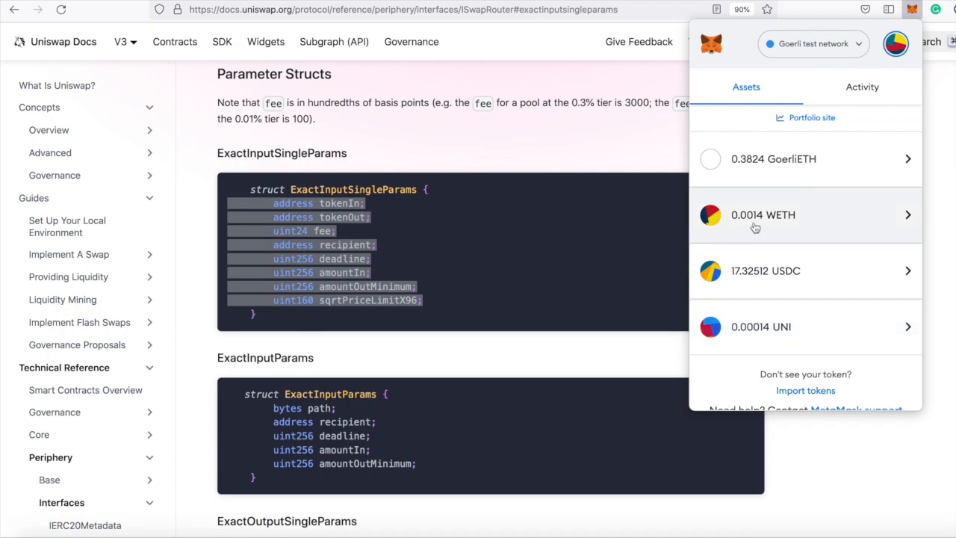
pyautogui.moveTo(759, 228)
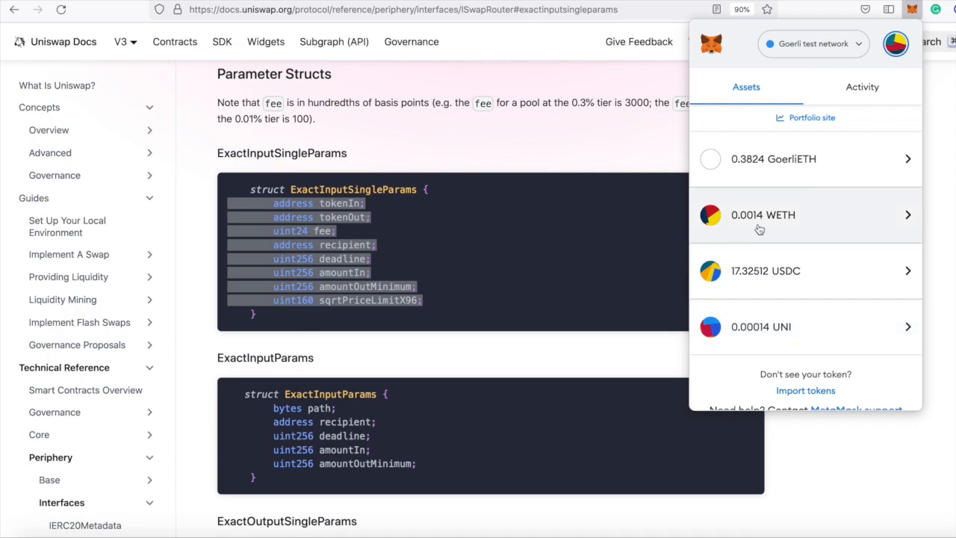
pyautogui.moveTo(770, 232)
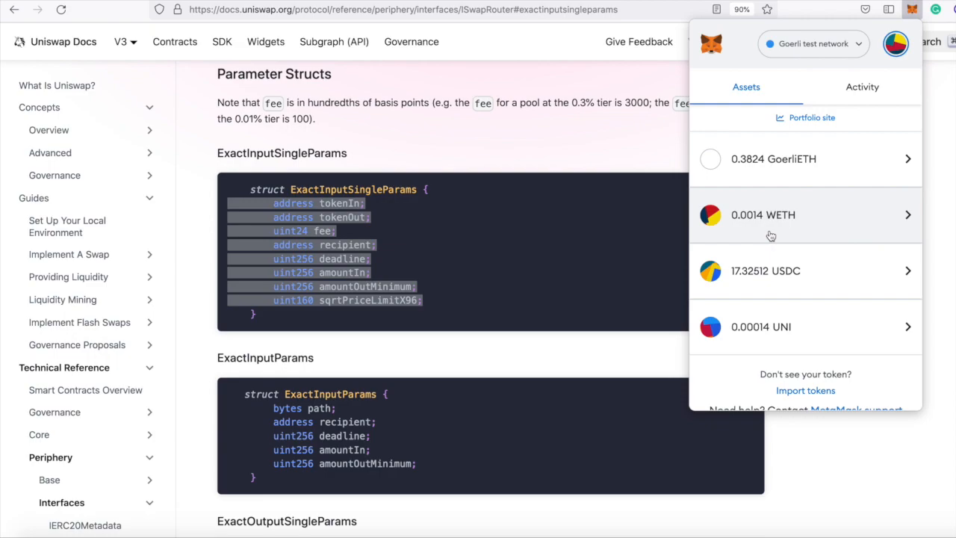
pyautogui.moveTo(750, 196)
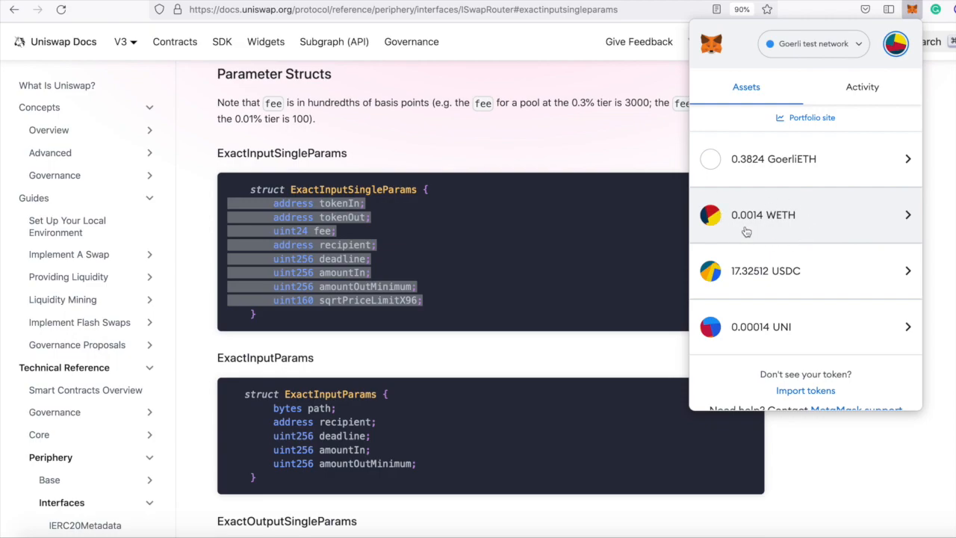
pyautogui.moveTo(758, 230)
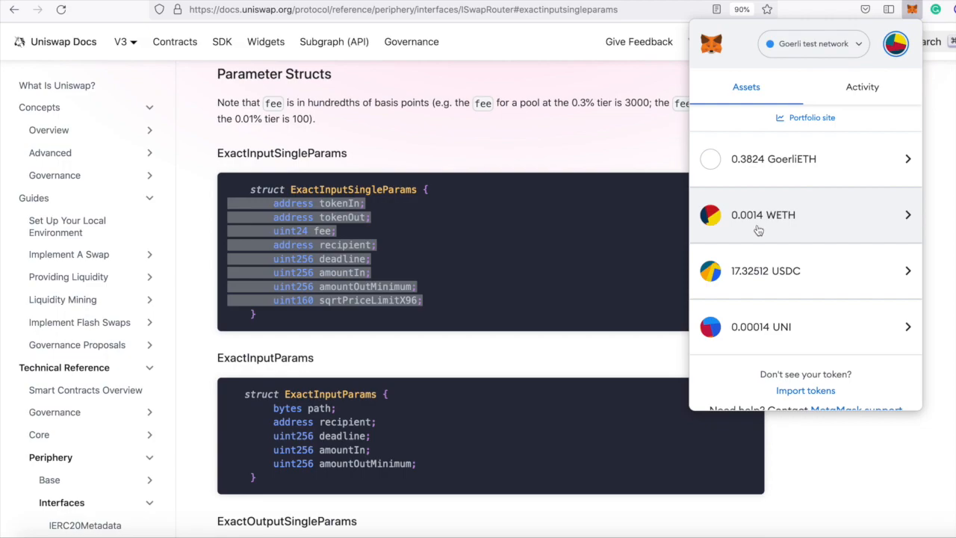
pyautogui.moveTo(830, 267)
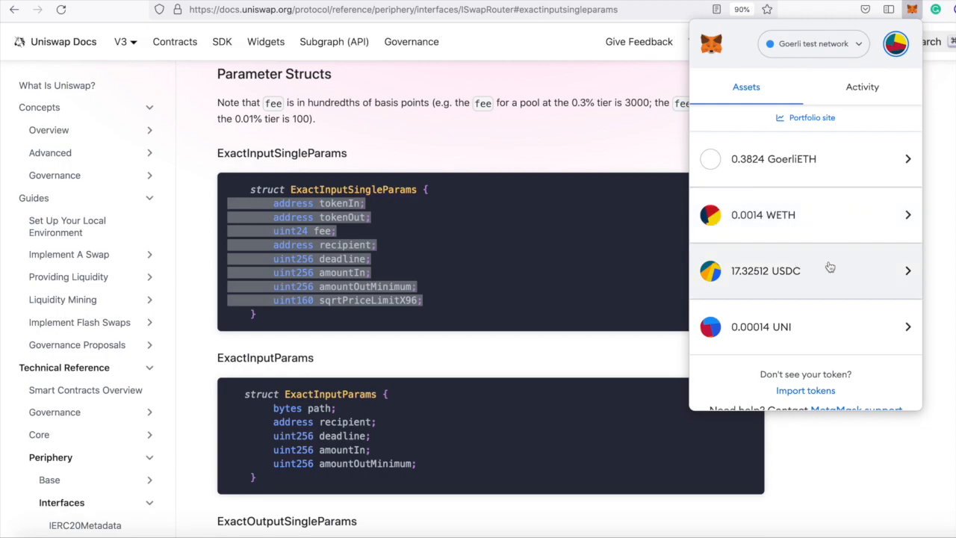
pyautogui.moveTo(817, 292)
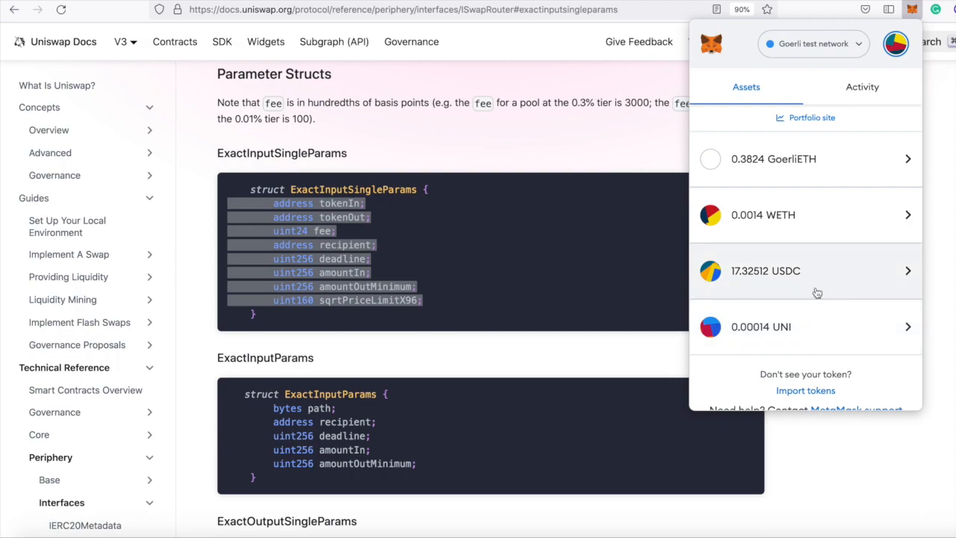
pyautogui.moveTo(806, 251)
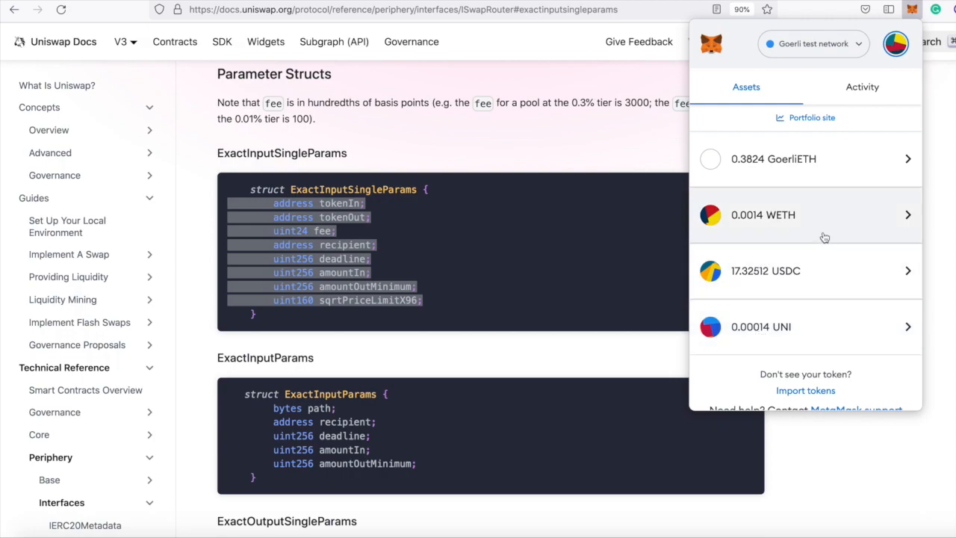
pyautogui.moveTo(810, 271)
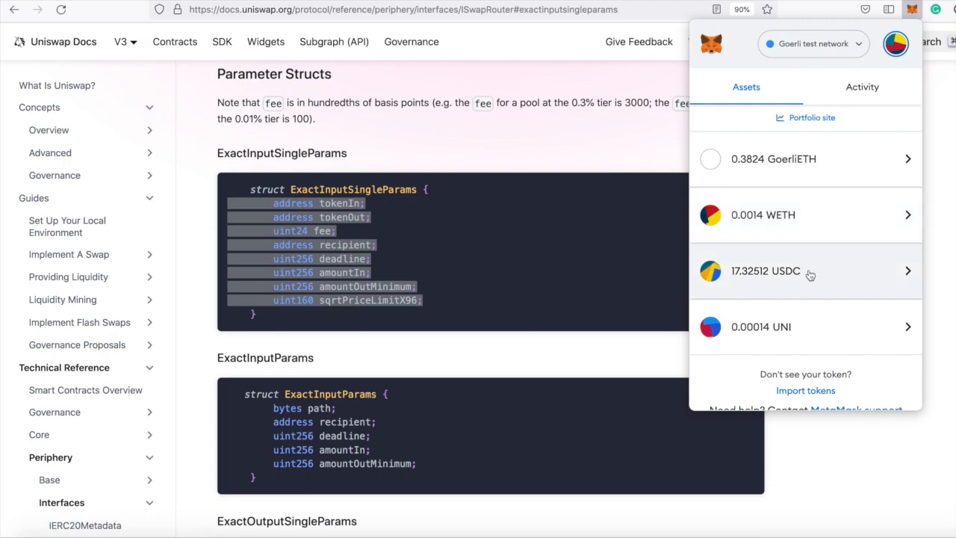
pyautogui.moveTo(775, 329)
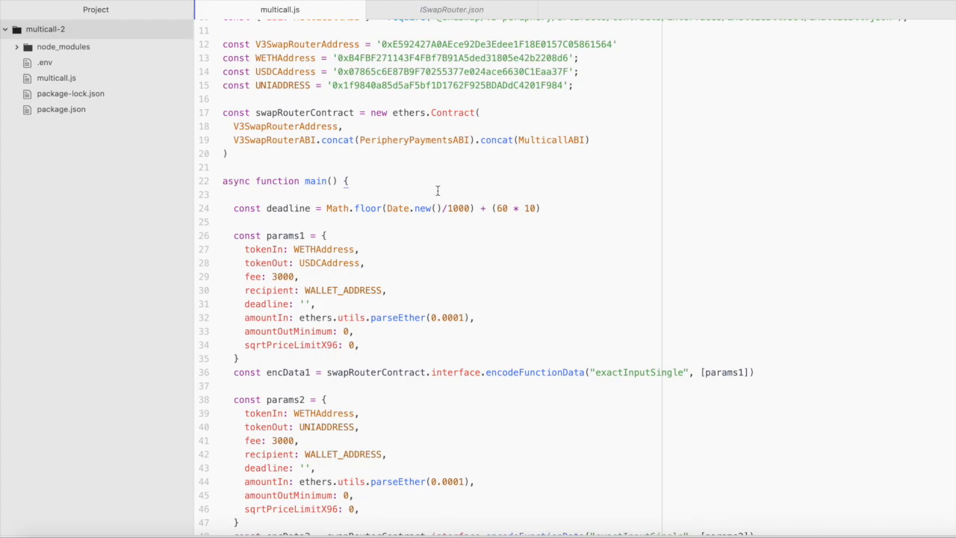
pyautogui.moveTo(426, 208)
pyautogui.write('o')
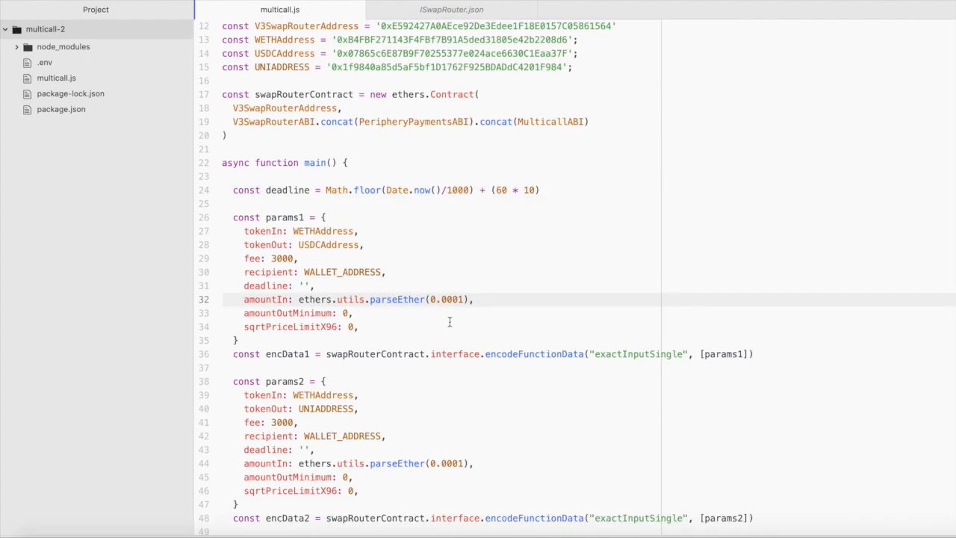
pyautogui.click(422, 299)
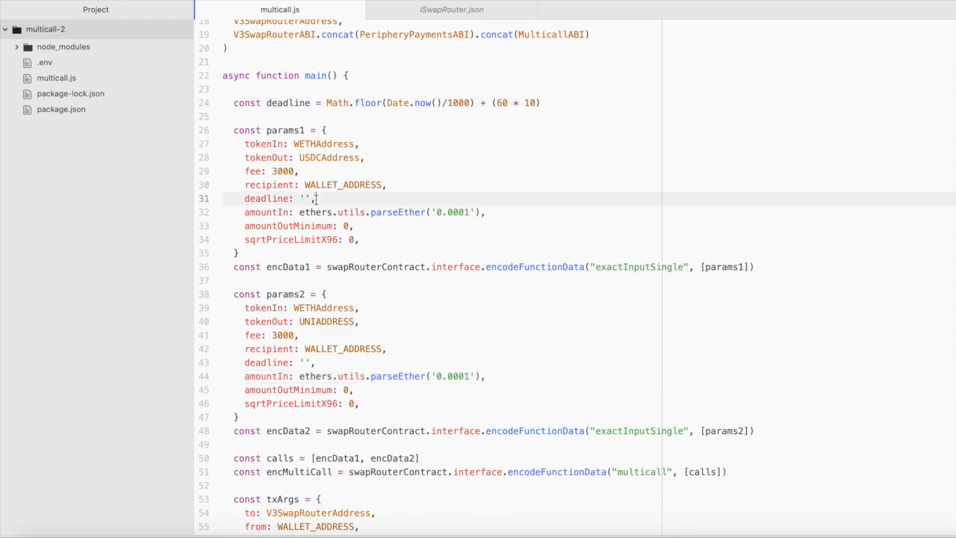
pyautogui.write('deadline')
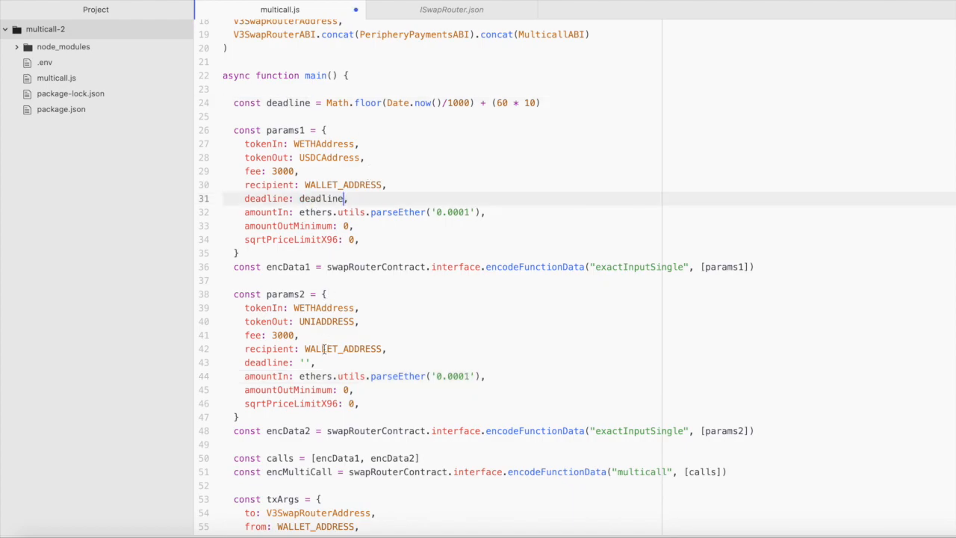
pyautogui.write('deadline')
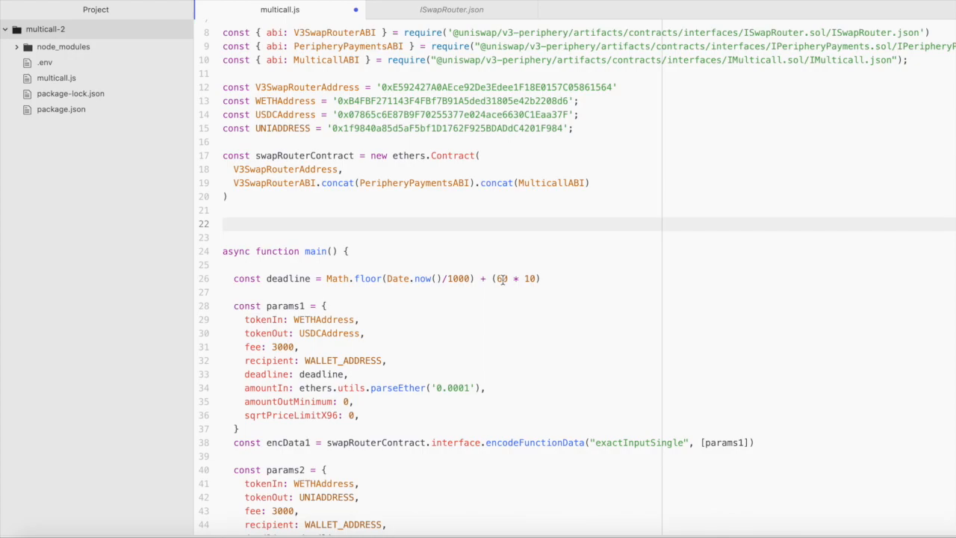
pyautogui.click(224, 224)
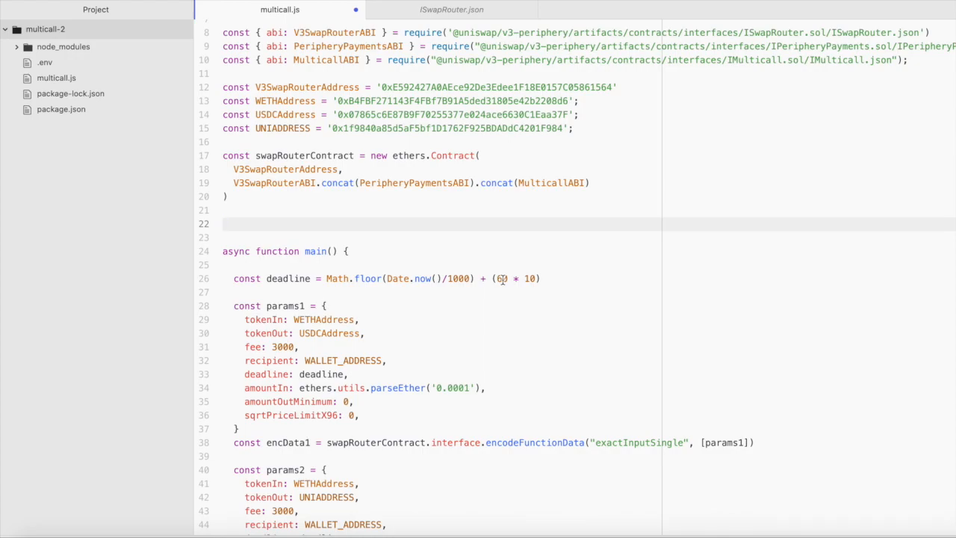
pyautogui.click(224, 224)
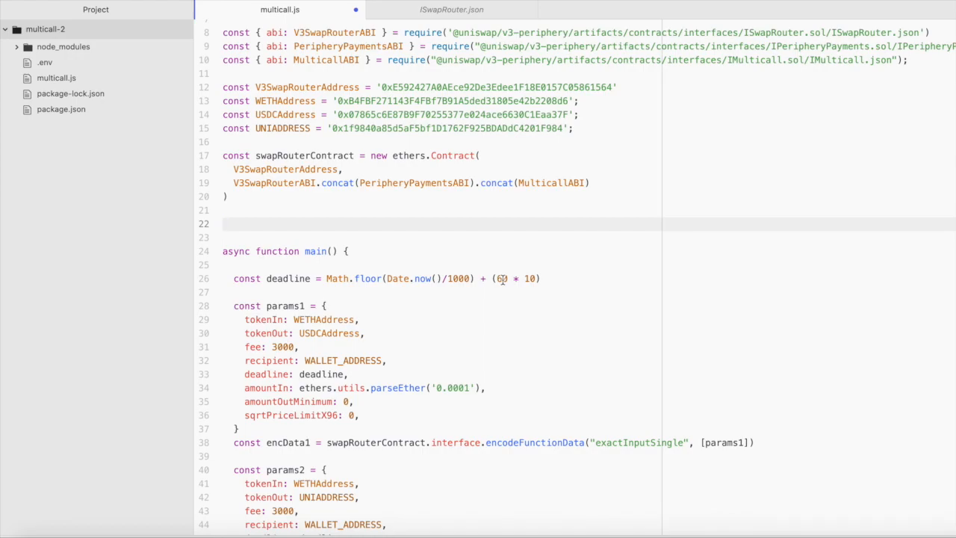
pyautogui.click(224, 223)
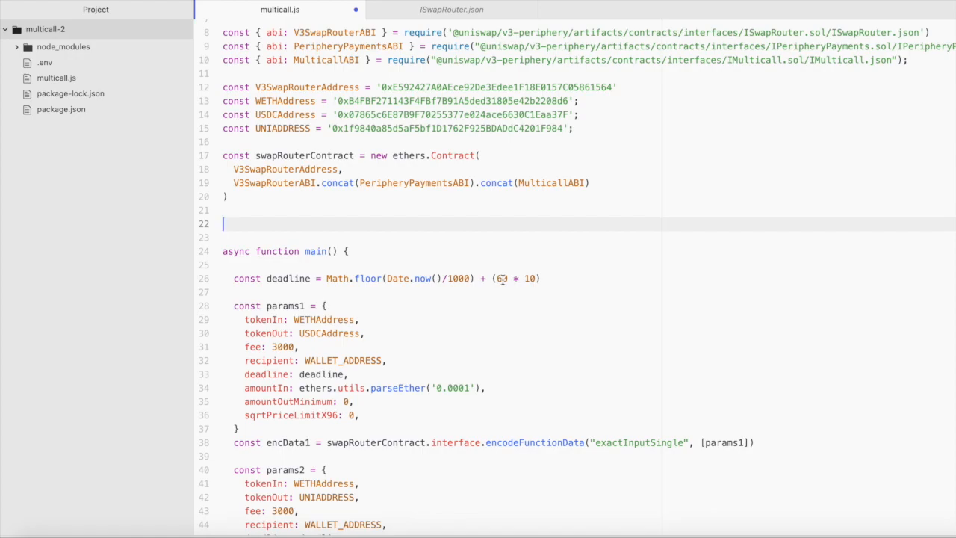
# Declare provider as a new ethers.providers.JsonRpcProvider(INFURA_TEST_URL)
pyautogui.write('const provider')
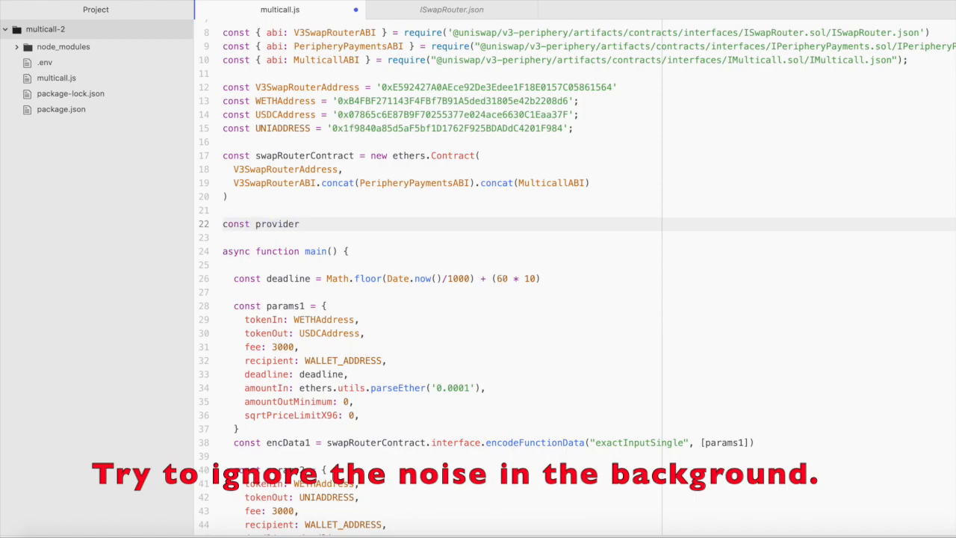
pyautogui.write('= new')
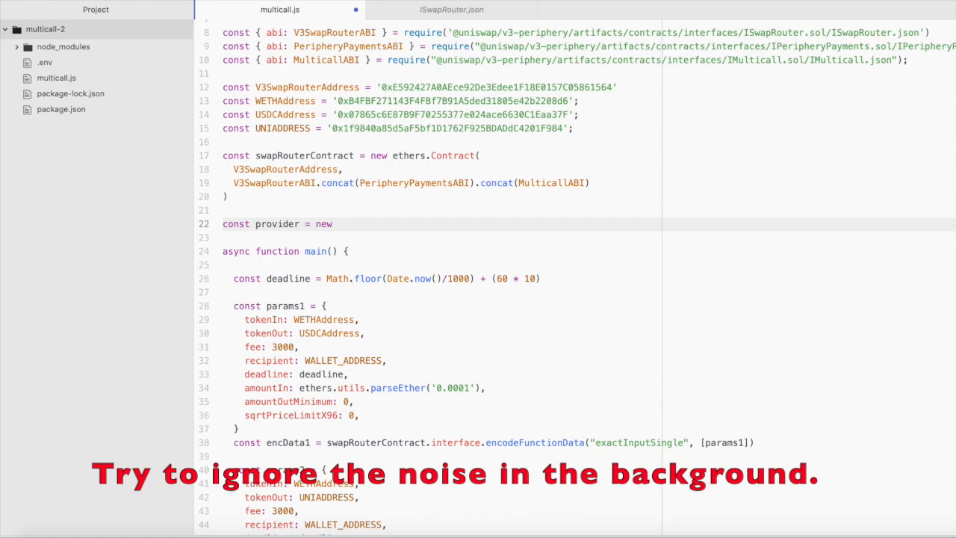
pyautogui.write('ethers.')
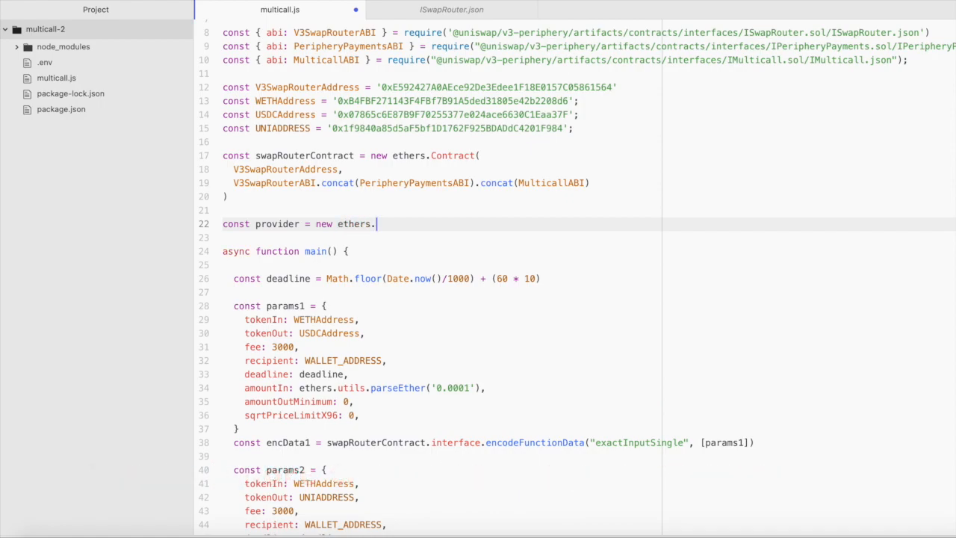
pyautogui.write('providers.')
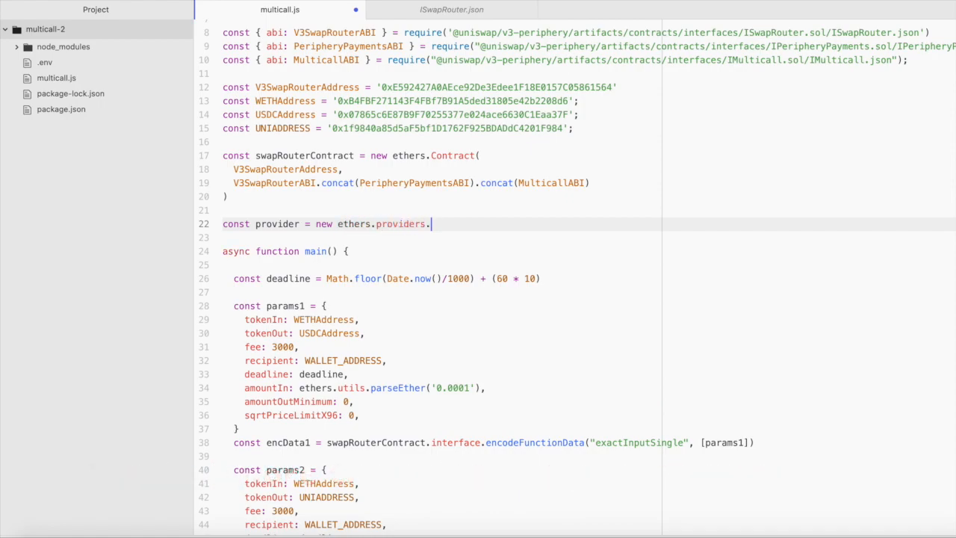
pyautogui.write('JsonR')
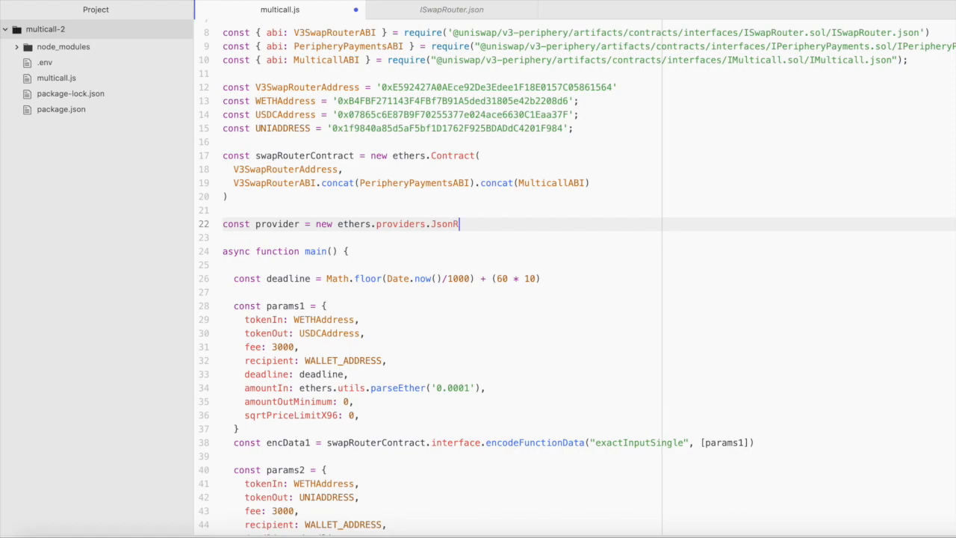
pyautogui.write('pcPro')
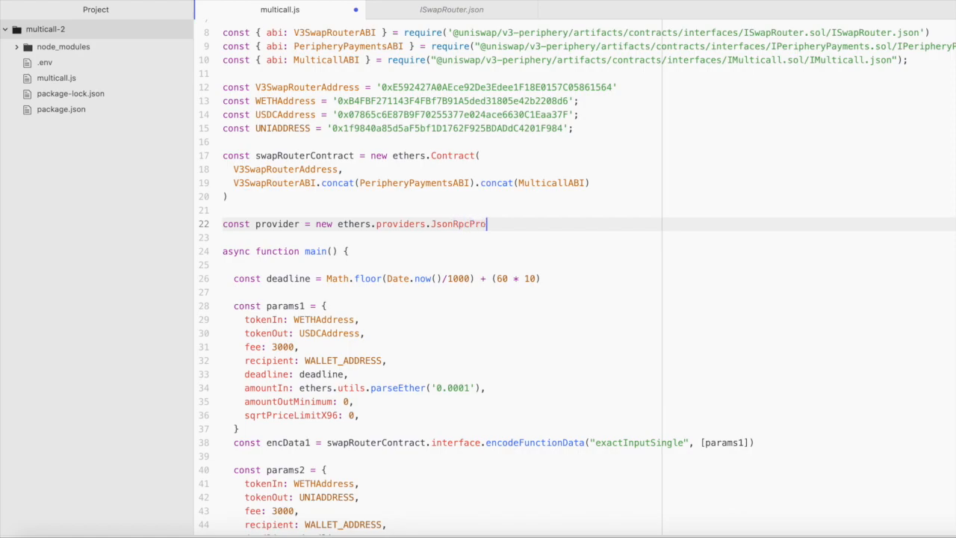
pyautogui.write('vider()')
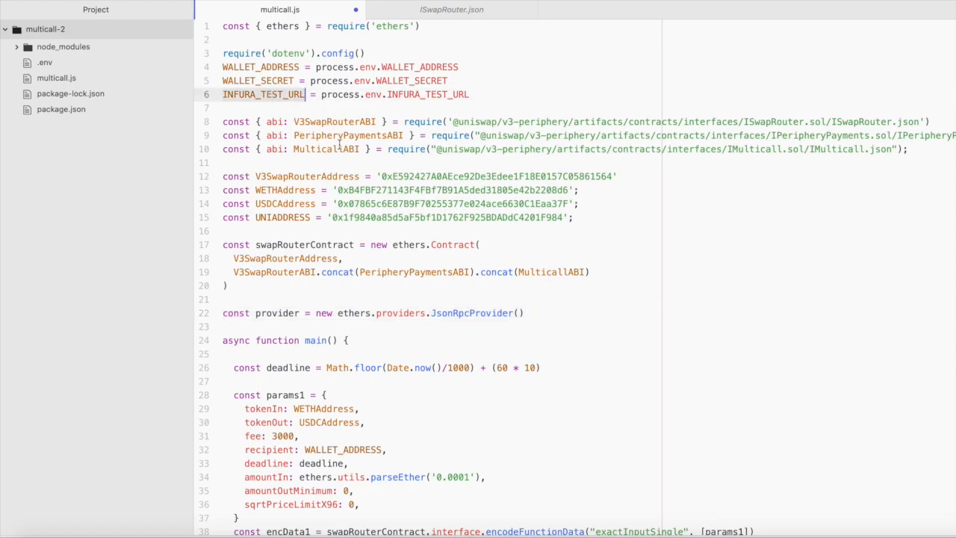
pyautogui.write('INFURA_TEST_URL')
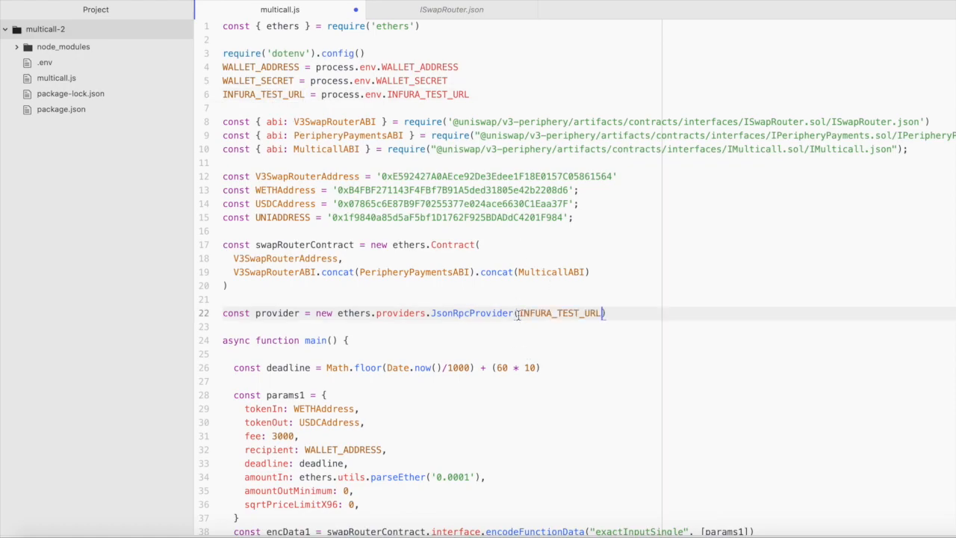
pyautogui.scroll(-3)
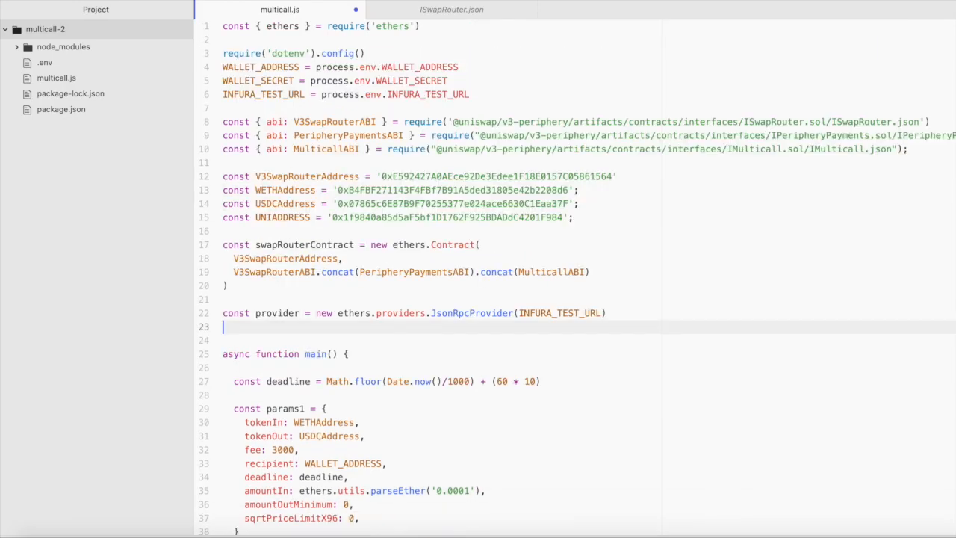
# Declare wallet as new ethers.Wallet(WALLET_SECRET) and begin a signer via wallet.connect
pyautogui.write('const')
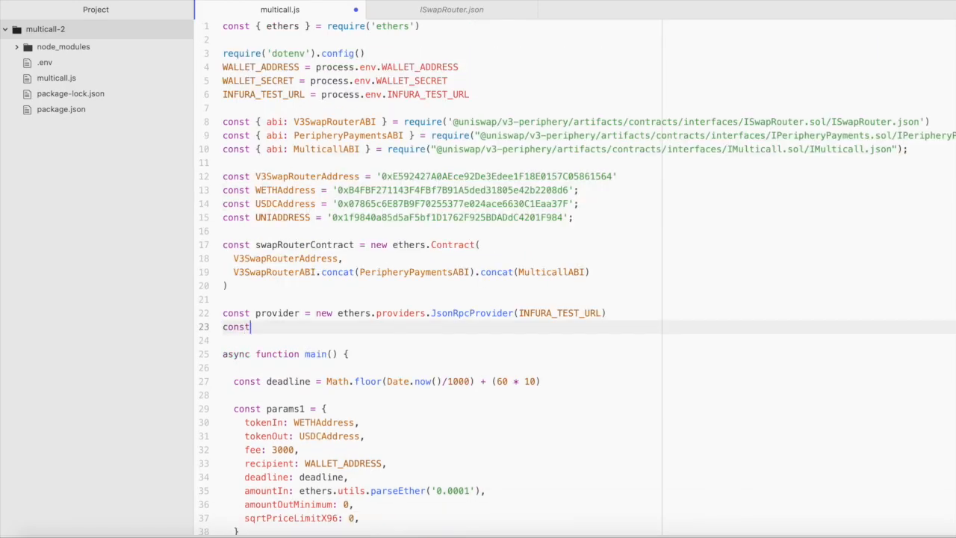
pyautogui.write('wallet =')
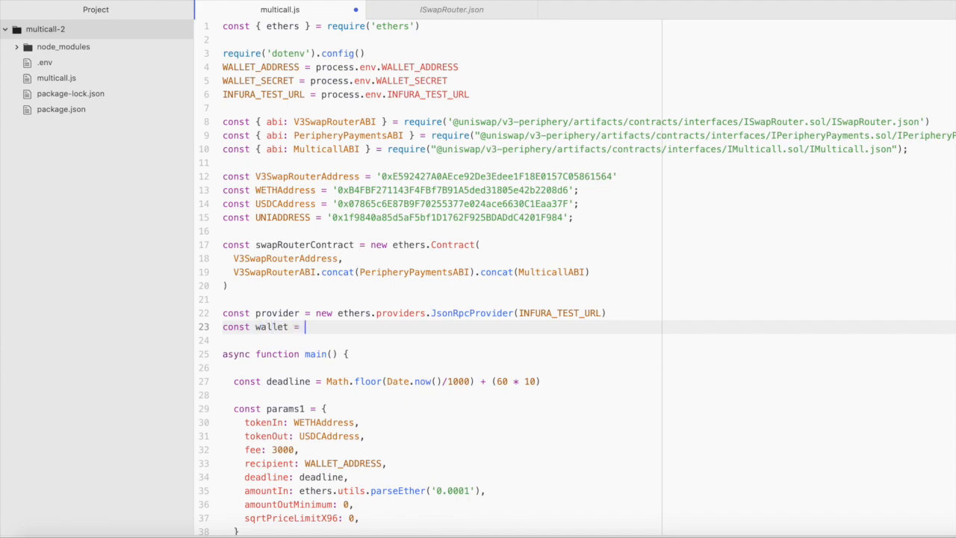
pyautogui.write('new ethe')
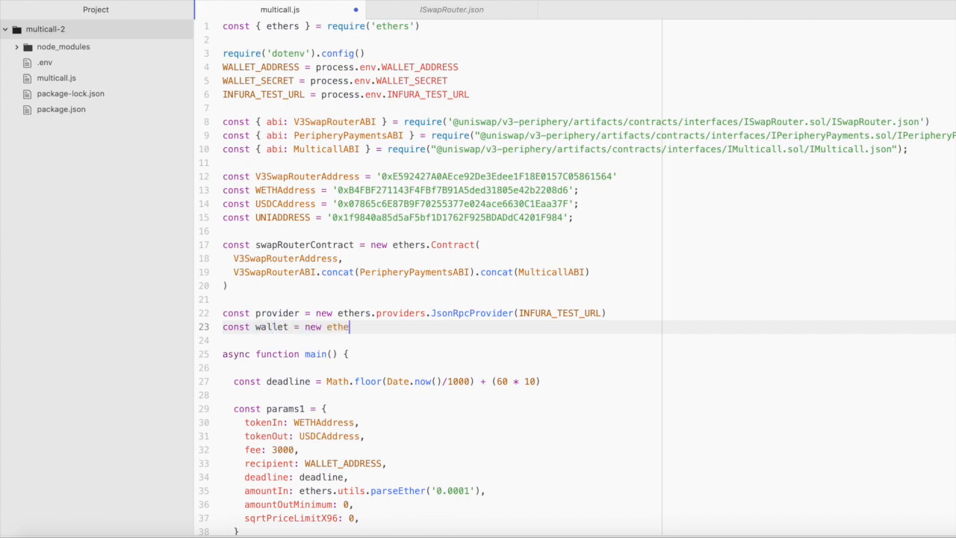
pyautogui.write('rs.Wa')
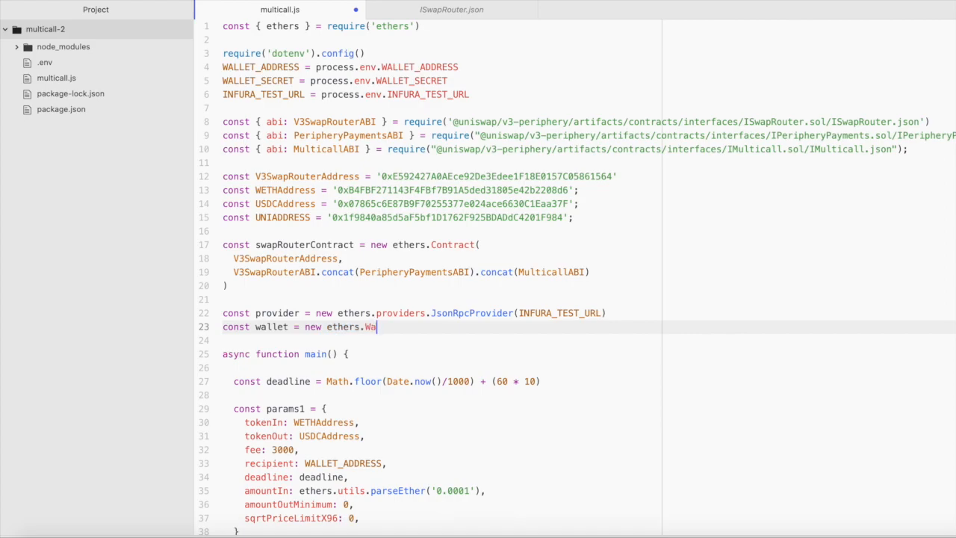
pyautogui.write('llet()')
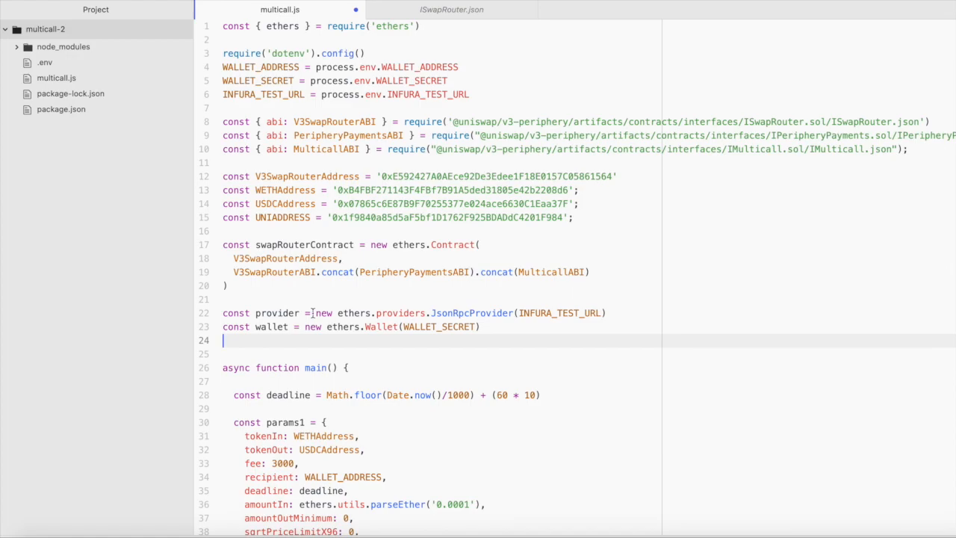
pyautogui.write('const signer =')
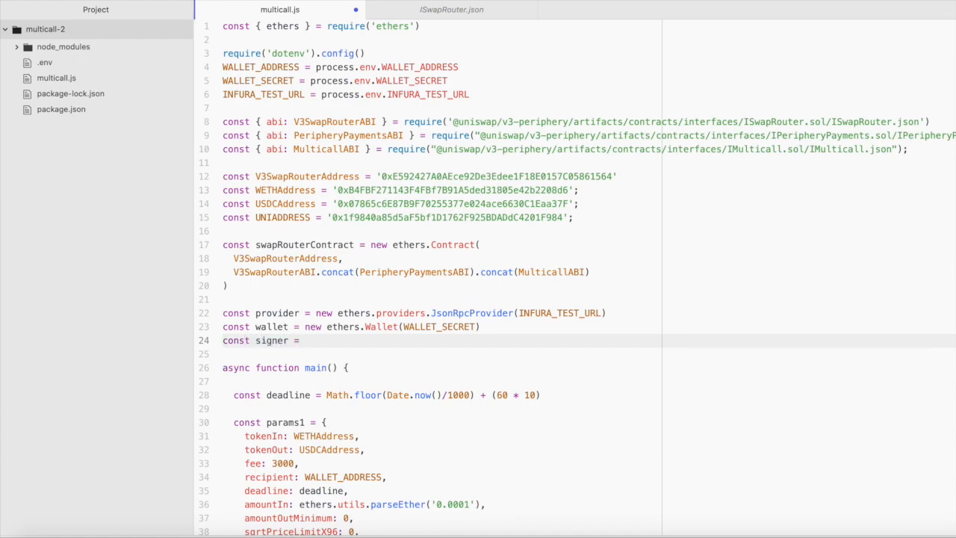
pyautogui.write('wallet.con')
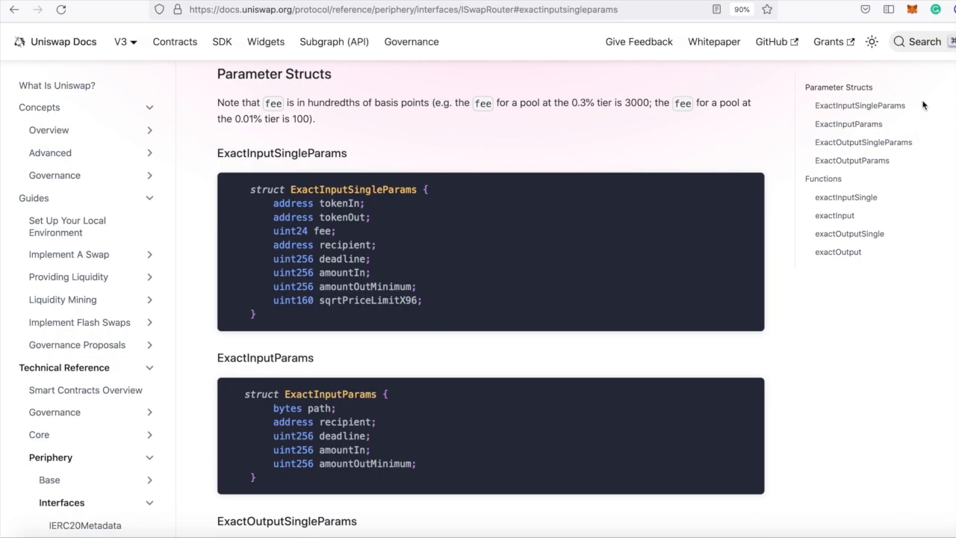
# Open MetaMask showing 0.0012 WETH, 18.23357 USDC and 0.00029 UNI on Goerli
pyautogui.click(912, 9)
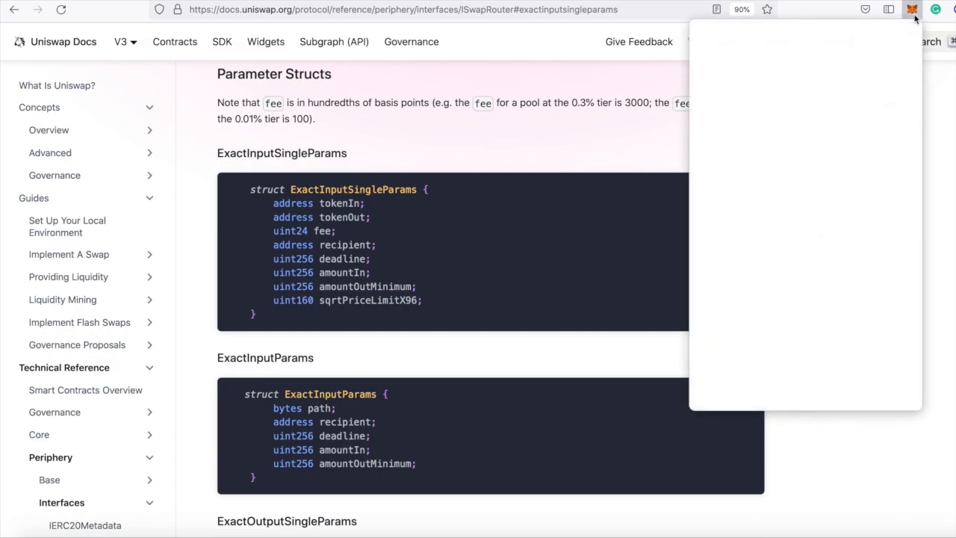
pyautogui.click(912, 9)
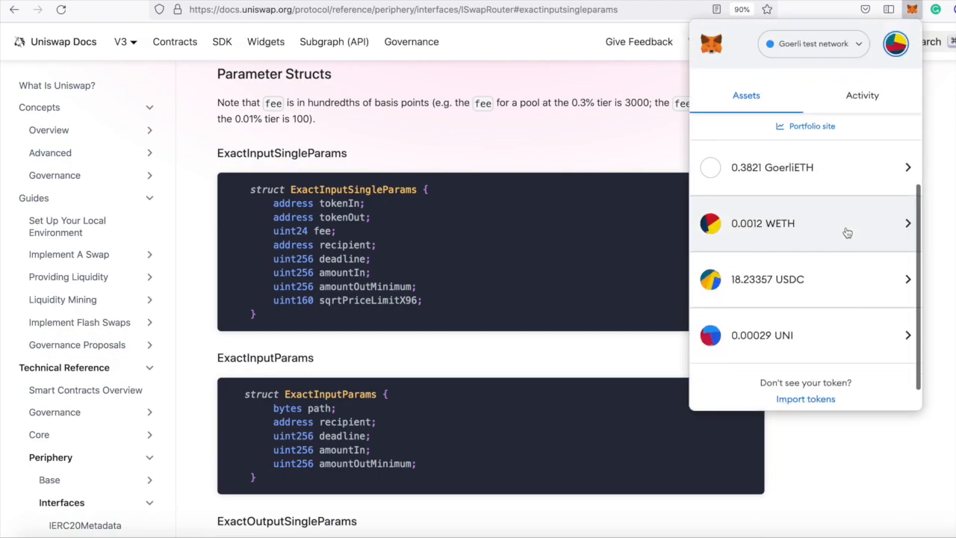
pyautogui.moveTo(784, 242)
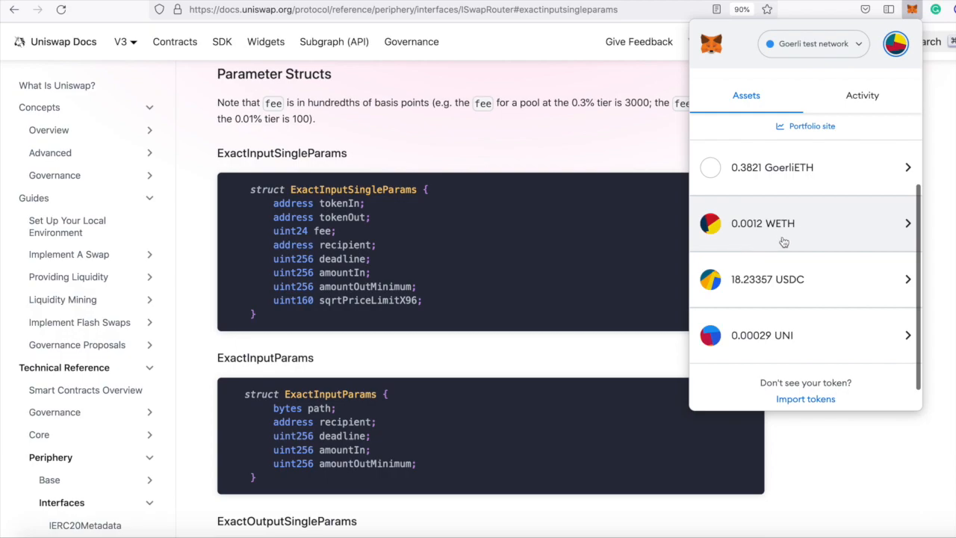
pyautogui.moveTo(755, 241)
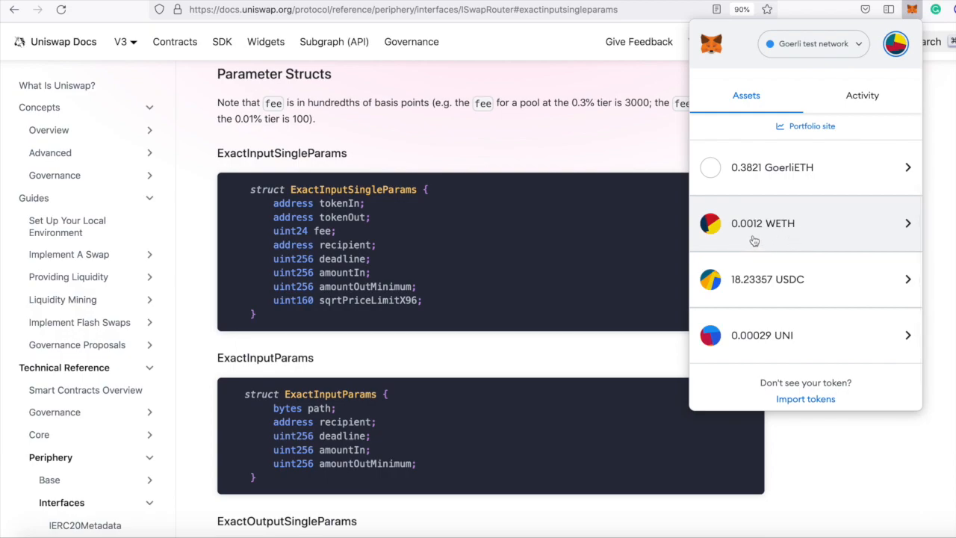
pyautogui.moveTo(801, 260)
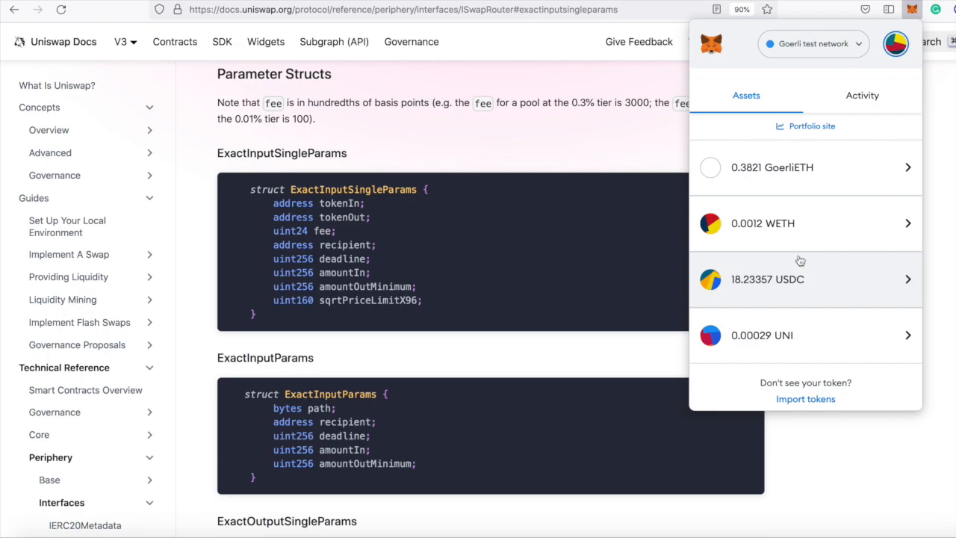
pyautogui.moveTo(833, 290)
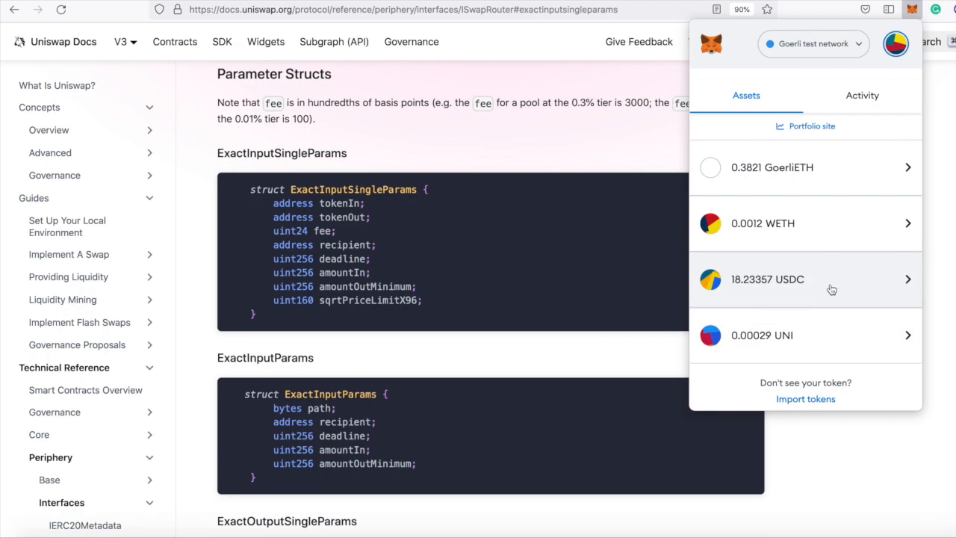